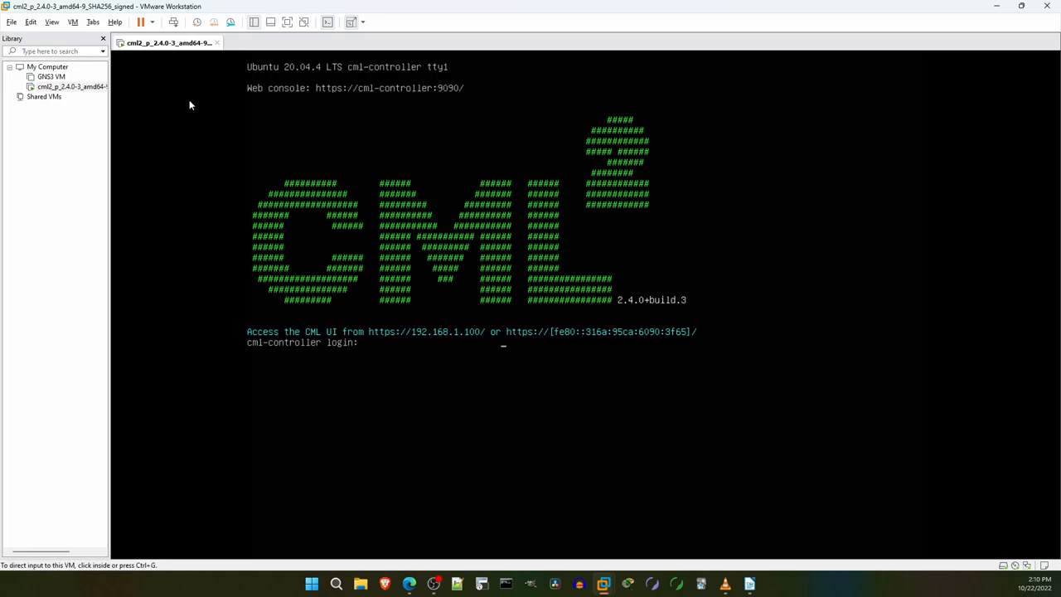
mouse_move(65, 87)
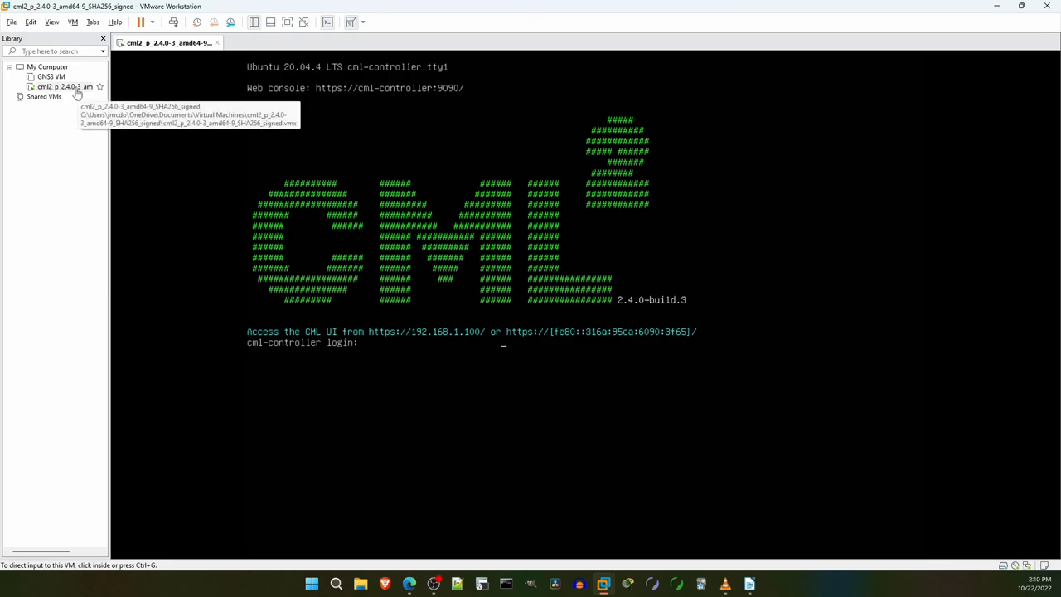
- Load the CML server at 192.168.1.100 in Edge, bypassing the certificate warning
right_click(71, 86)
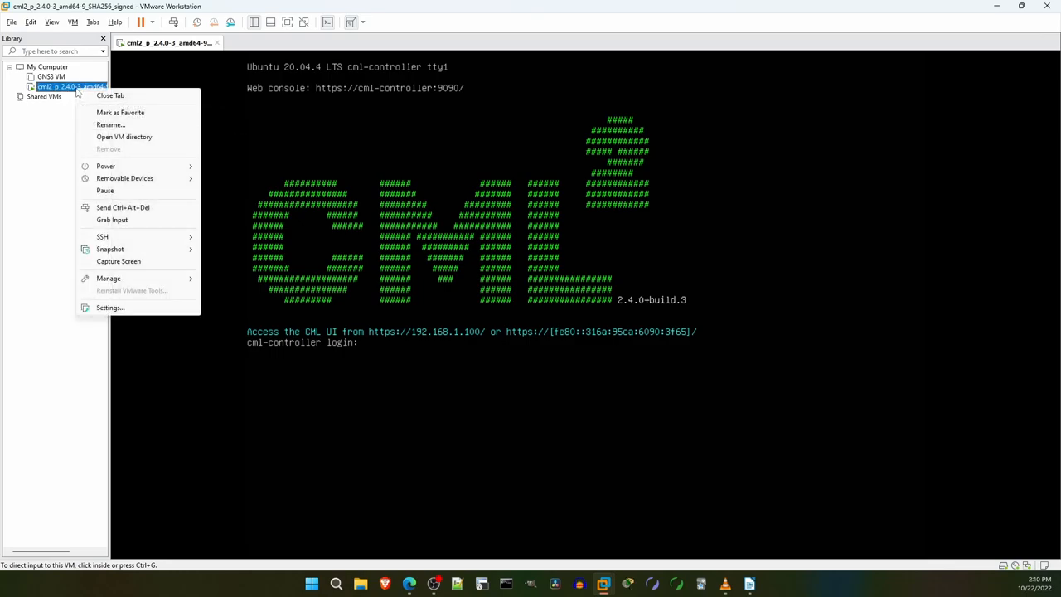
mouse_move(106, 166)
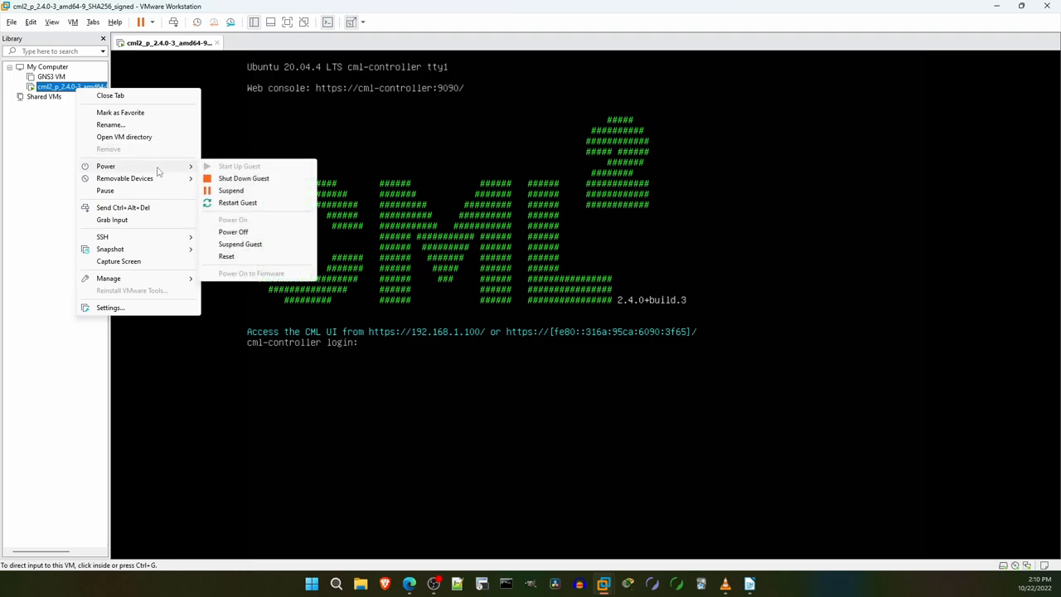
mouse_move(122, 336)
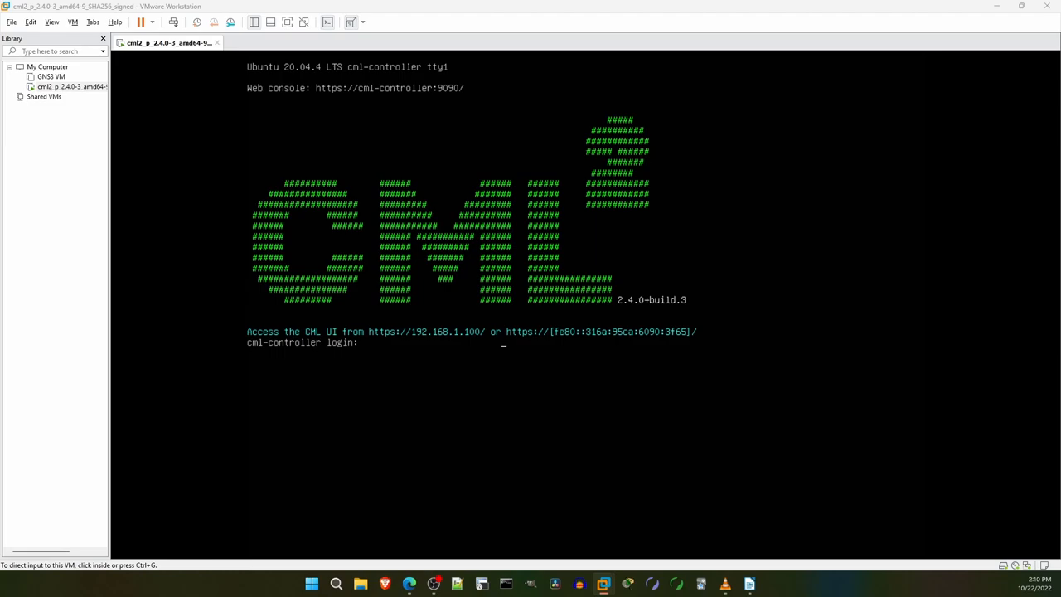
left_click(409, 583)
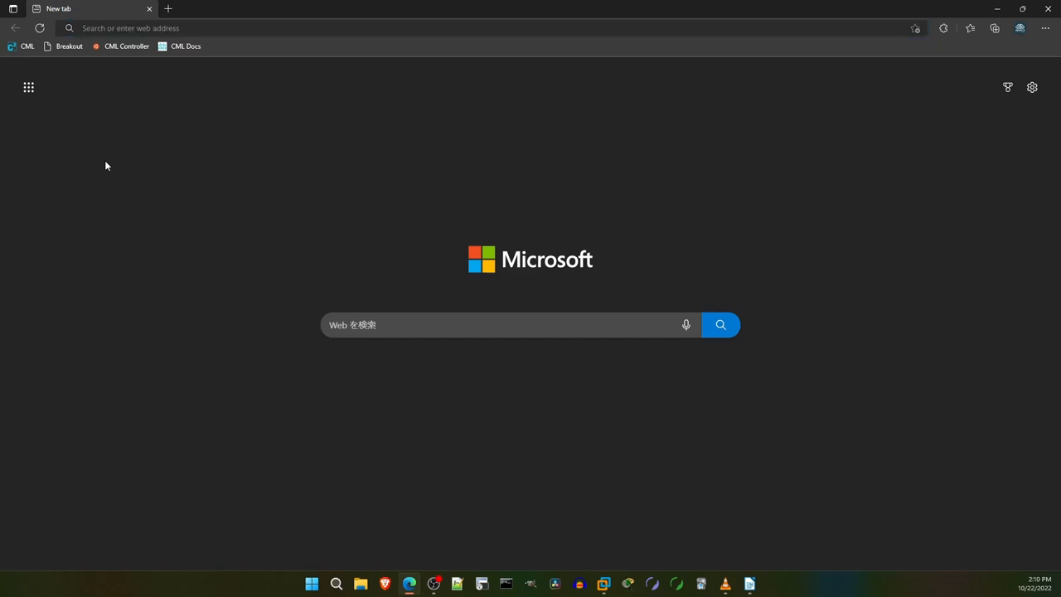
mouse_move(24, 47)
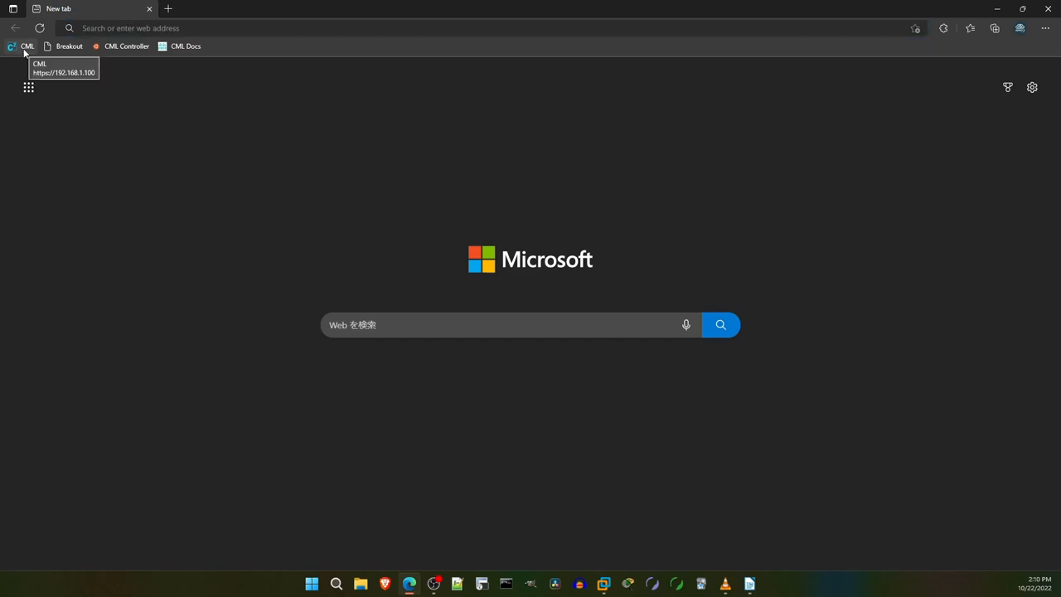
left_click(28, 46)
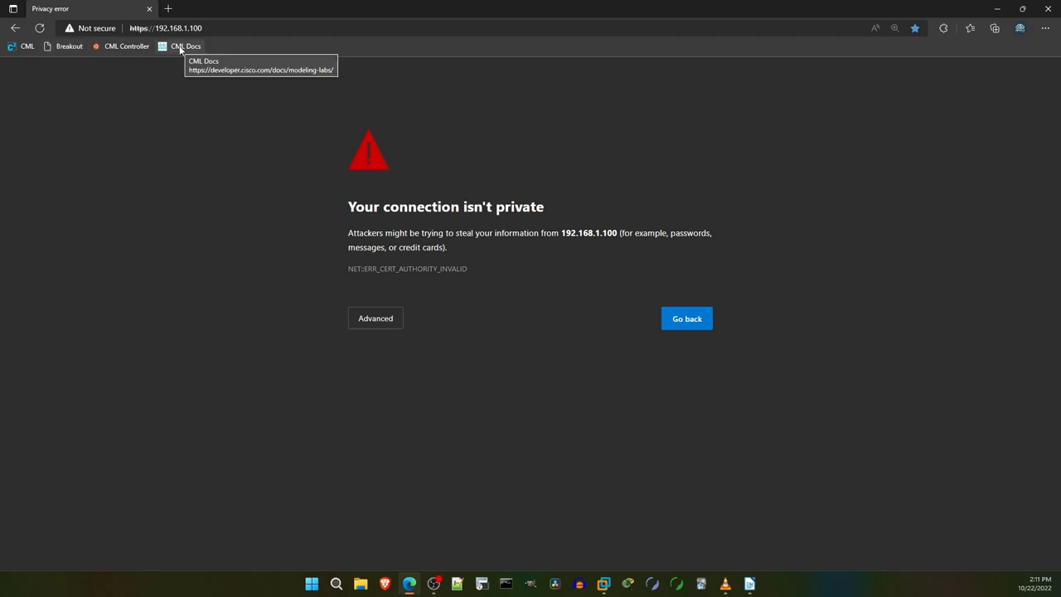
mouse_move(277, 331)
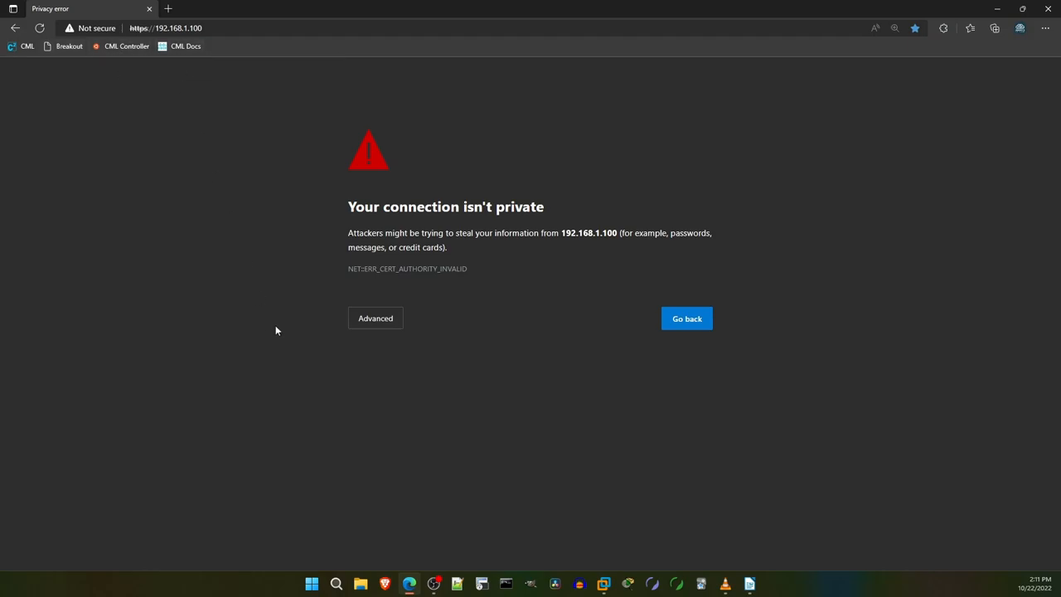
mouse_move(479, 298)
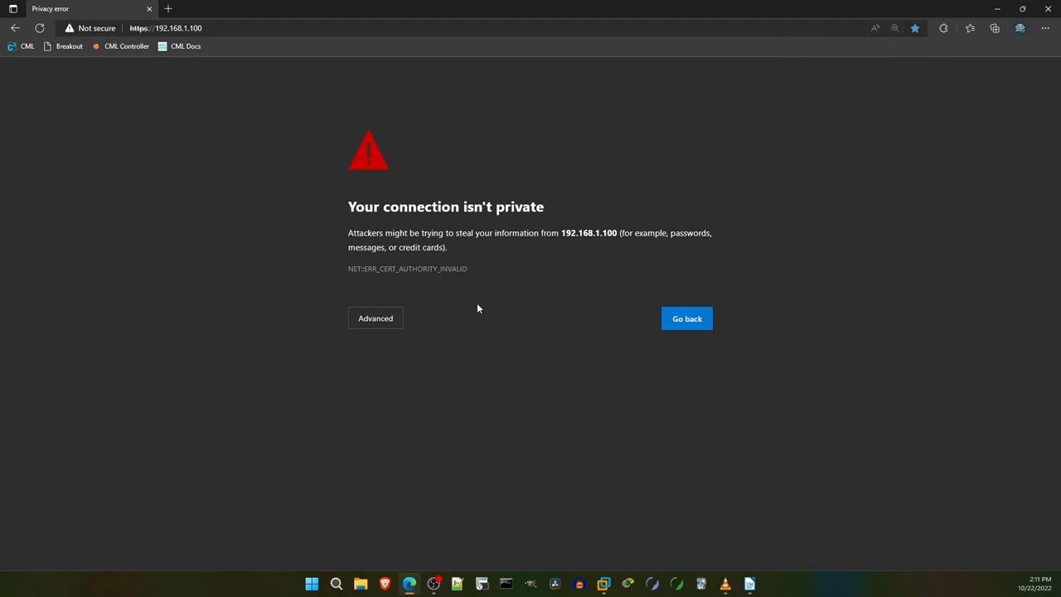
mouse_move(422, 316)
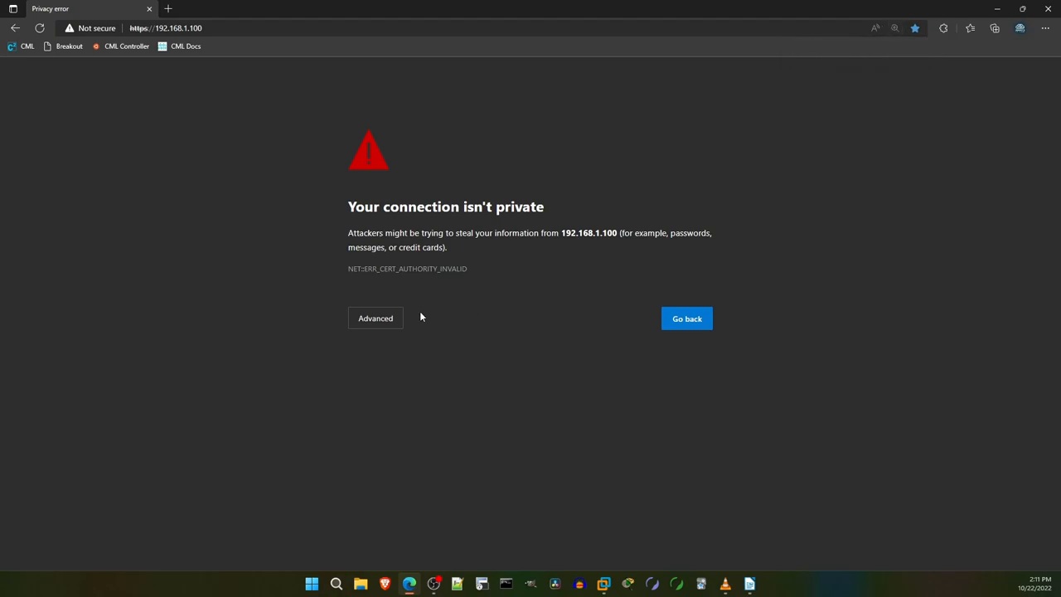
left_click(375, 317)
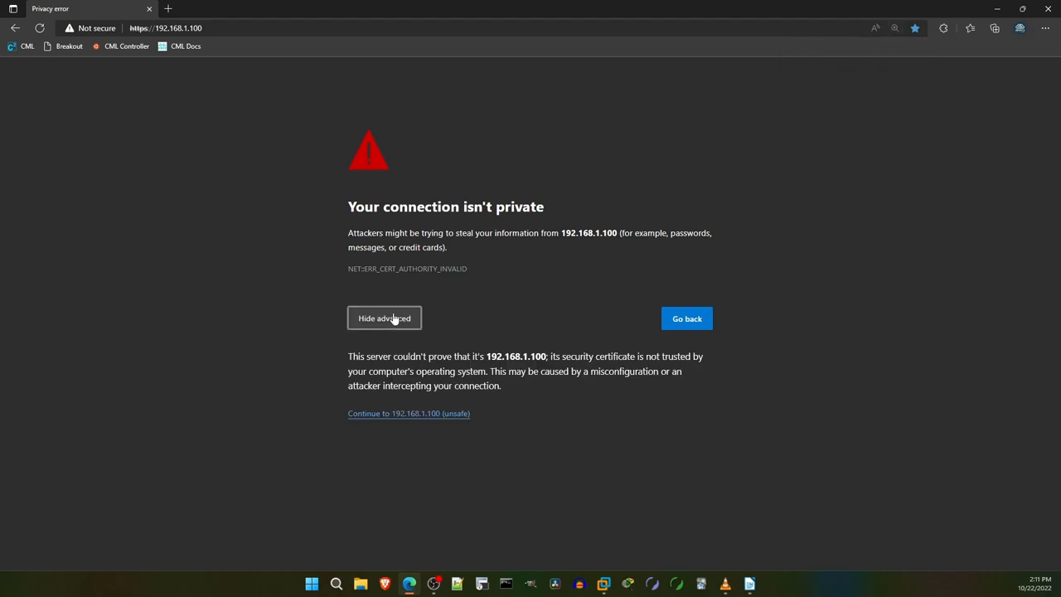
mouse_move(361, 418)
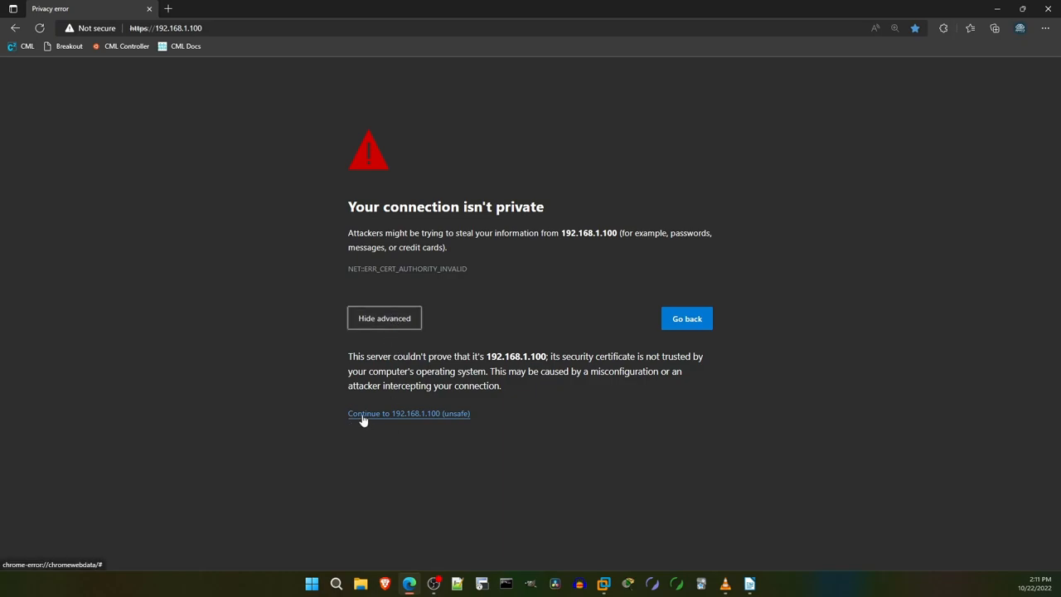
left_click(407, 412)
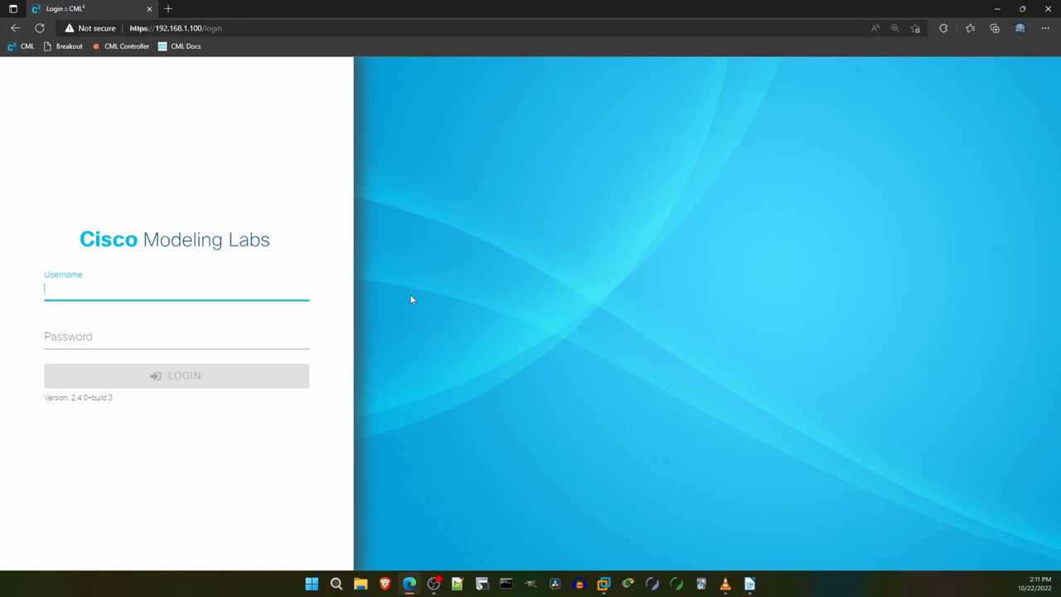
- Log in to Cisco Modeling Labs as user 'jere' with the password
type("jeremy")
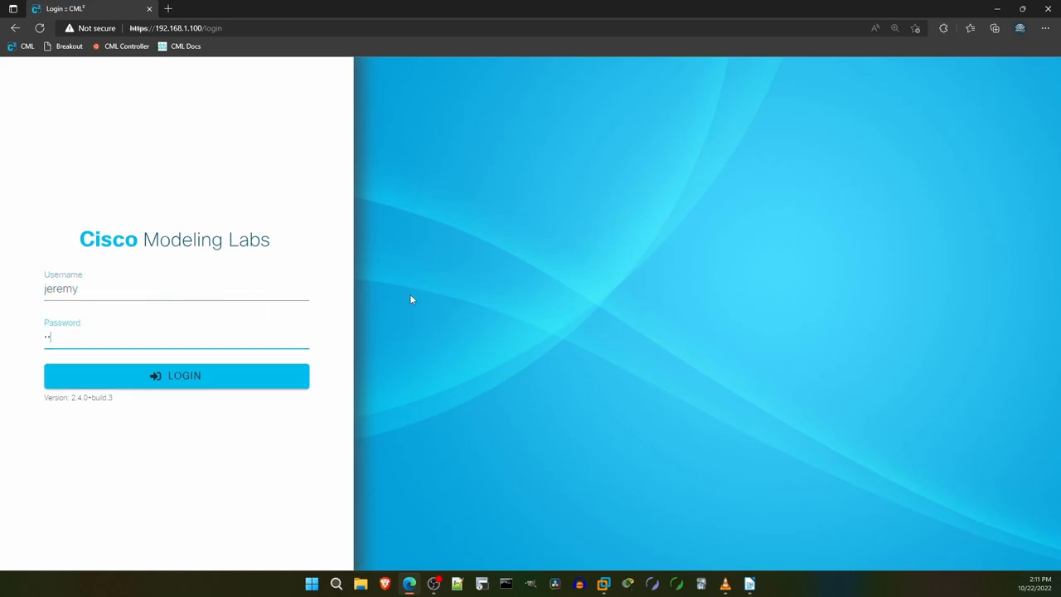
type("password")
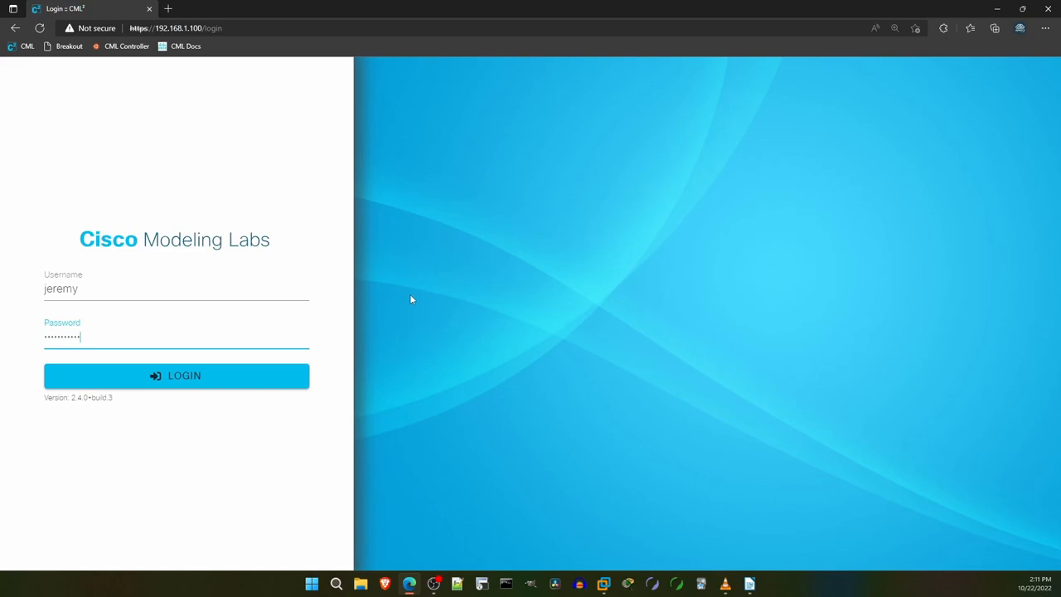
left_click(176, 375)
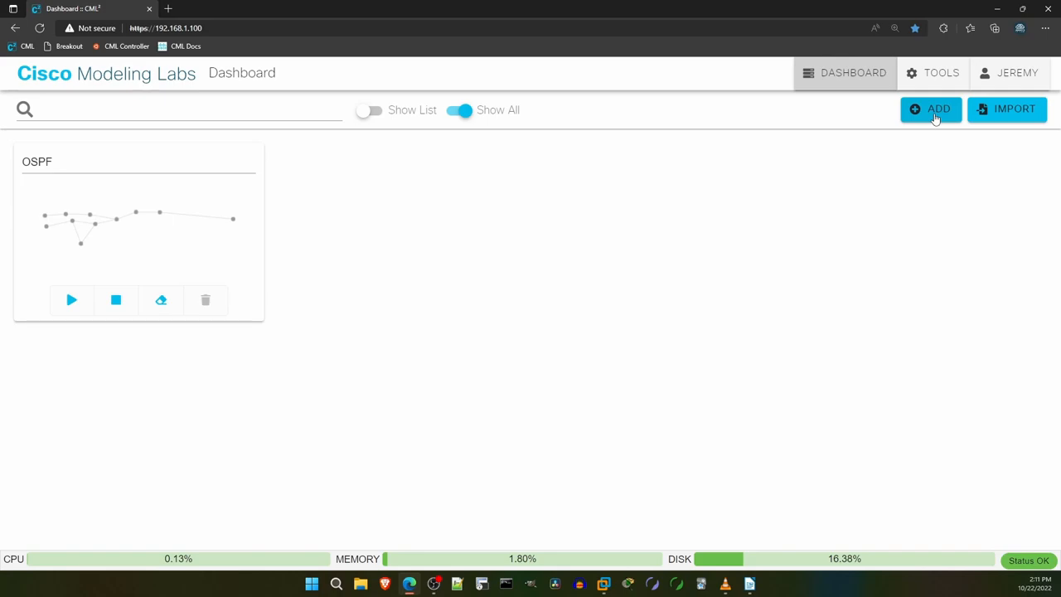
mouse_move(1007, 109)
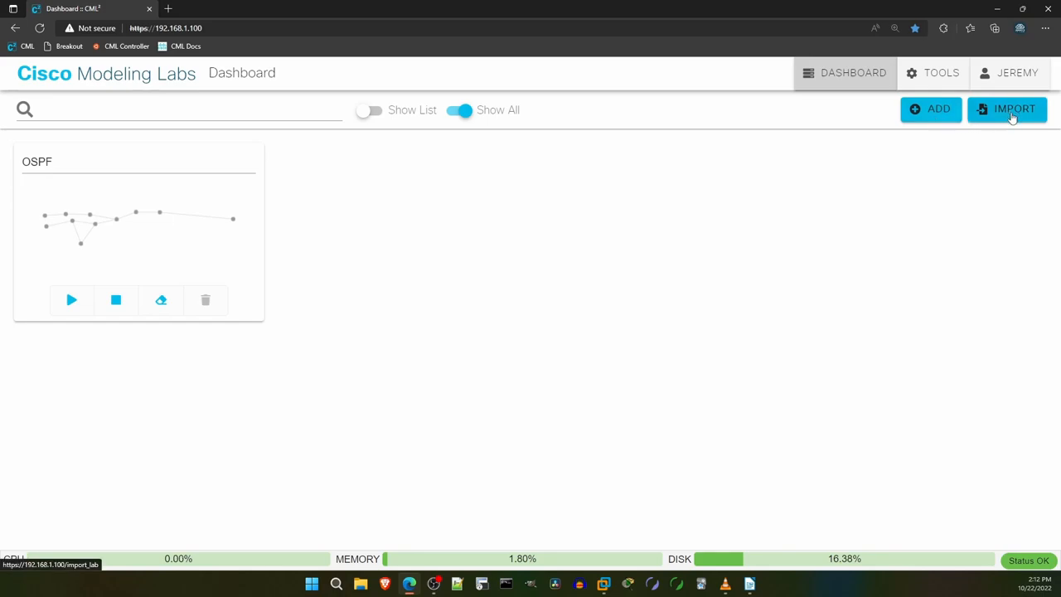
- Import the '001 Lab - Layer 2 Forwarding' YAML from Downloads and go to the lab
left_click(1006, 109)
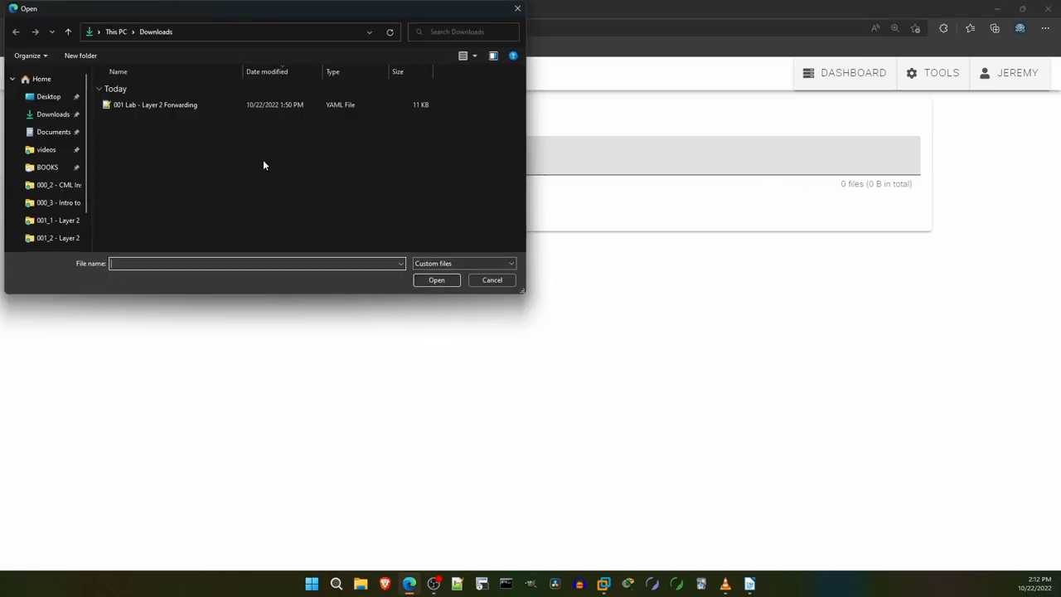
left_click(155, 105)
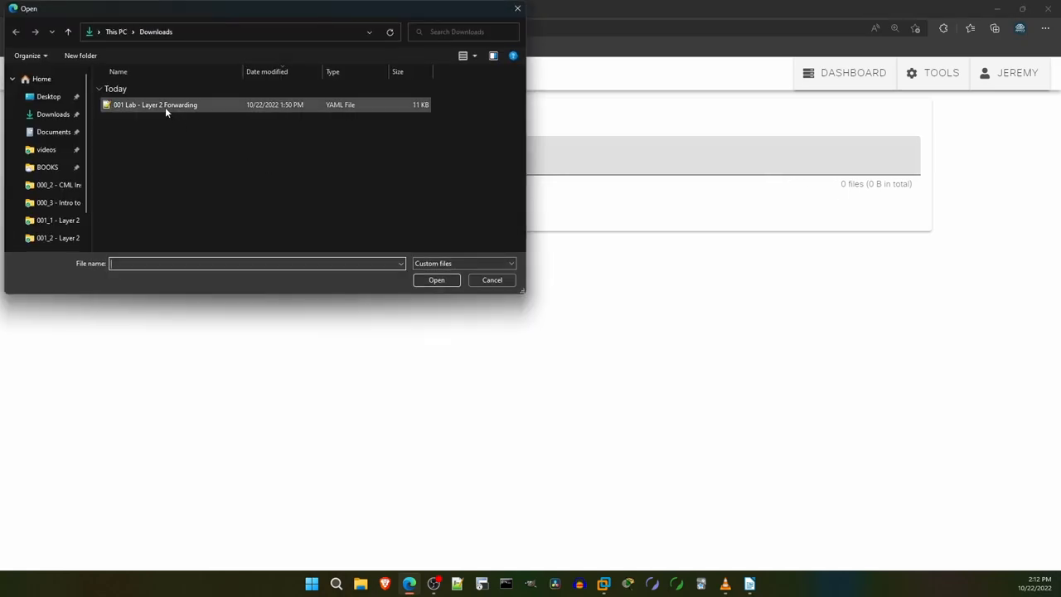
left_click(436, 279)
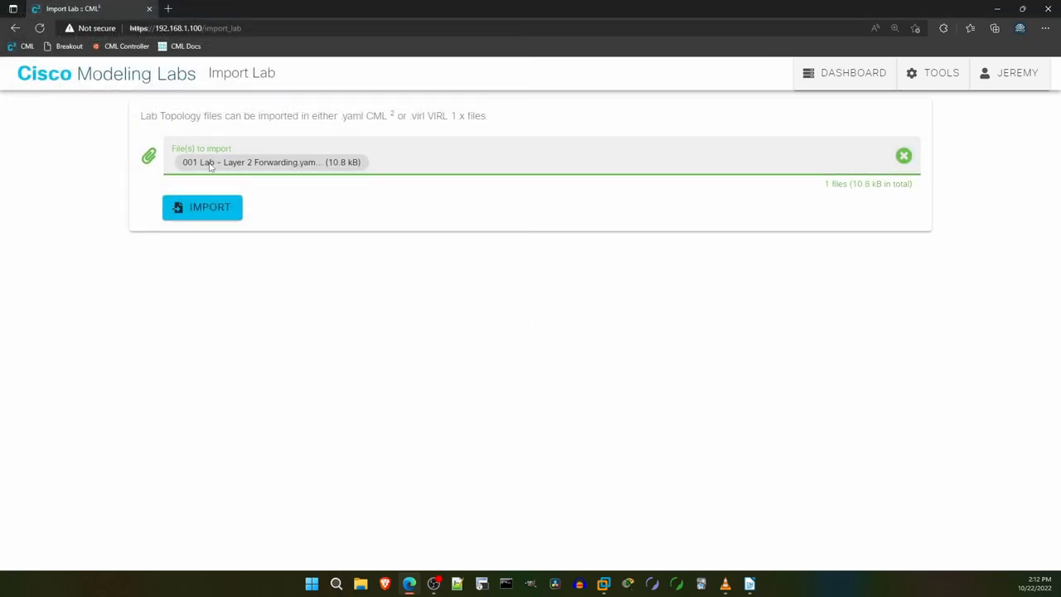
mouse_move(303, 172)
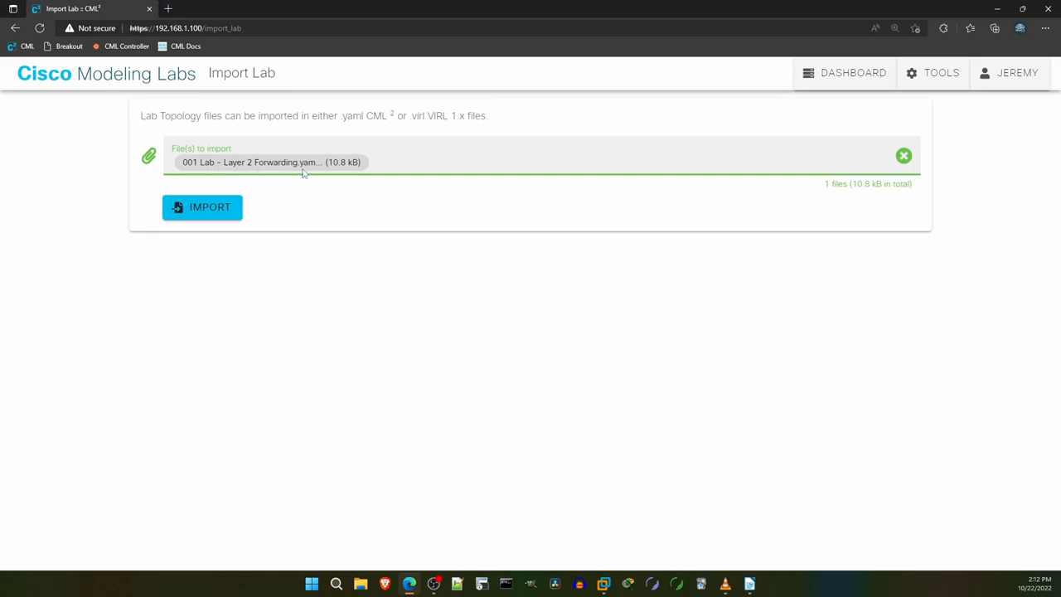
mouse_move(220, 216)
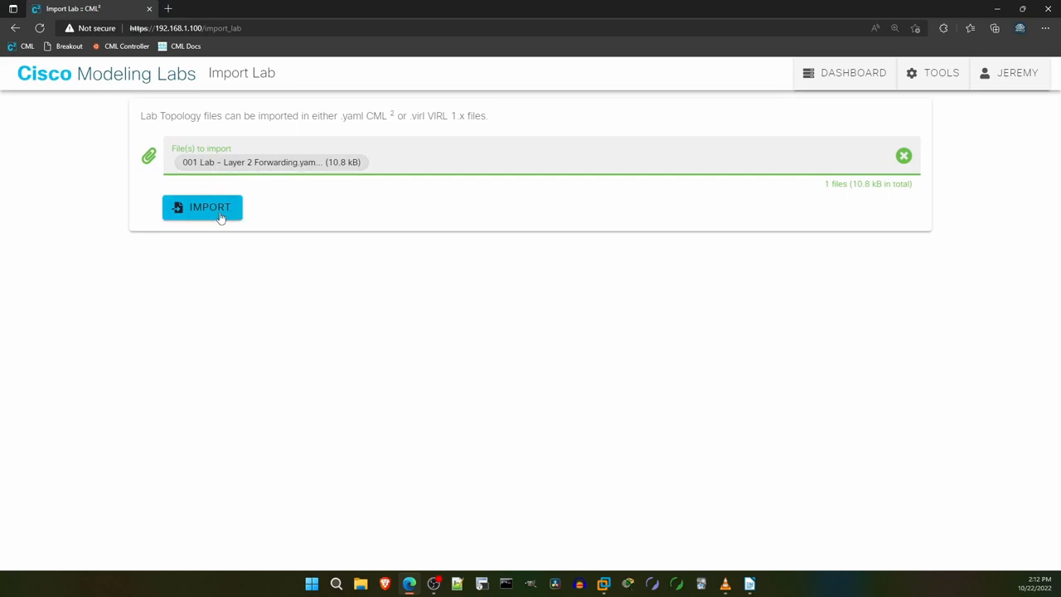
left_click(202, 207)
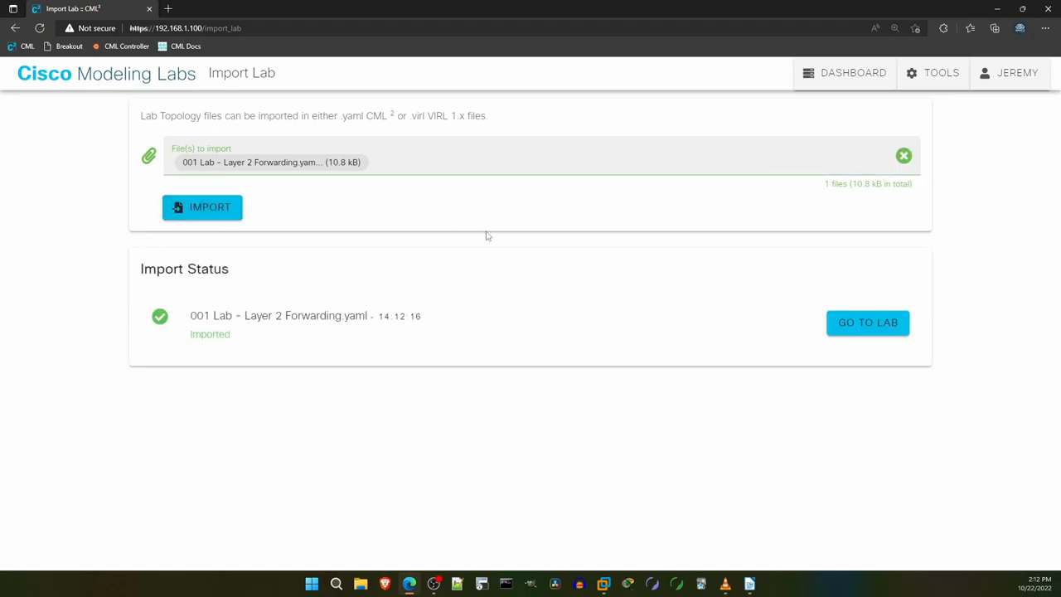
mouse_move(866, 322)
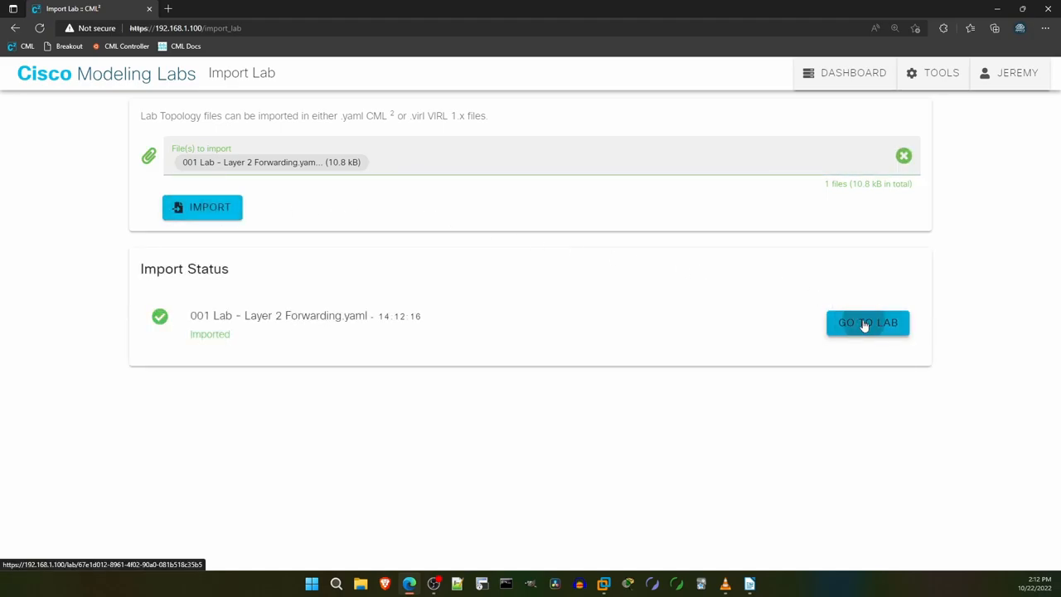
left_click(867, 322)
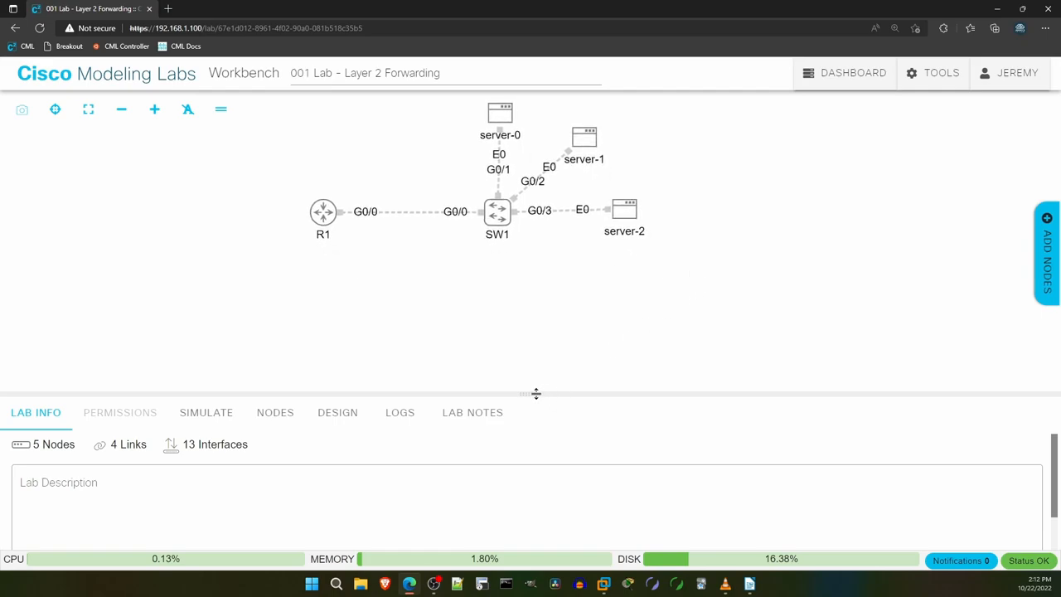
left_click_drag(537, 393, 537, 362)
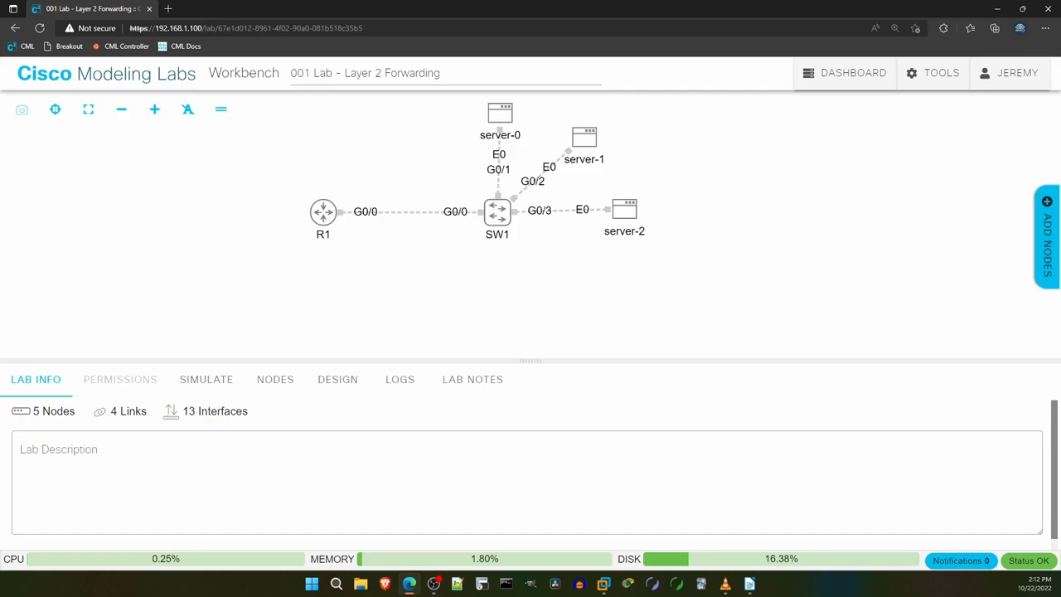
mouse_move(349, 272)
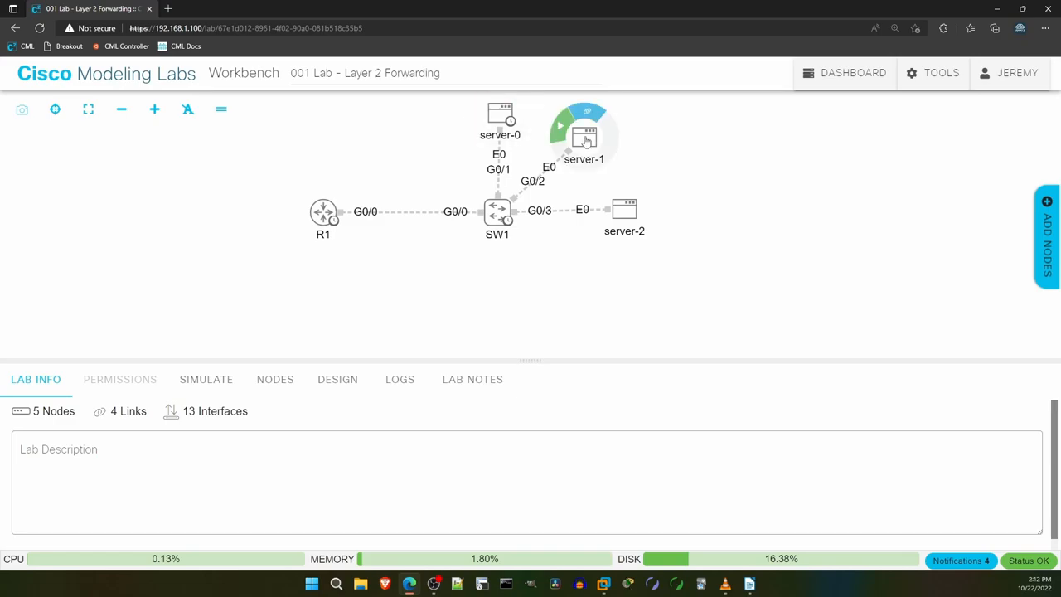
mouse_move(623, 208)
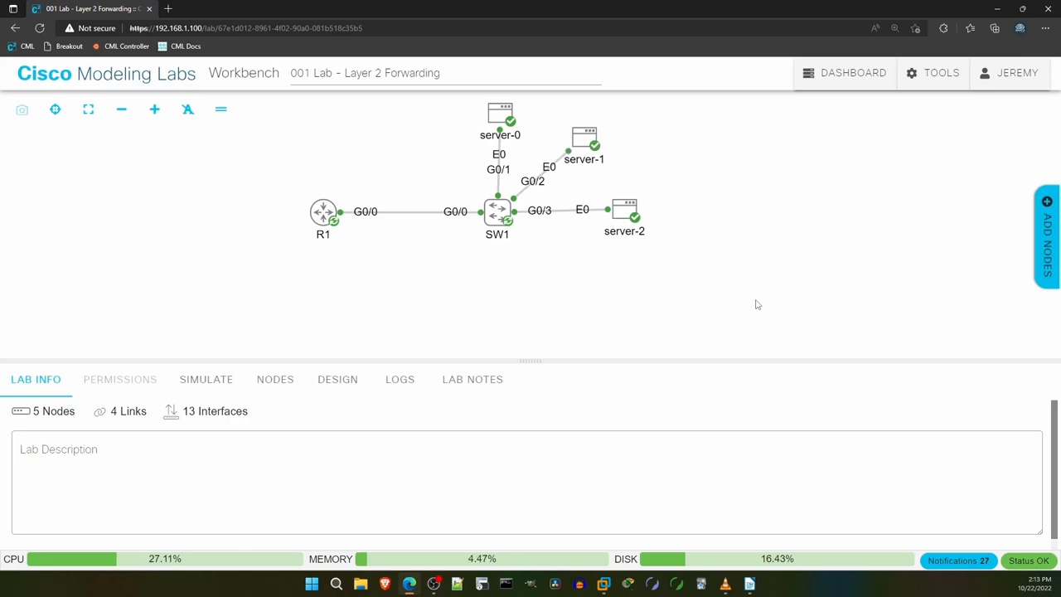
mouse_move(1047, 240)
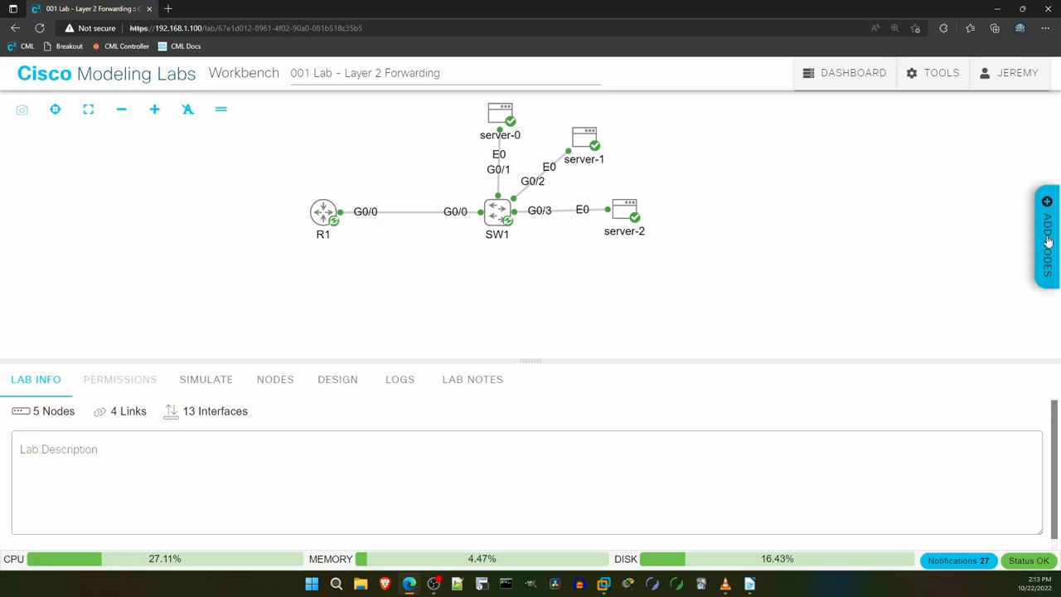
- Show the Add Nodes palette with the canvas pane enlarged to reveal every node type
left_click(1047, 236)
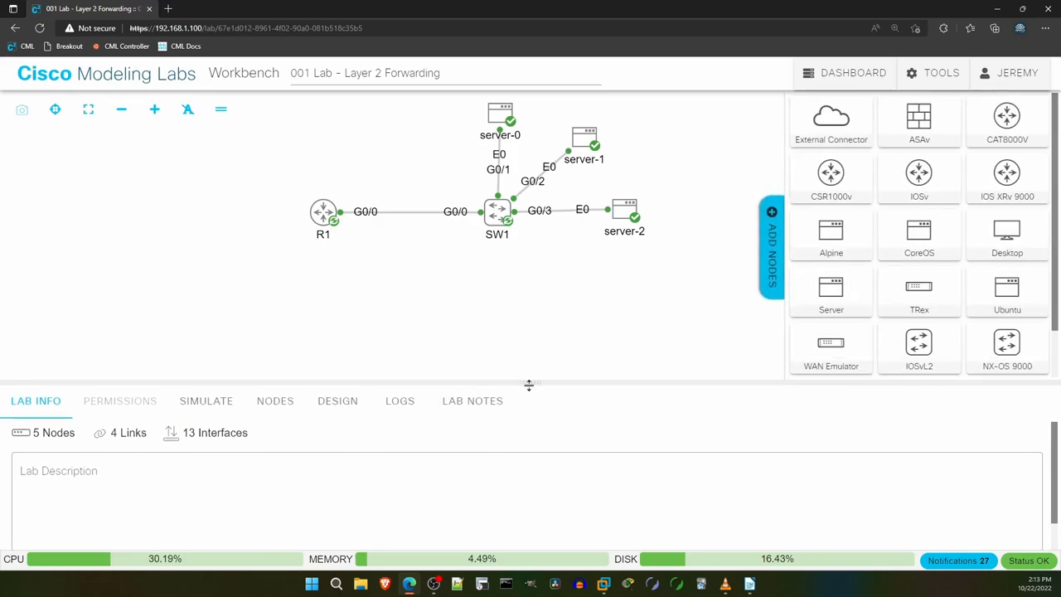
left_click_drag(529, 383, 529, 437)
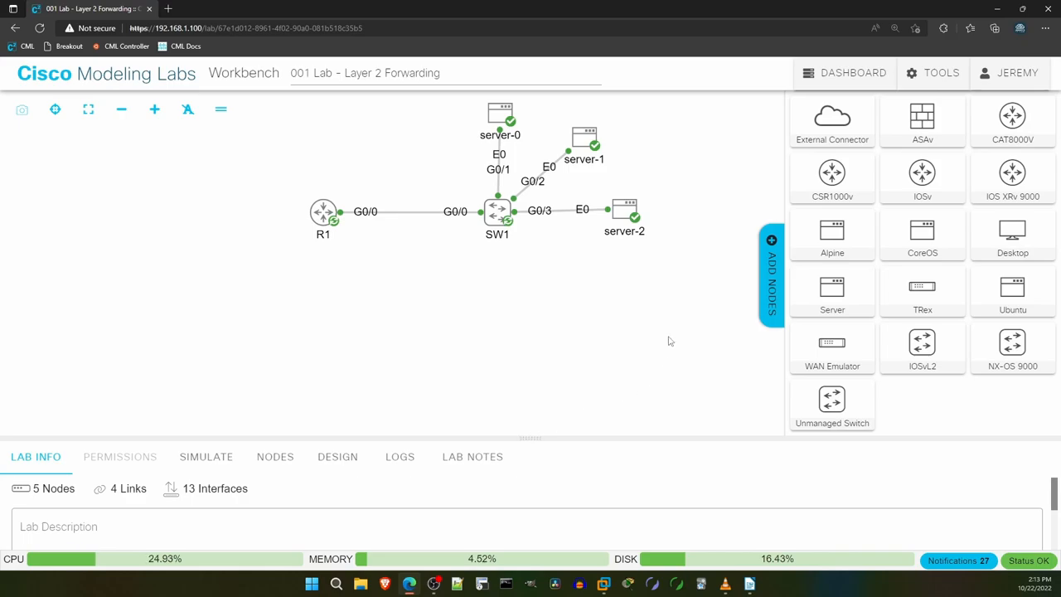
mouse_move(886, 253)
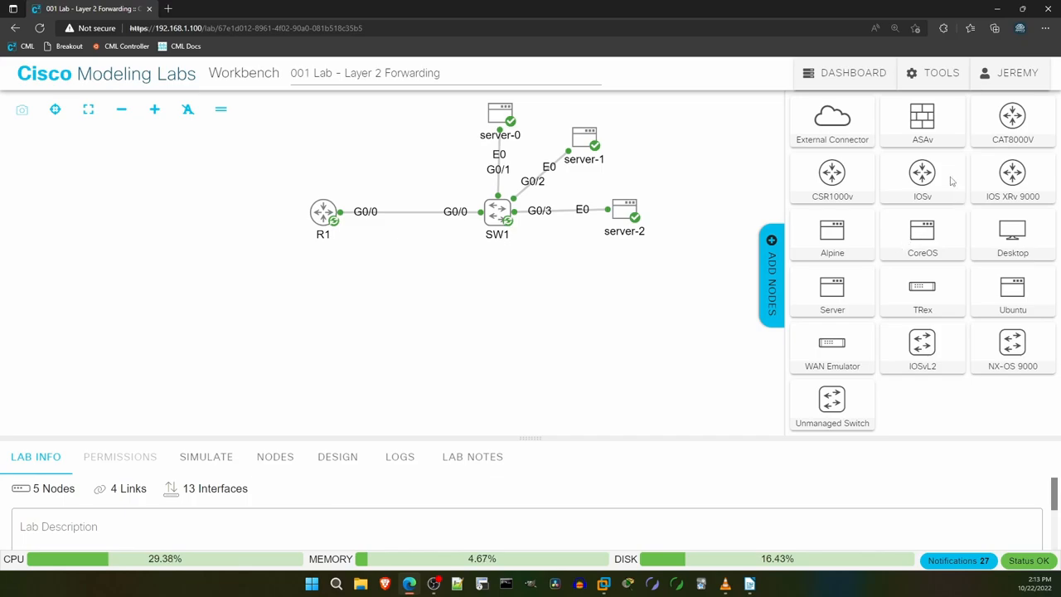
mouse_move(950, 345)
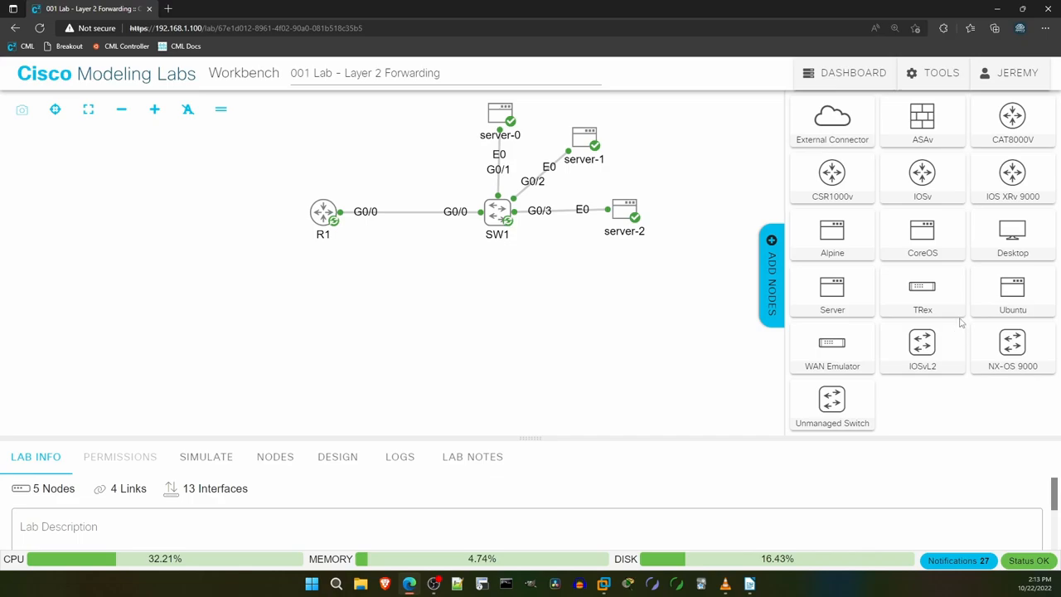
mouse_move(949, 194)
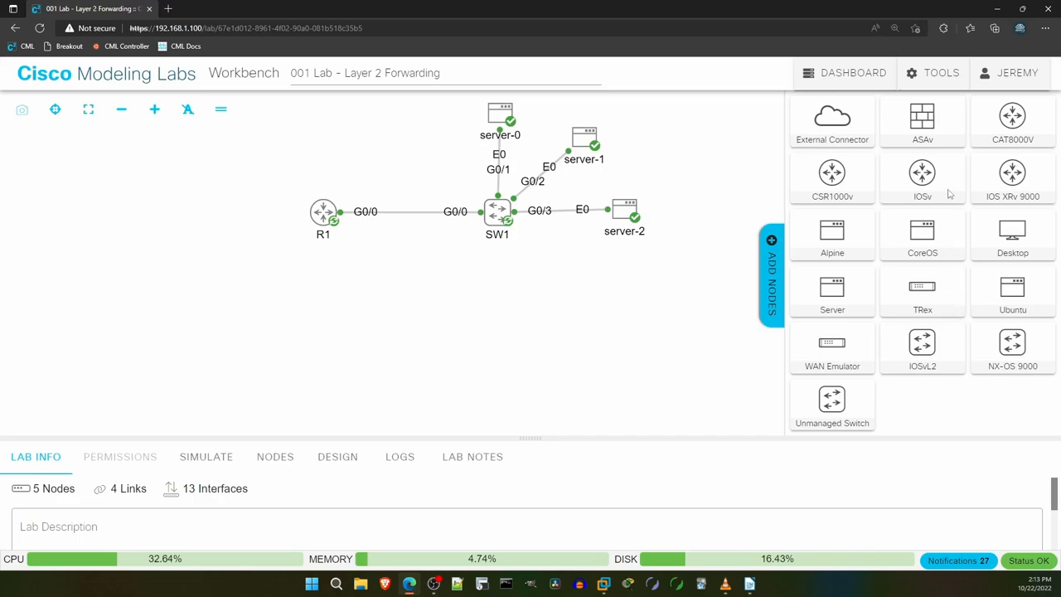
mouse_move(922, 172)
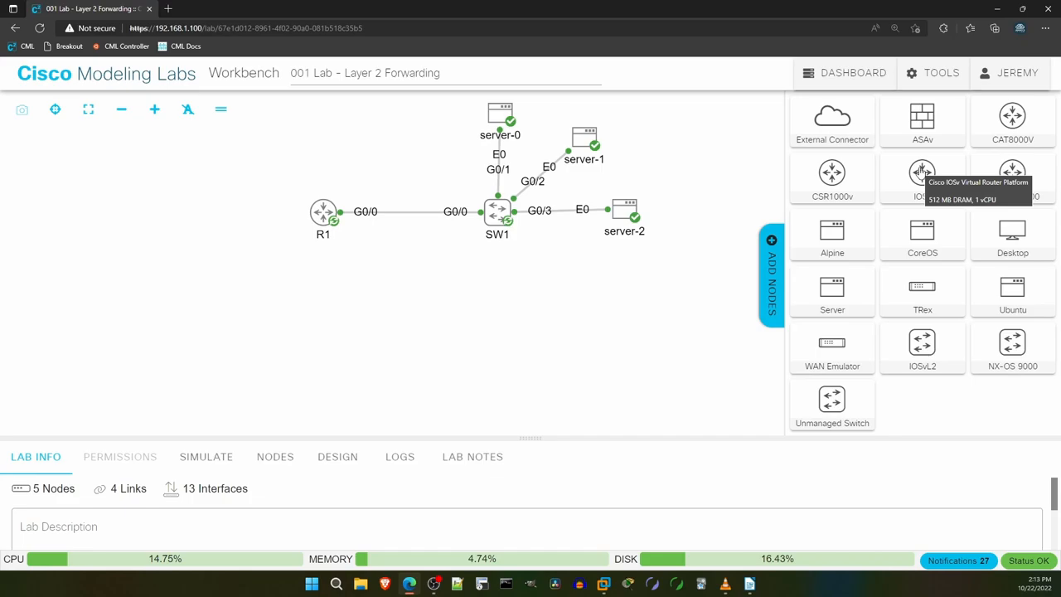
mouse_move(918, 172)
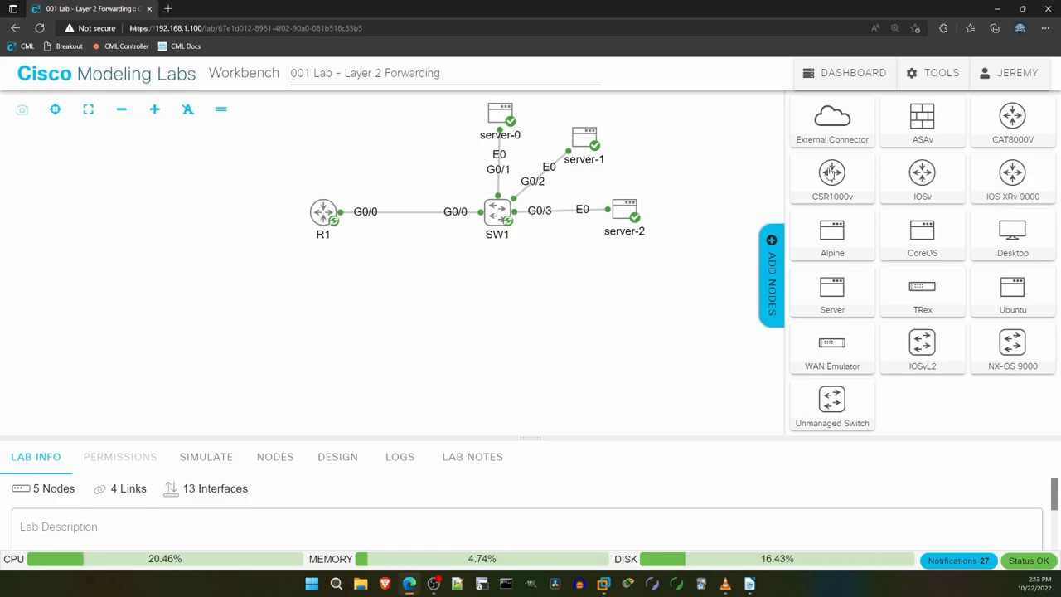
mouse_move(832, 172)
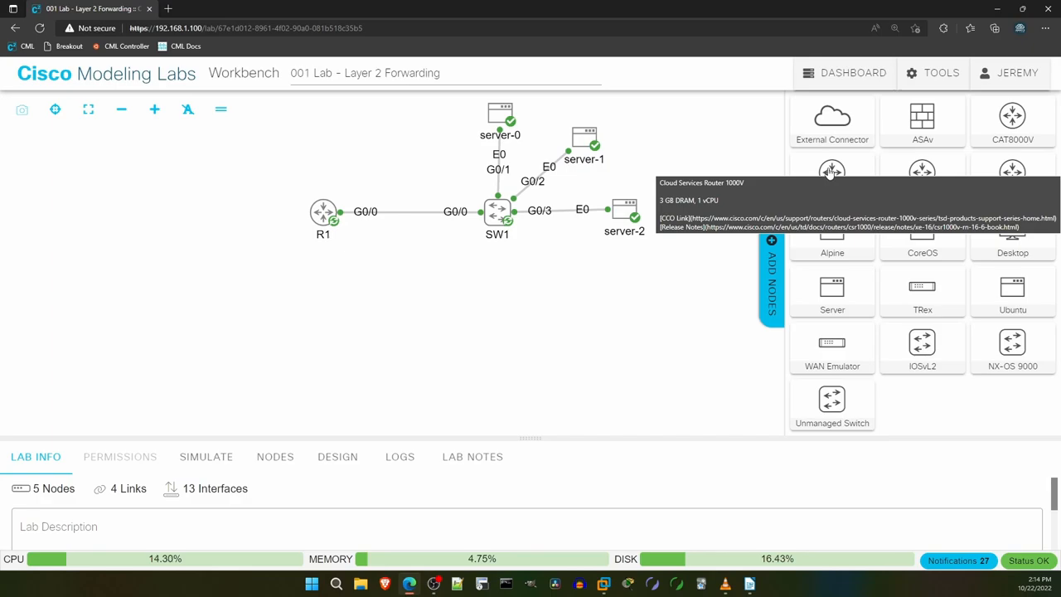
mouse_move(870, 166)
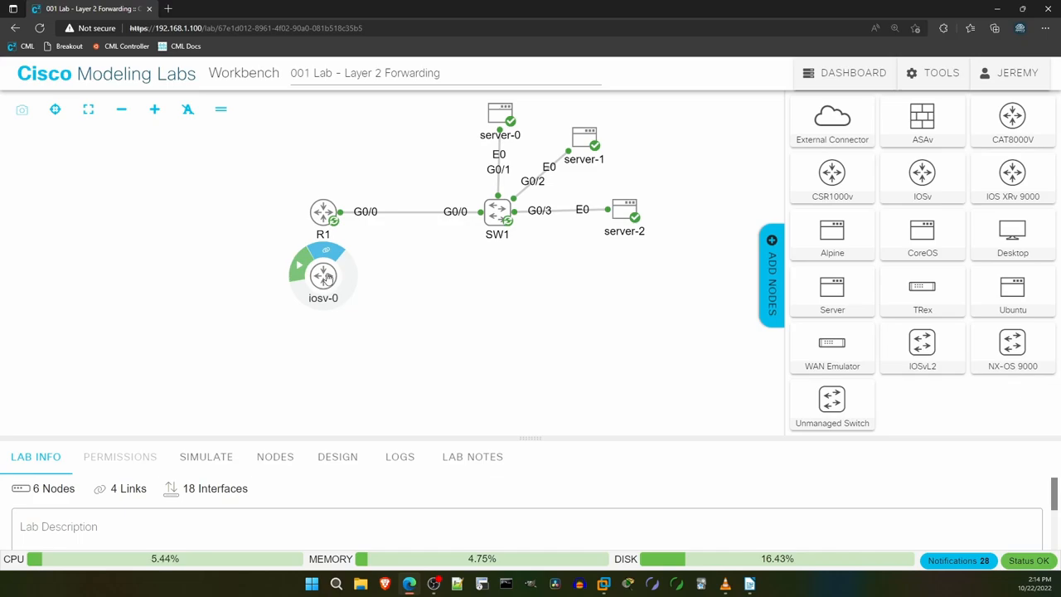
- Check iosv-0's RAM and CPU limit, discarding the trial RAM and over-100% CPU edits
left_click(323, 276)
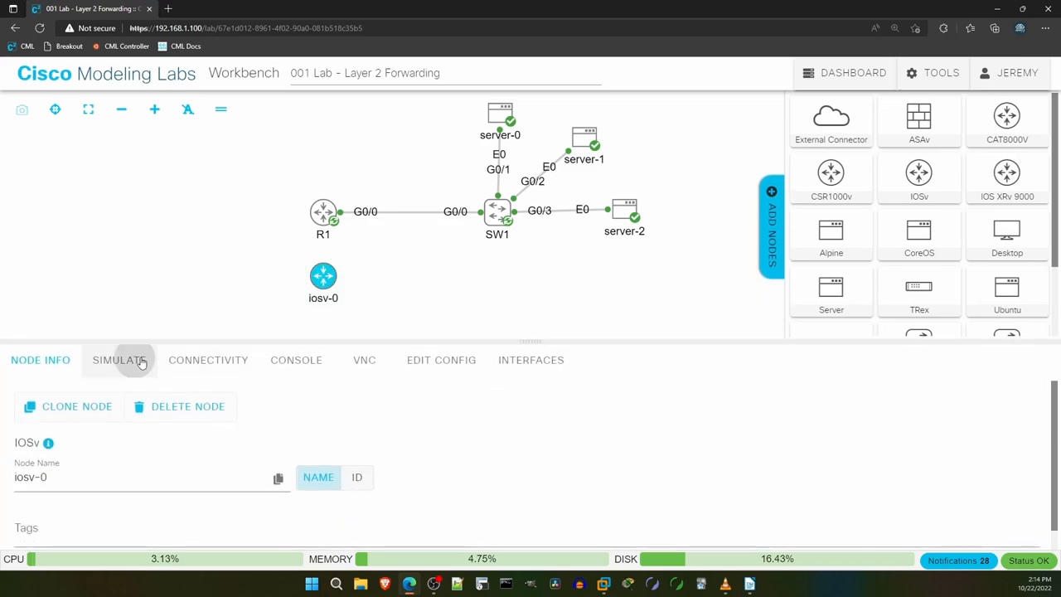
left_click(118, 360)
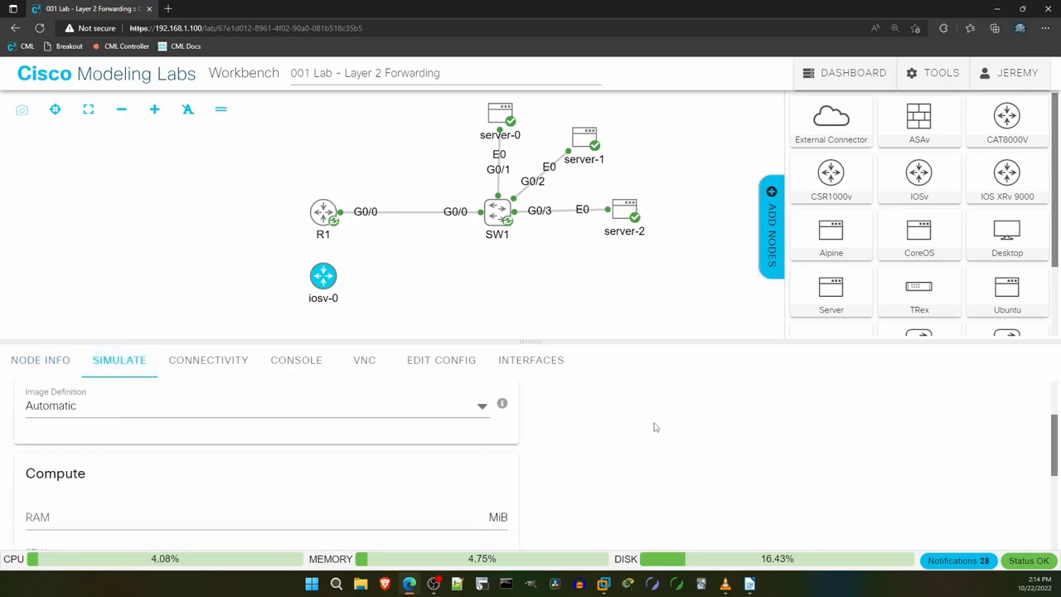
scroll("down", 3)
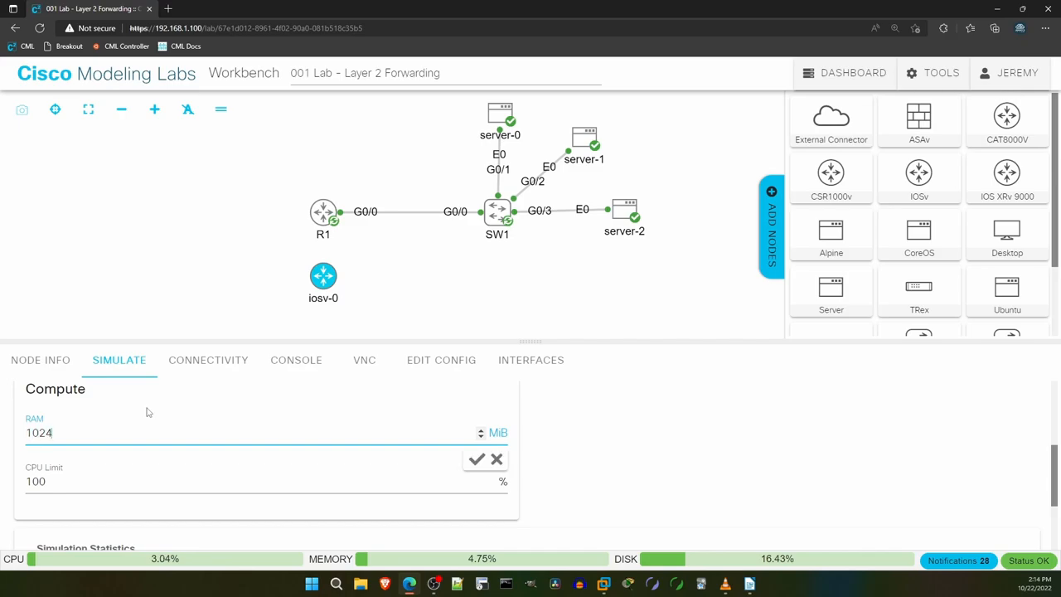
key("BackSpace")
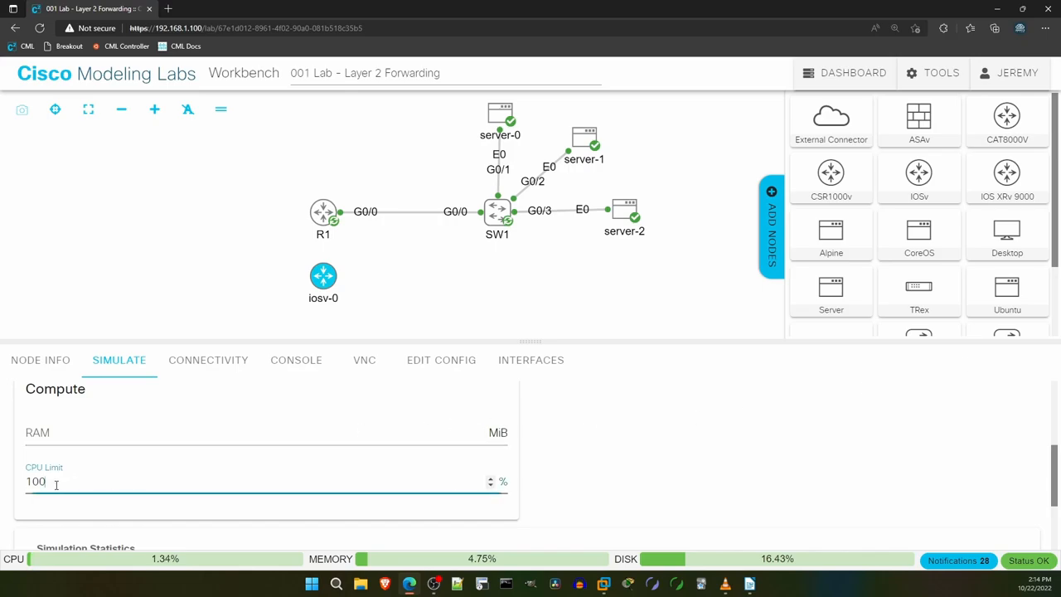
left_click(490, 485)
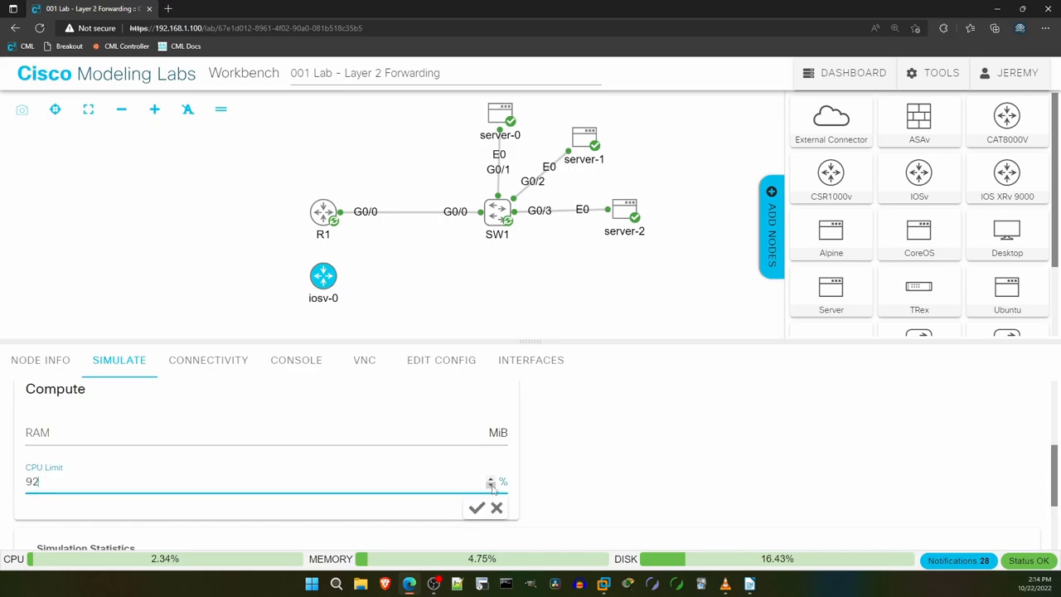
left_click(491, 479)
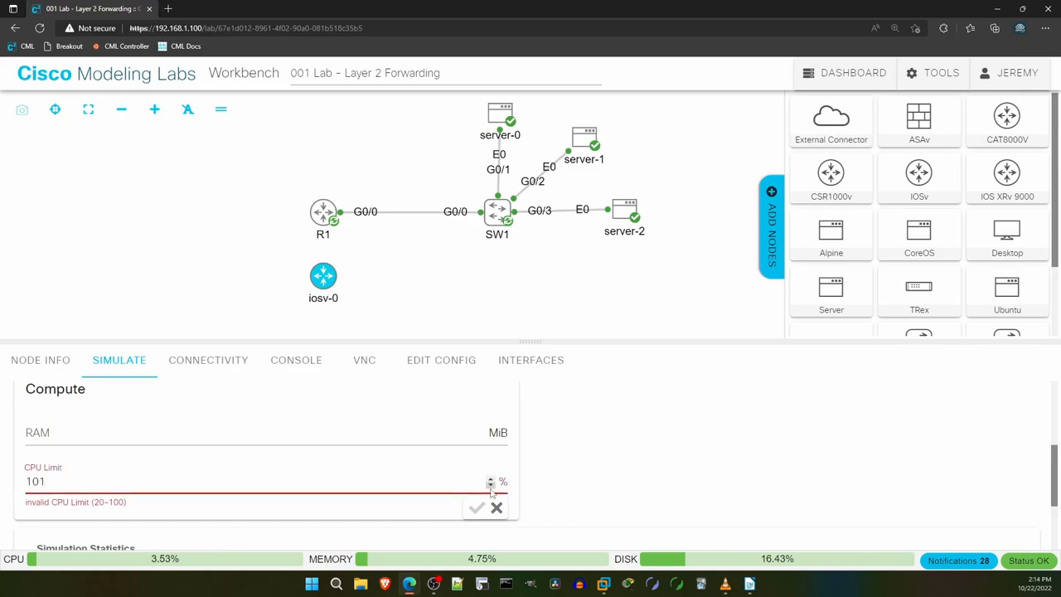
left_click(490, 485)
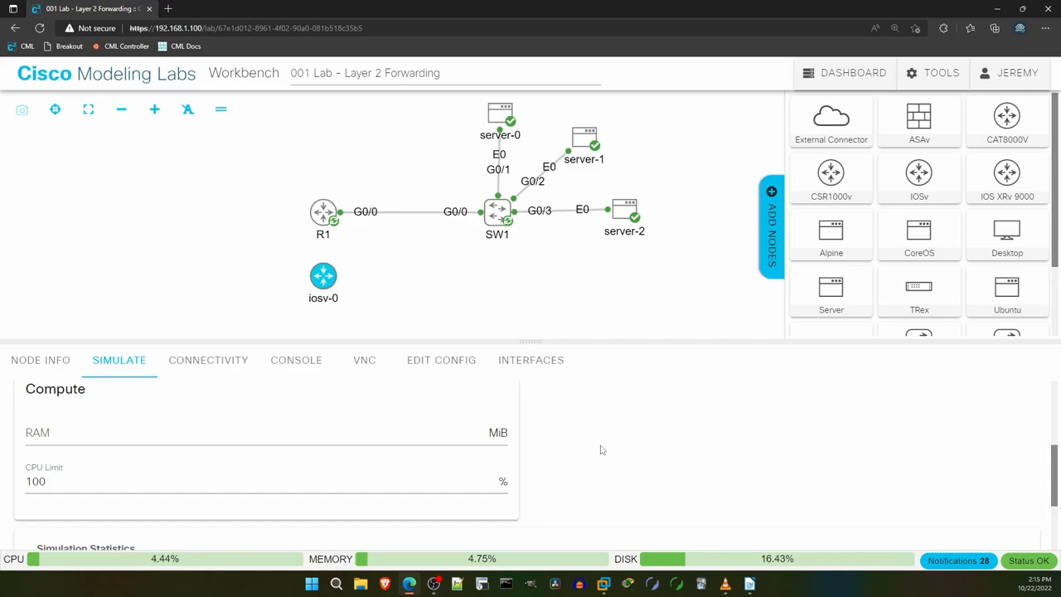
mouse_move(593, 451)
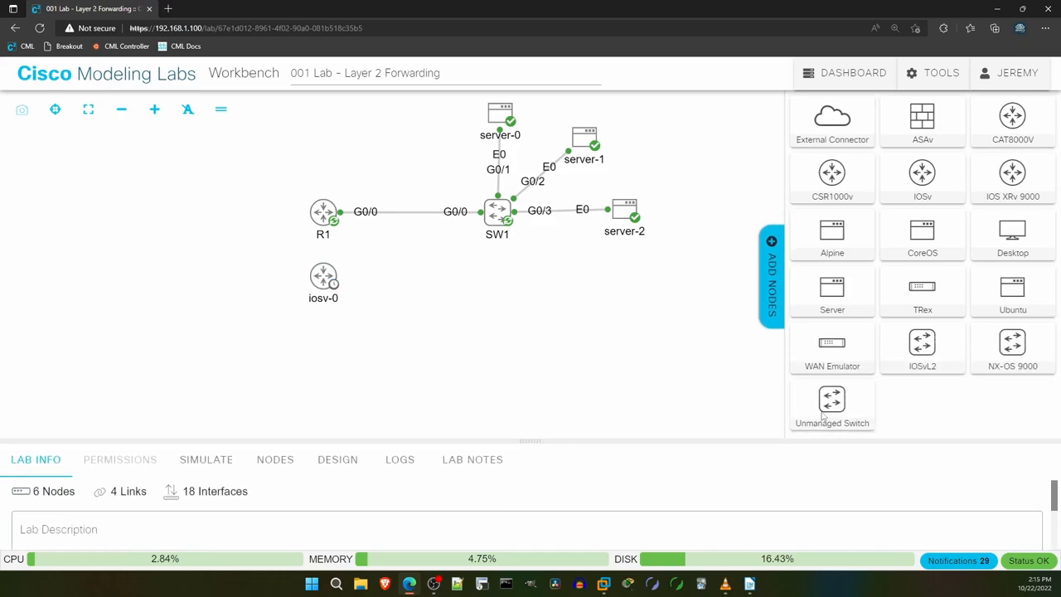
mouse_move(955, 407)
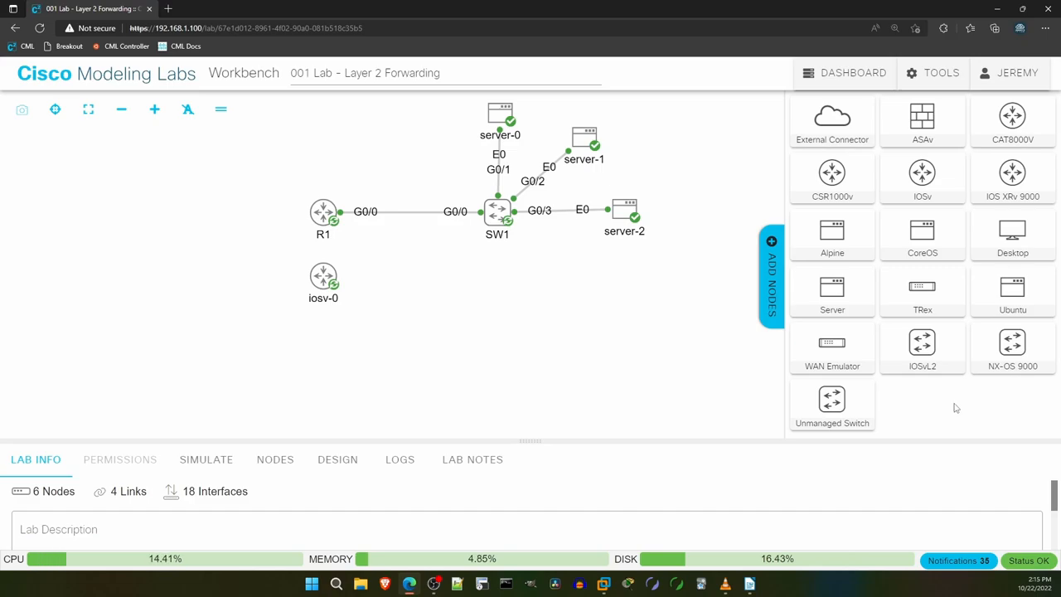
mouse_move(950, 406)
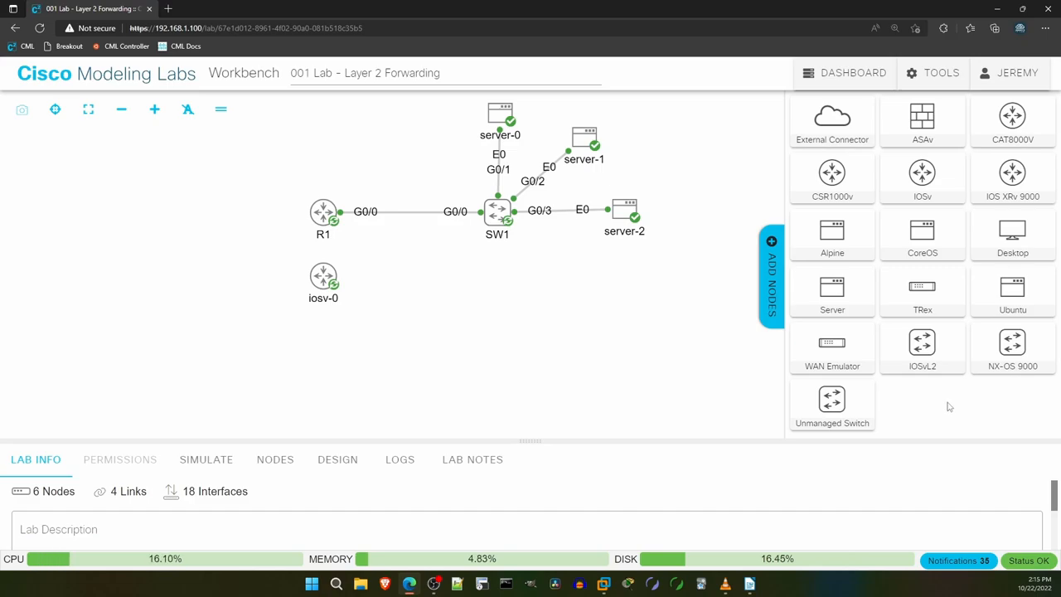
mouse_move(922, 343)
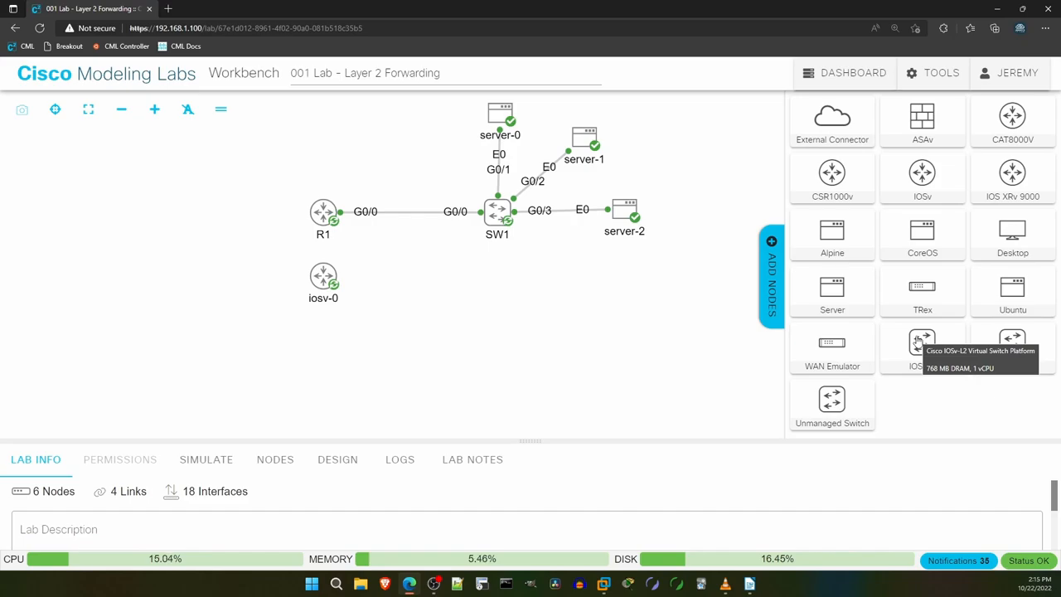
mouse_move(928, 392)
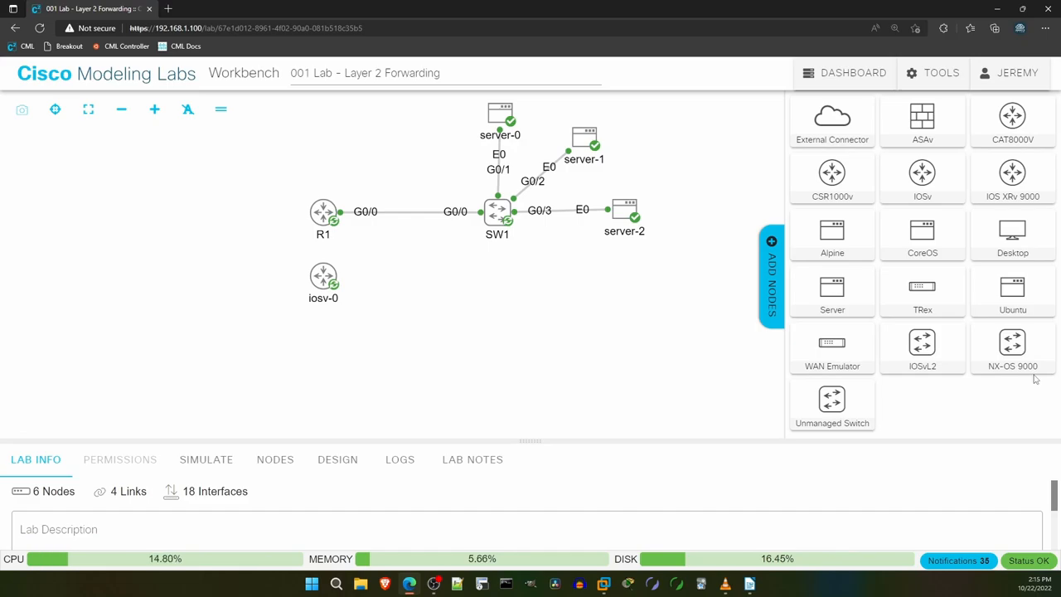
mouse_move(1012, 343)
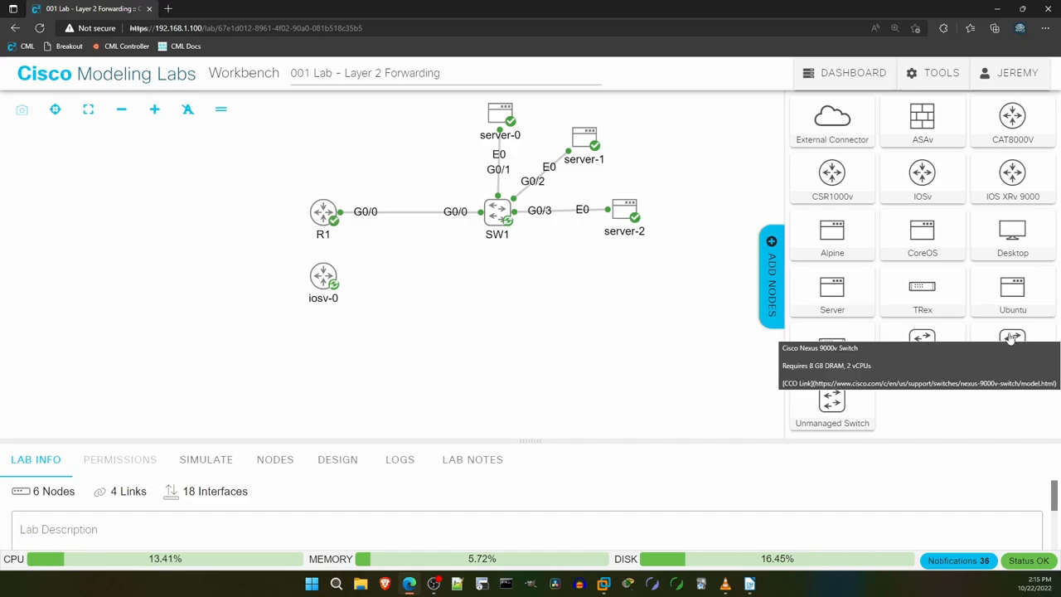
mouse_move(912, 391)
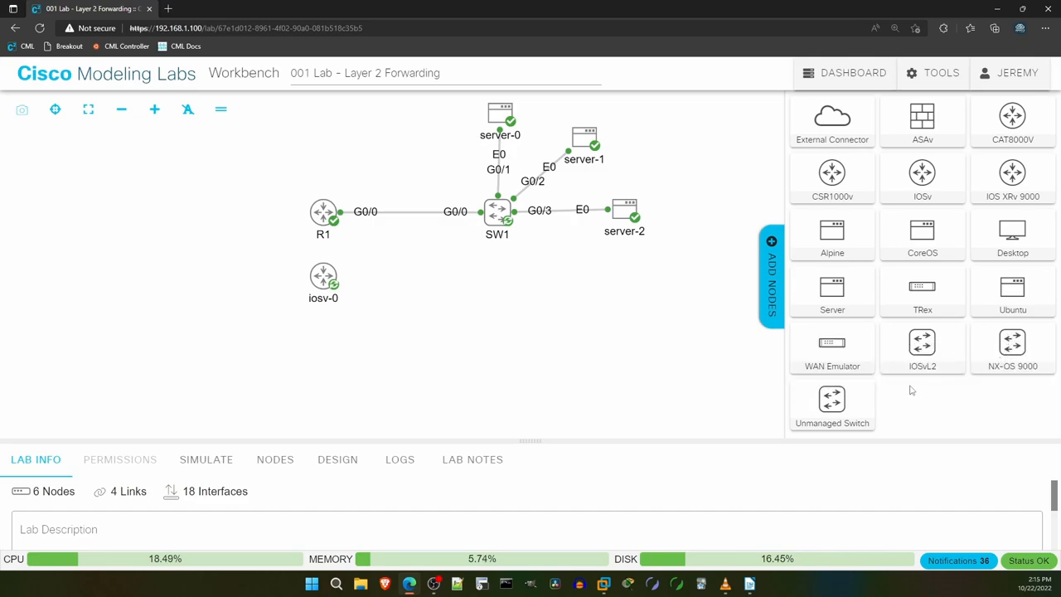
mouse_move(831, 402)
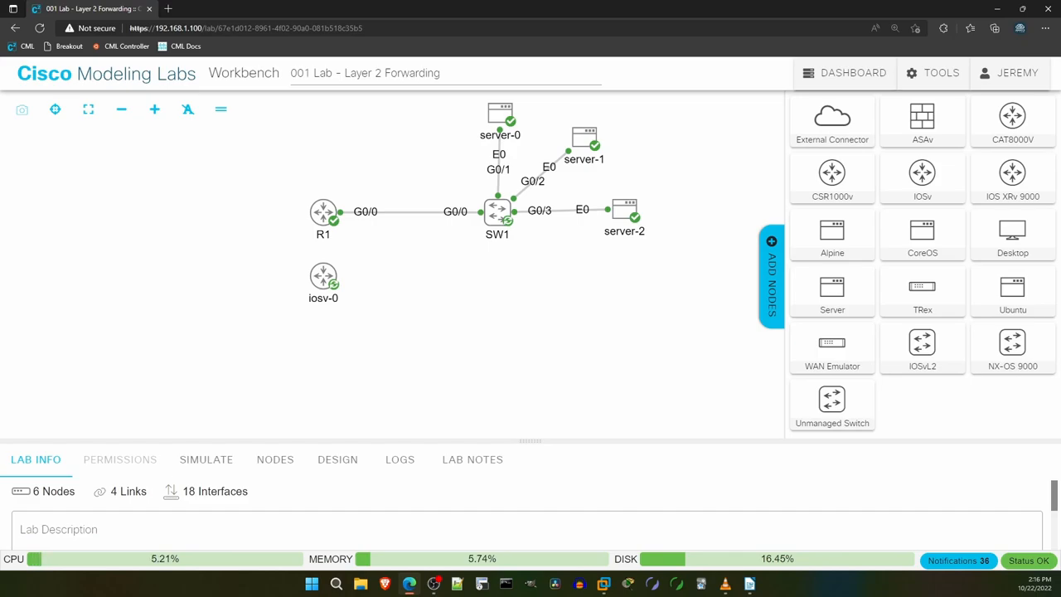
mouse_move(987, 409)
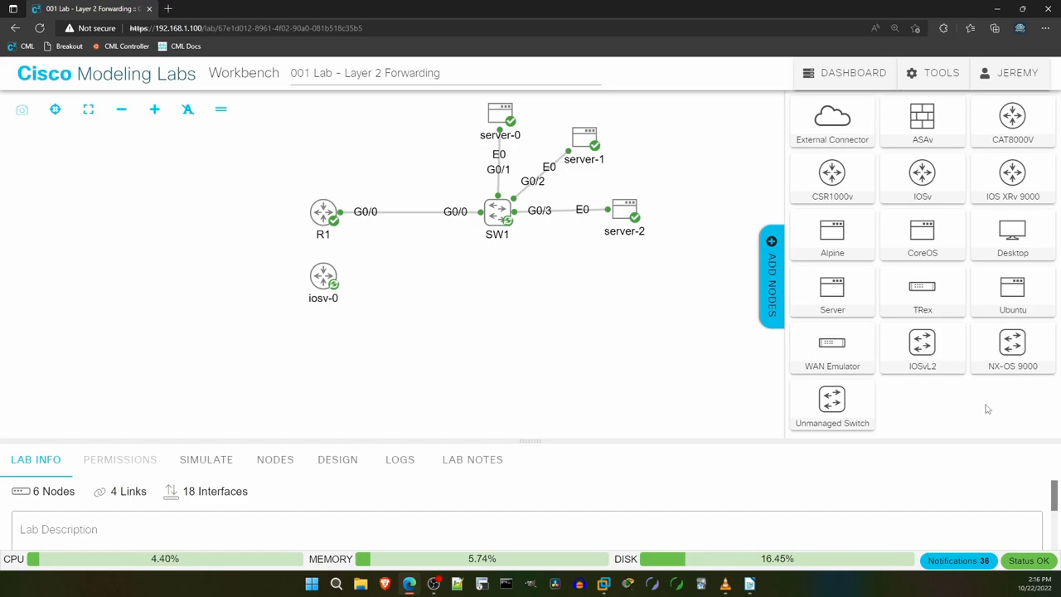
mouse_move(1012, 343)
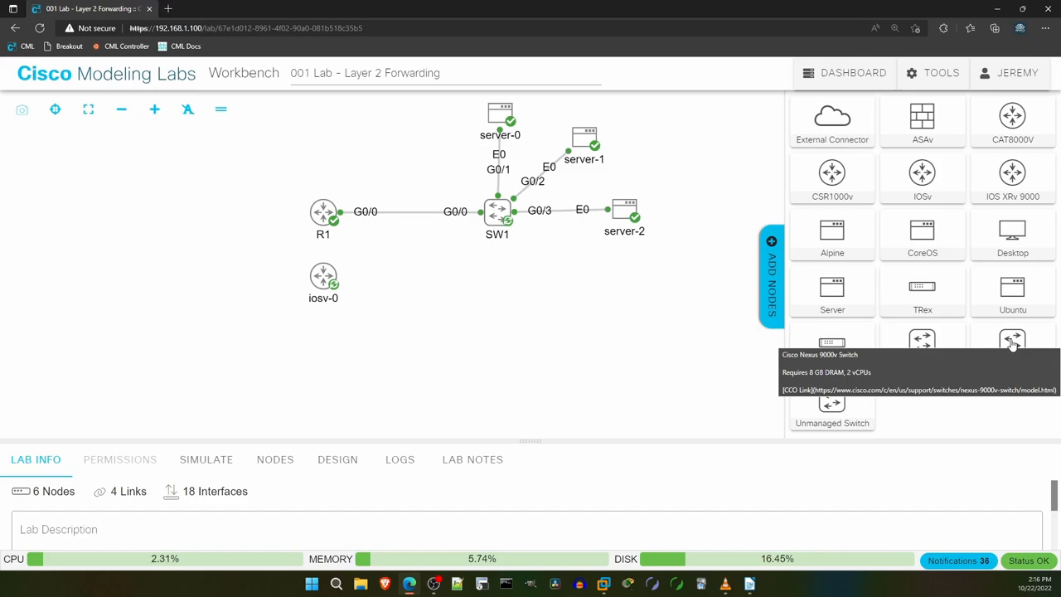
mouse_move(941, 407)
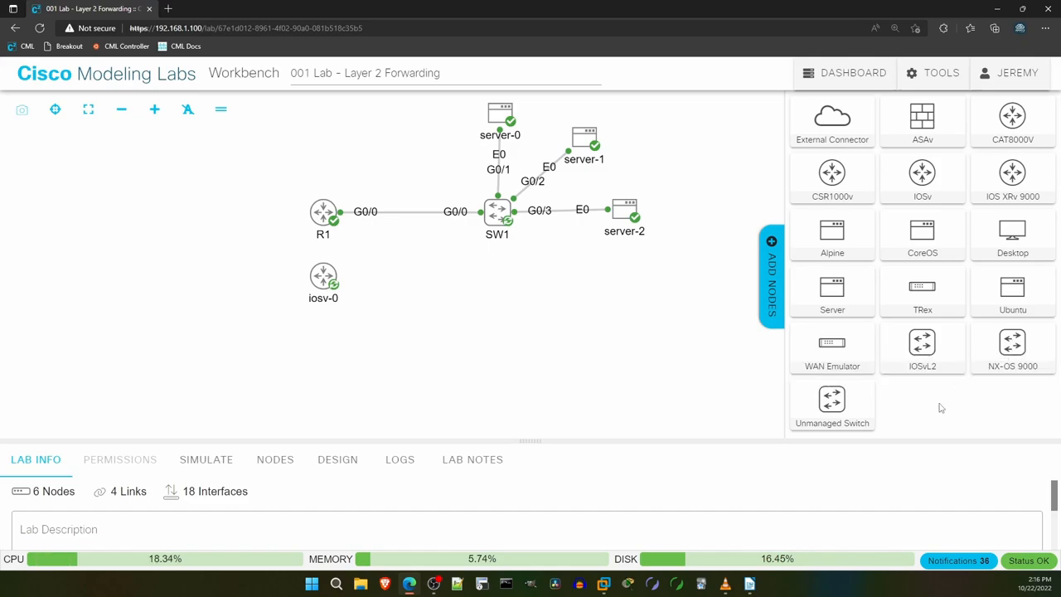
mouse_move(556, 138)
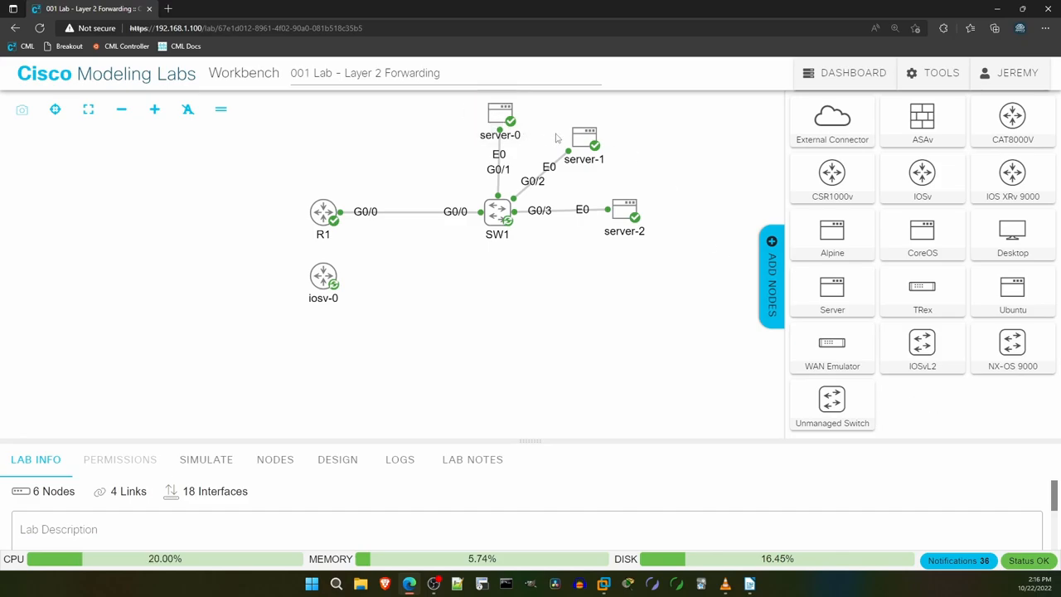
mouse_move(826, 276)
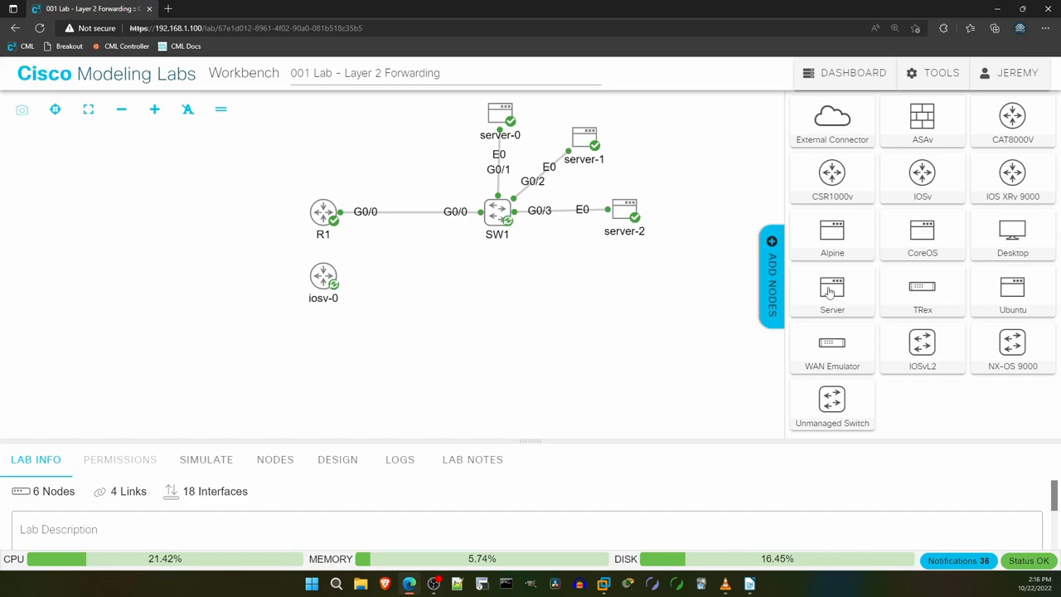
mouse_move(832, 290)
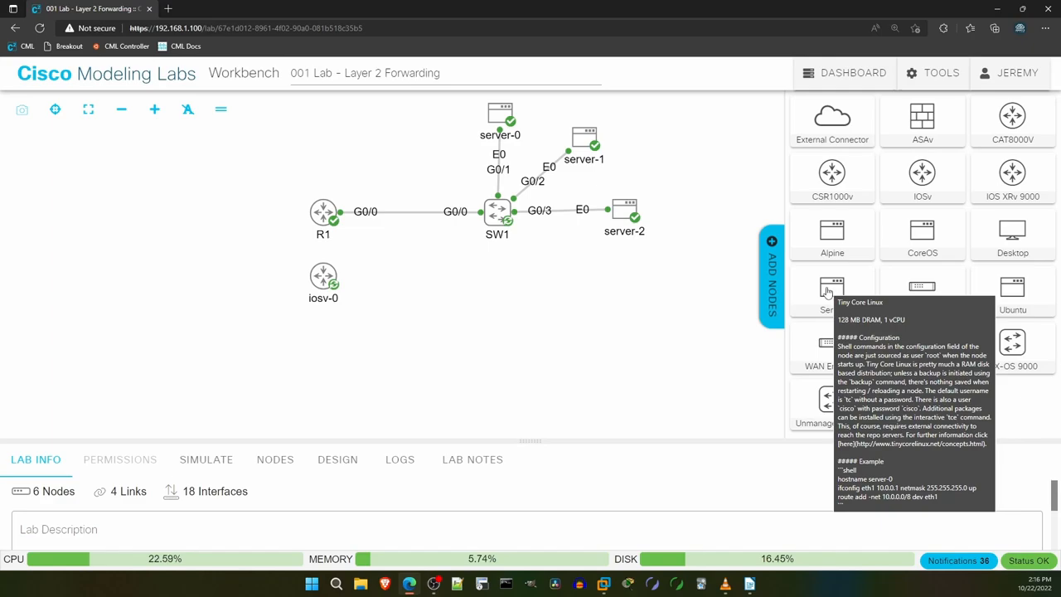
mouse_move(718, 362)
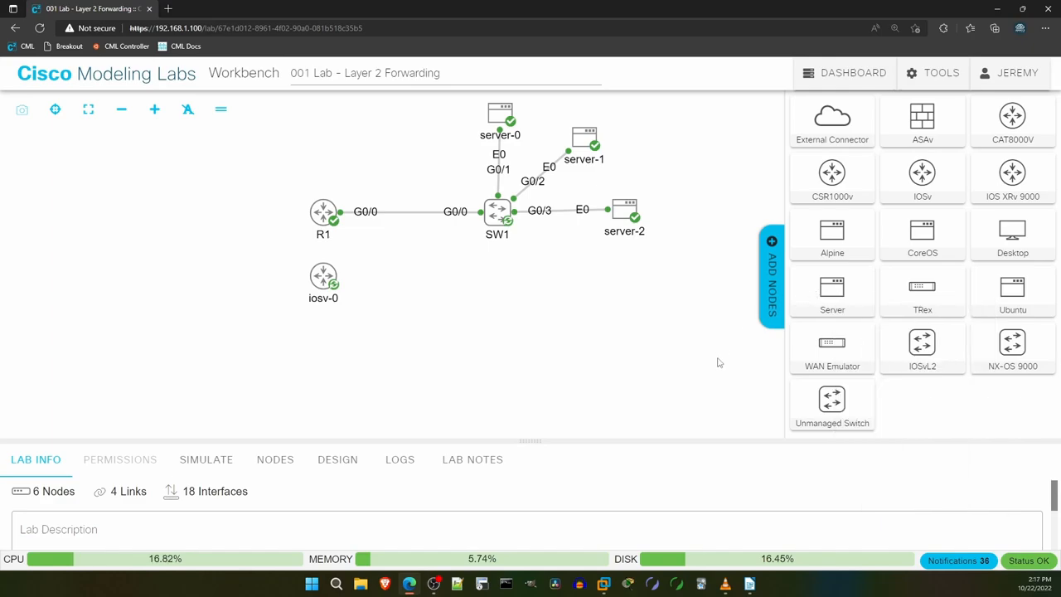
mouse_move(710, 369)
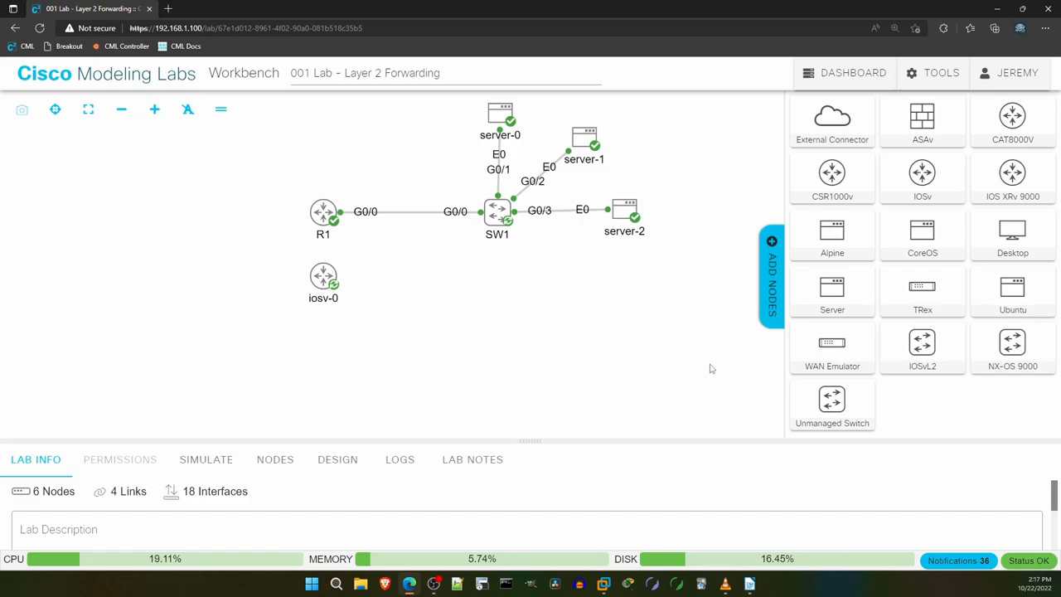
mouse_move(831, 401)
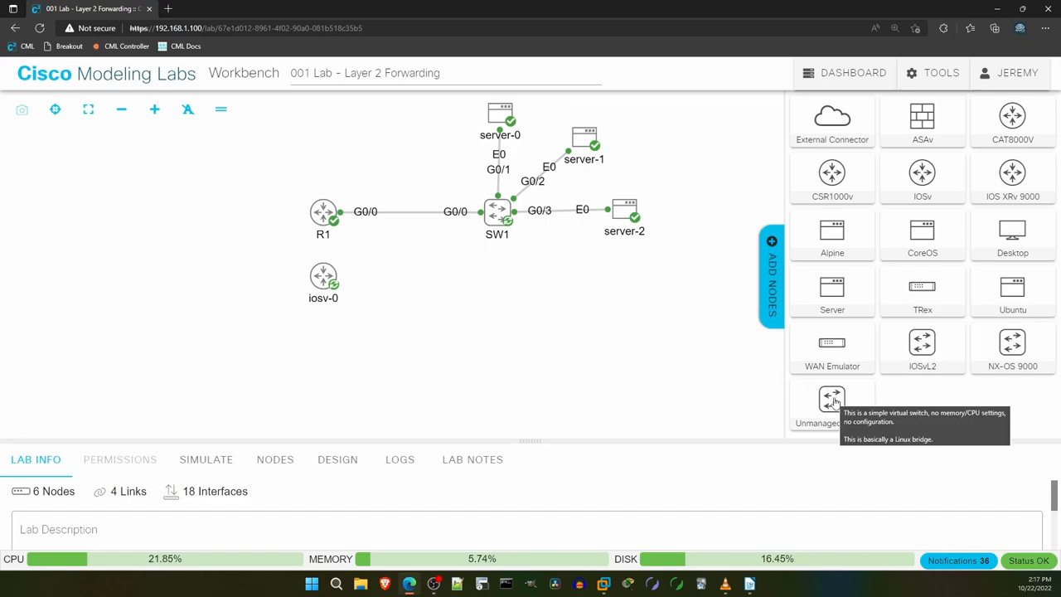
- Add an unmanaged switch and link its port0 to iosv-0's GigE0/0
left_click(831, 400)
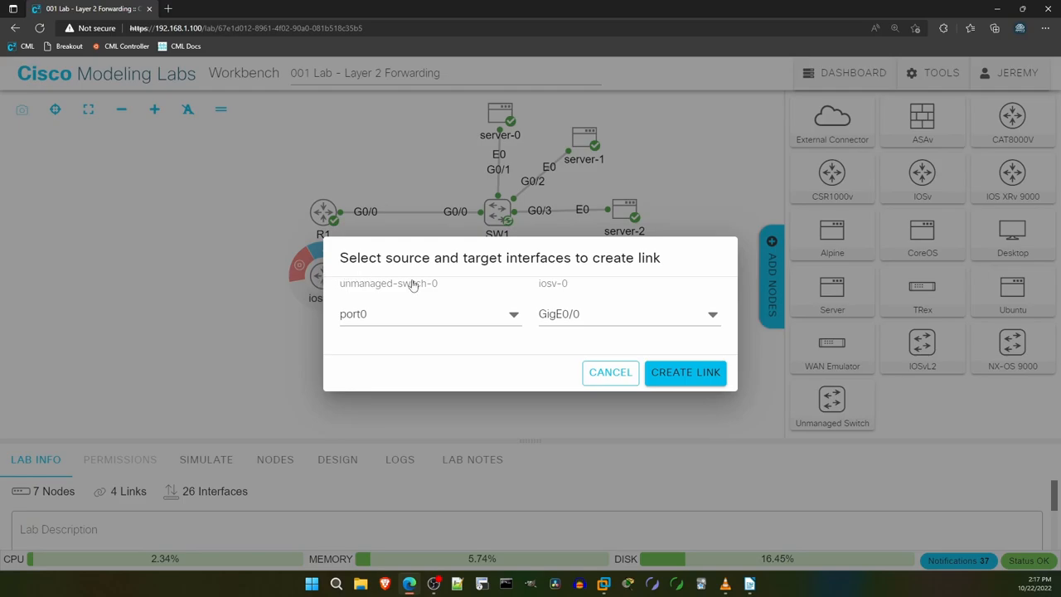
mouse_move(517, 295)
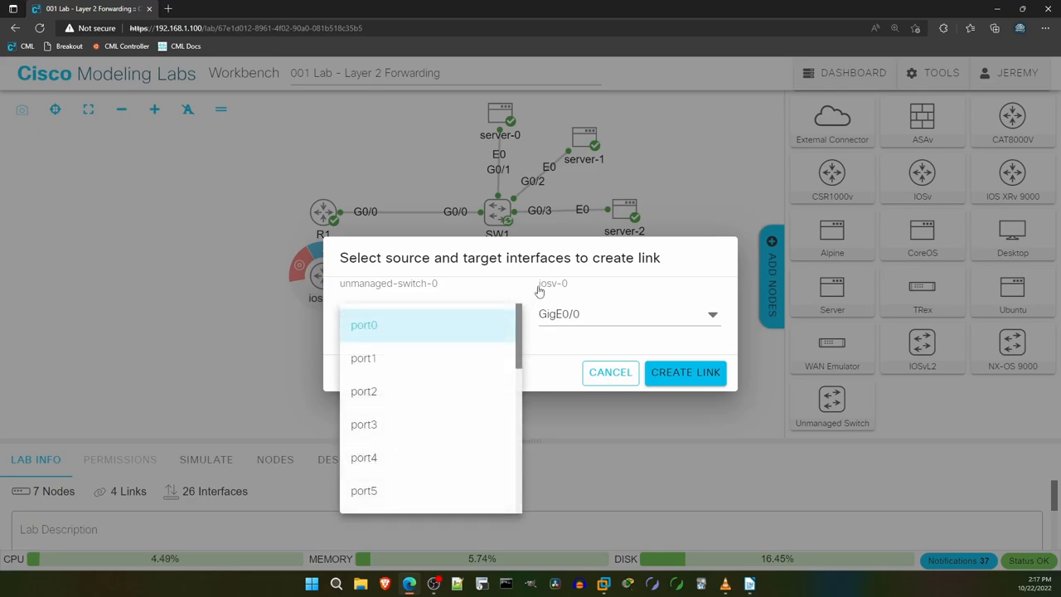
left_click(364, 324)
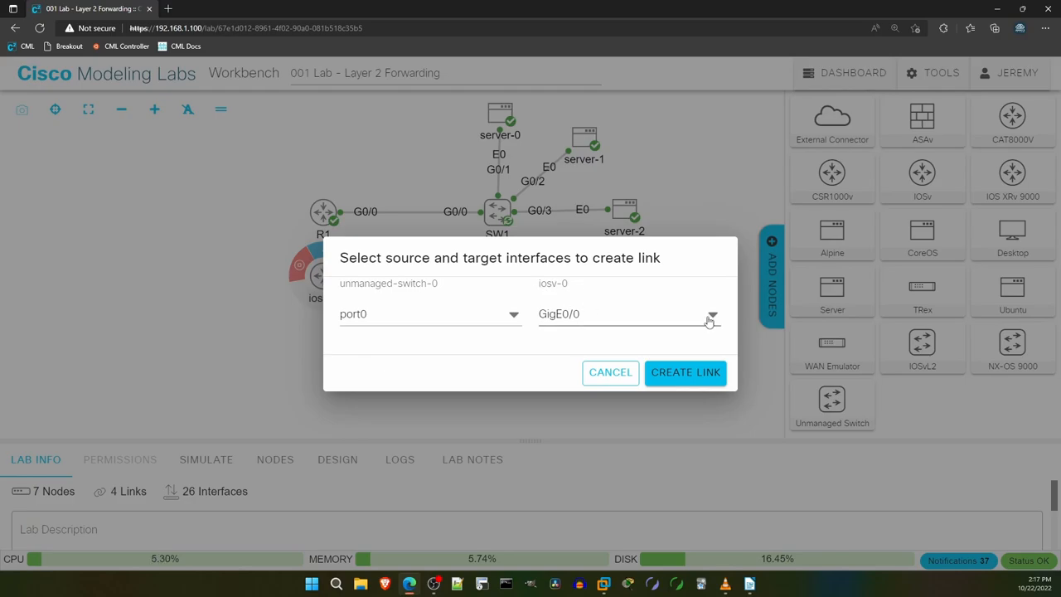
left_click(710, 316)
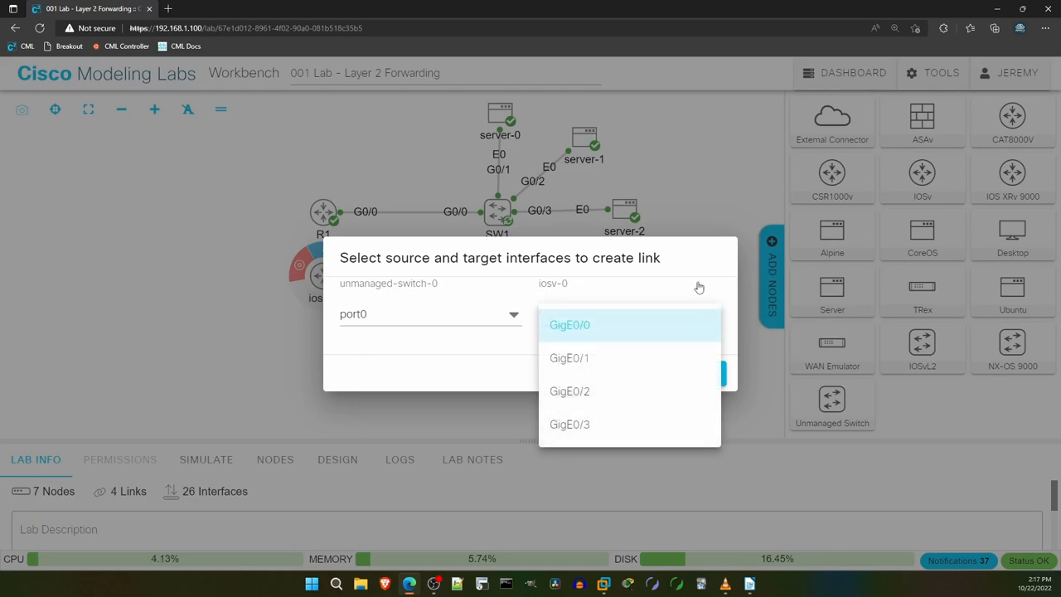
left_click(570, 324)
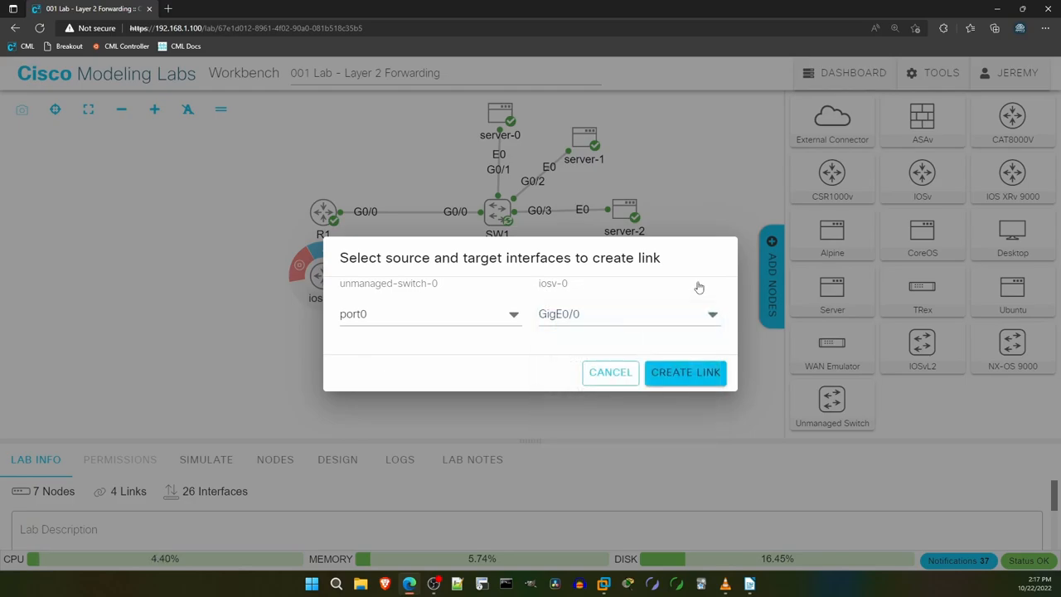
mouse_move(685, 372)
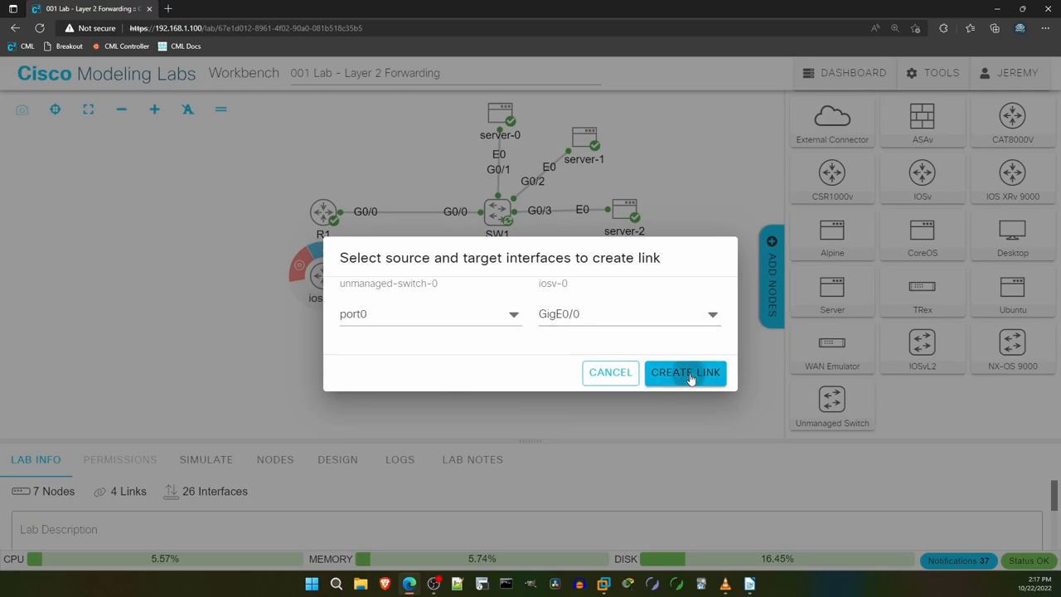
left_click(686, 372)
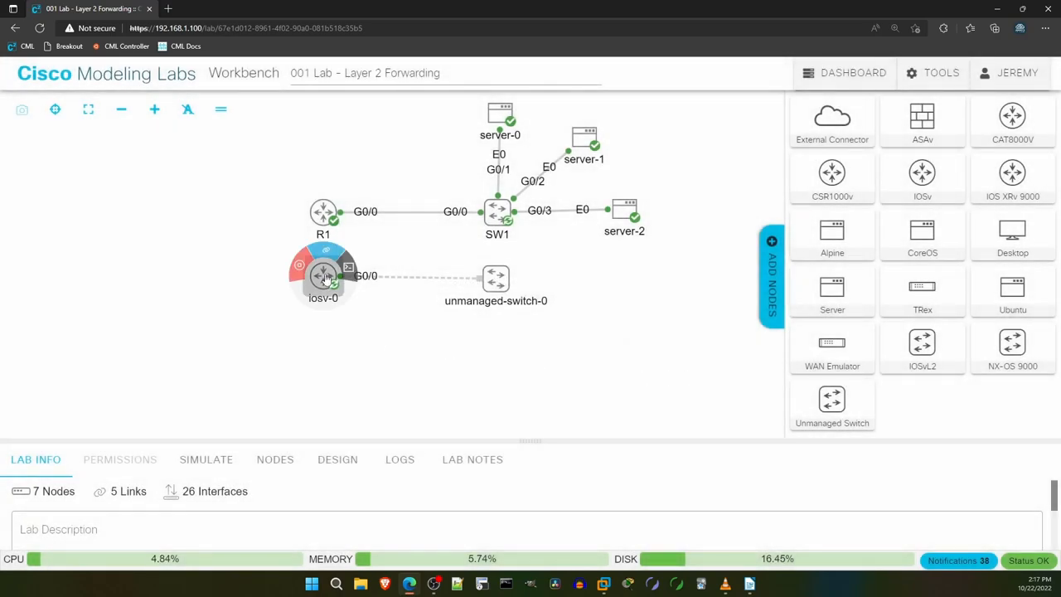
left_click(414, 301)
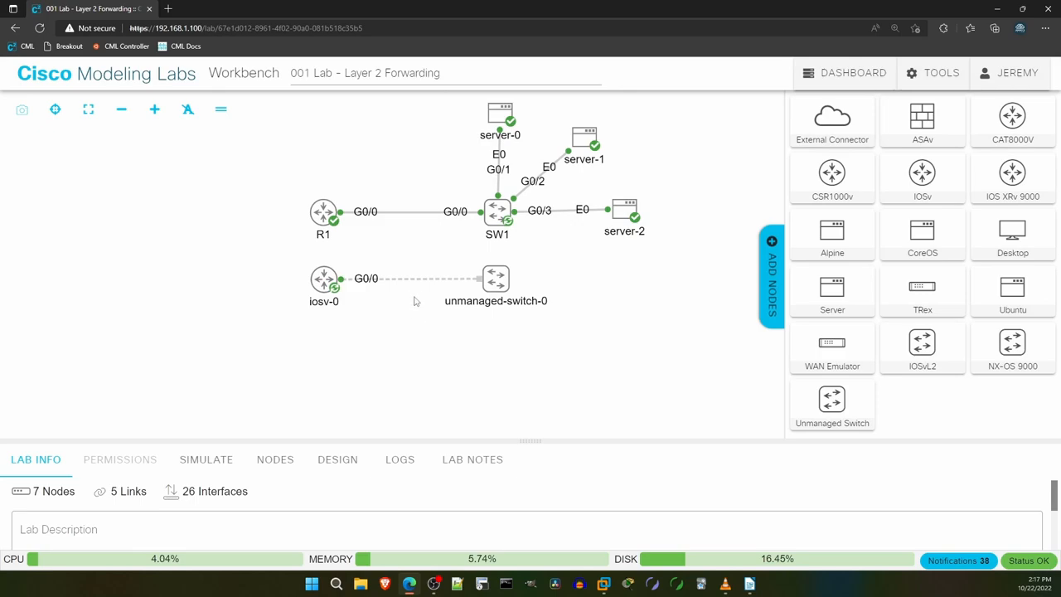
- Delete the iosv-0 to unmanaged-switch-0 link and confirm the removal
left_click(406, 279)
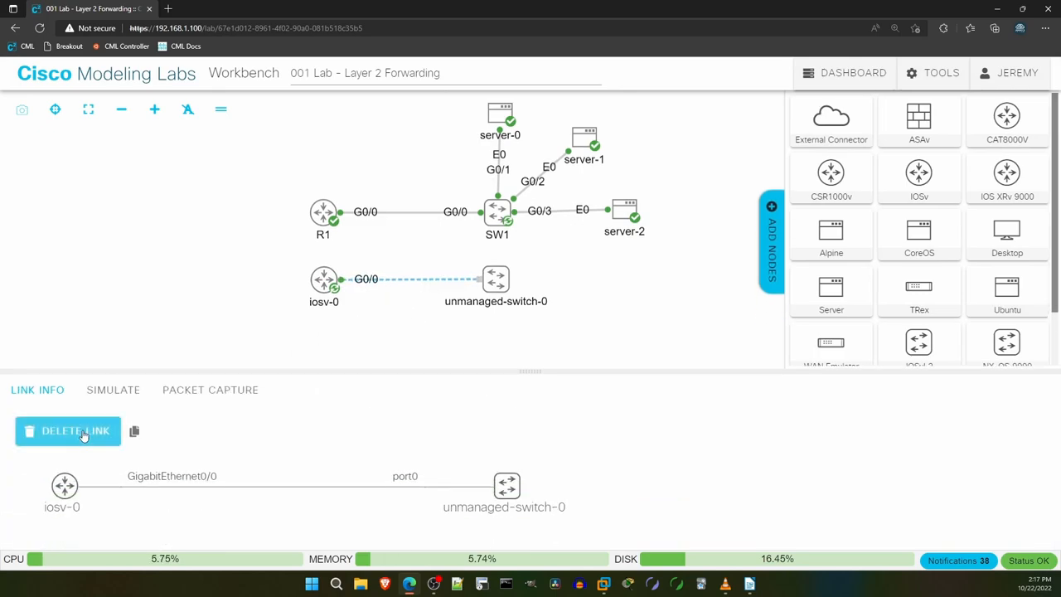
left_click(68, 430)
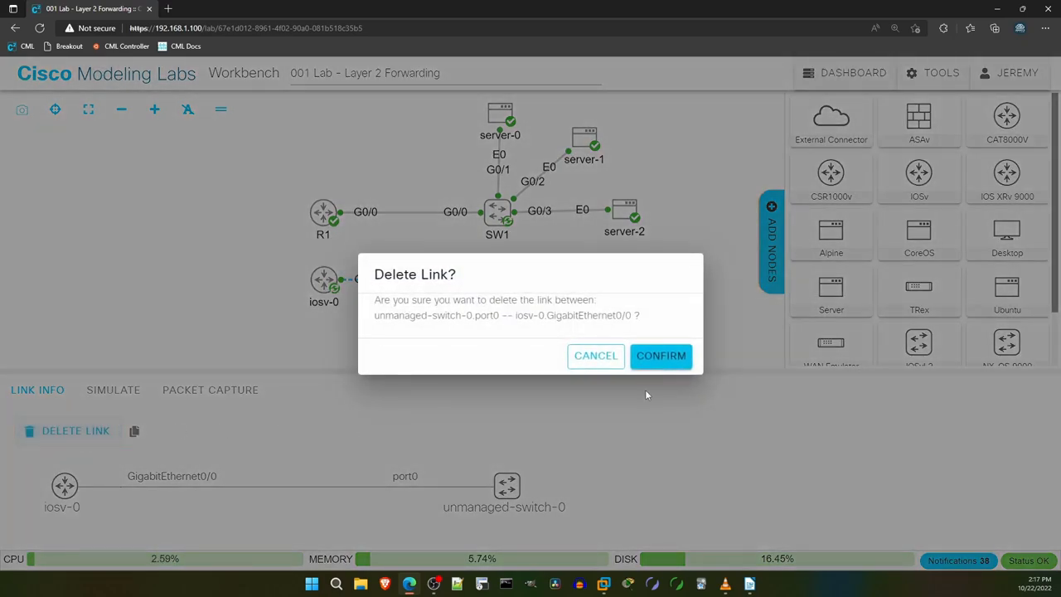
left_click(660, 355)
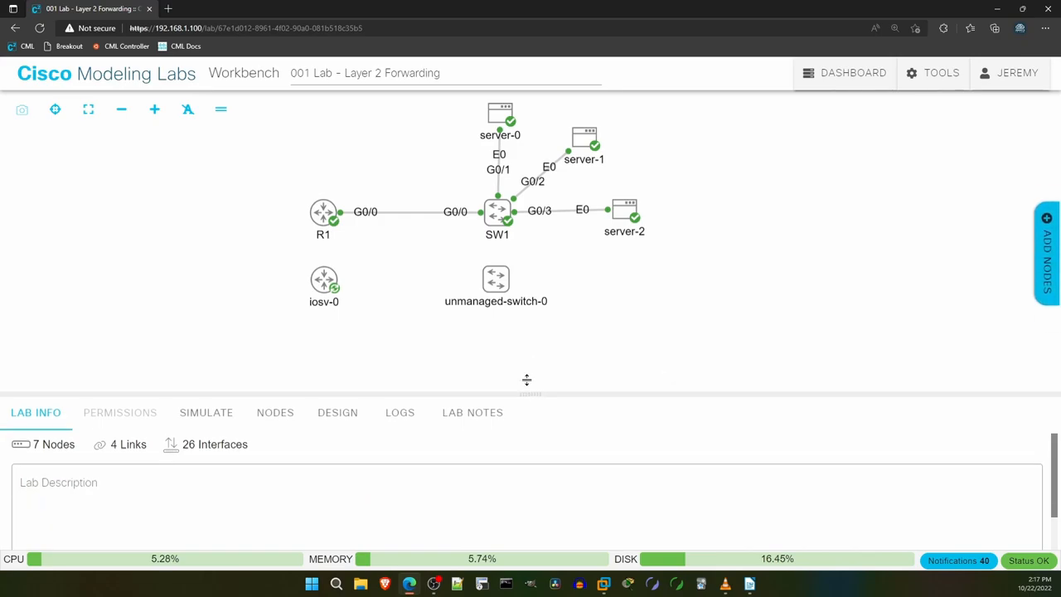
- Add four interfaces to unmanaged-switch-0, extending its port list to port11
left_click(496, 278)
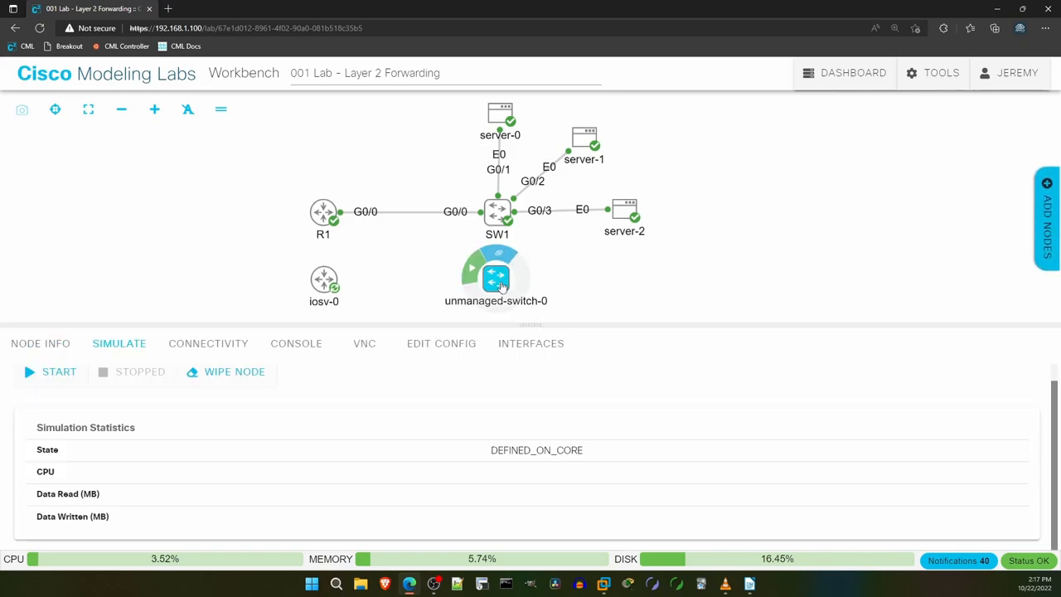
left_click(530, 343)
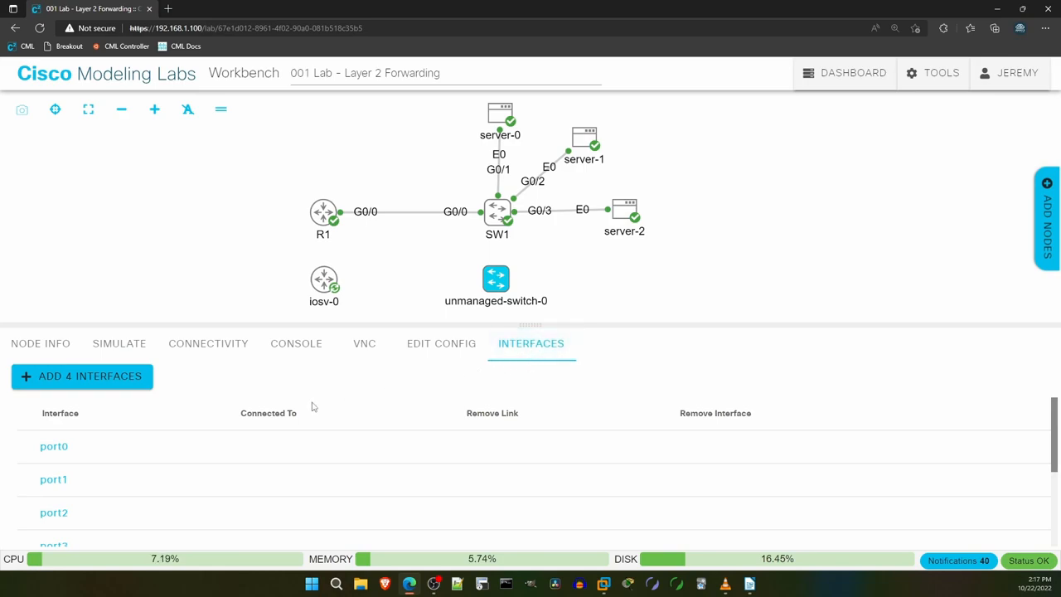
mouse_move(295, 406)
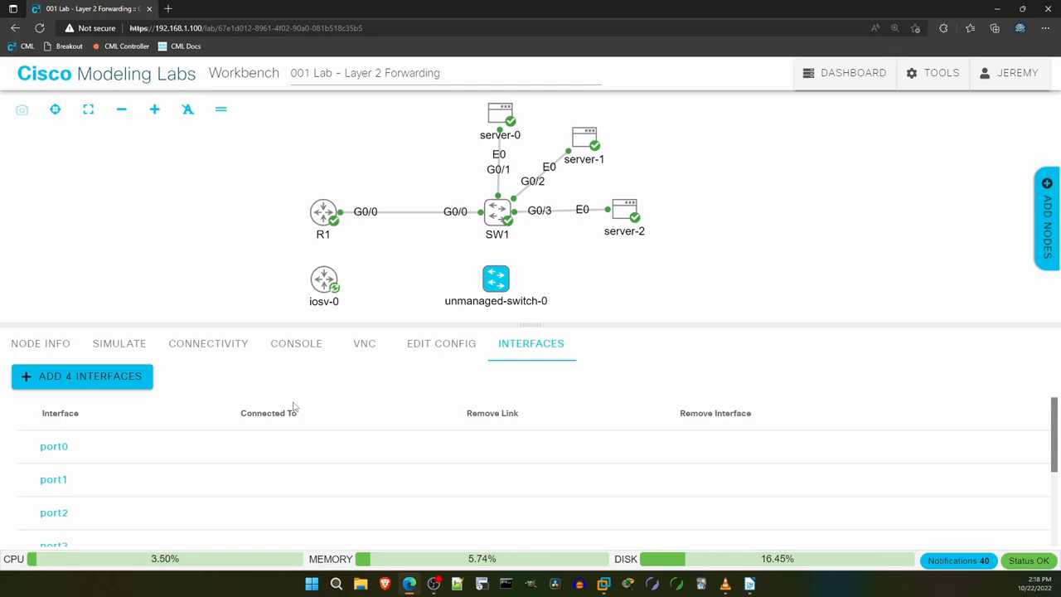
scroll("down", 3)
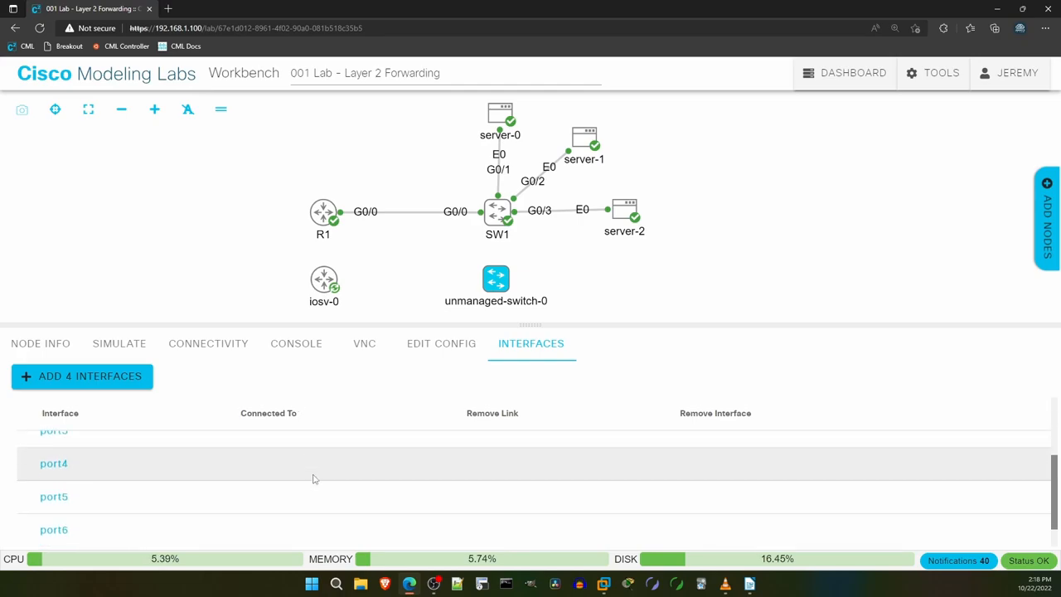
left_click(83, 376)
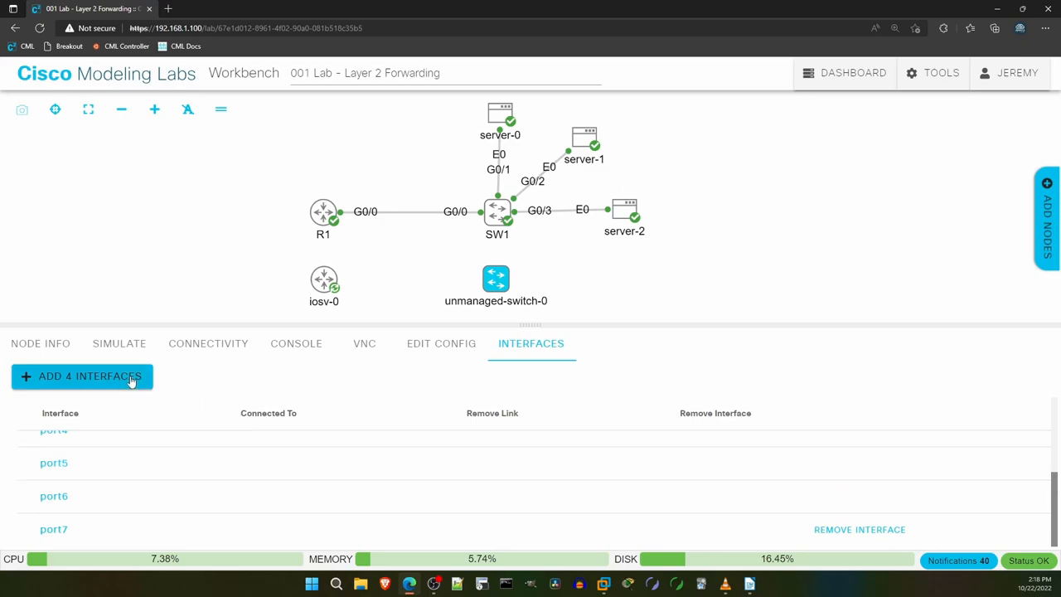
scroll("down", 3)
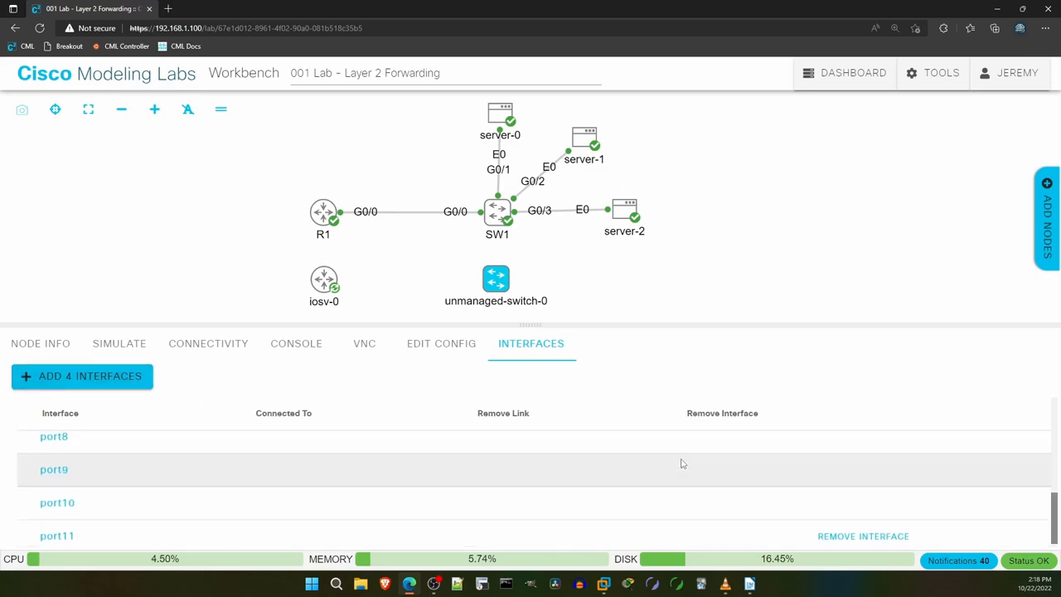
scroll("up", 3)
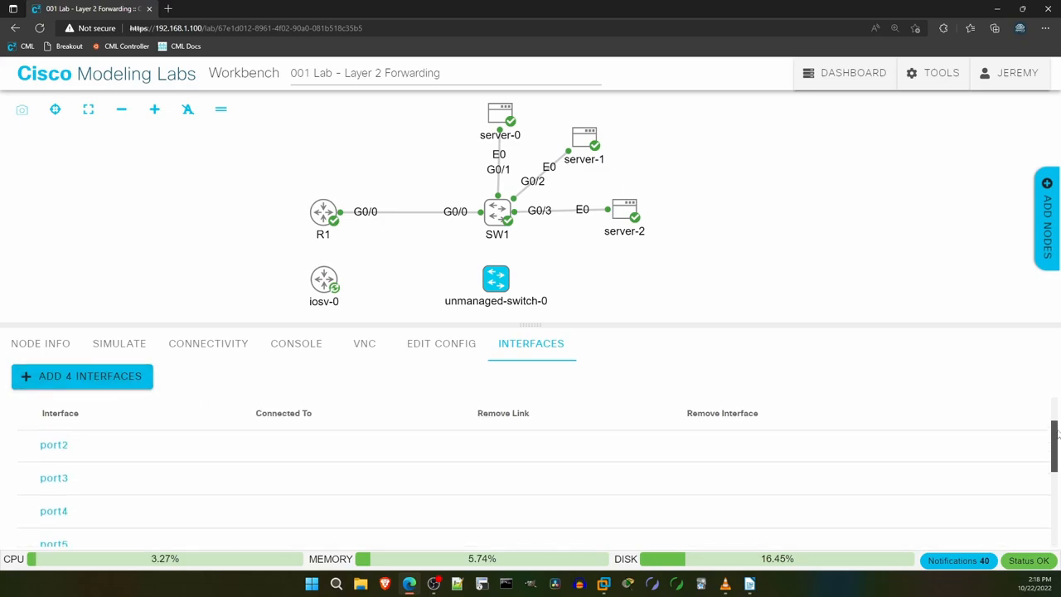
scroll("down", 3)
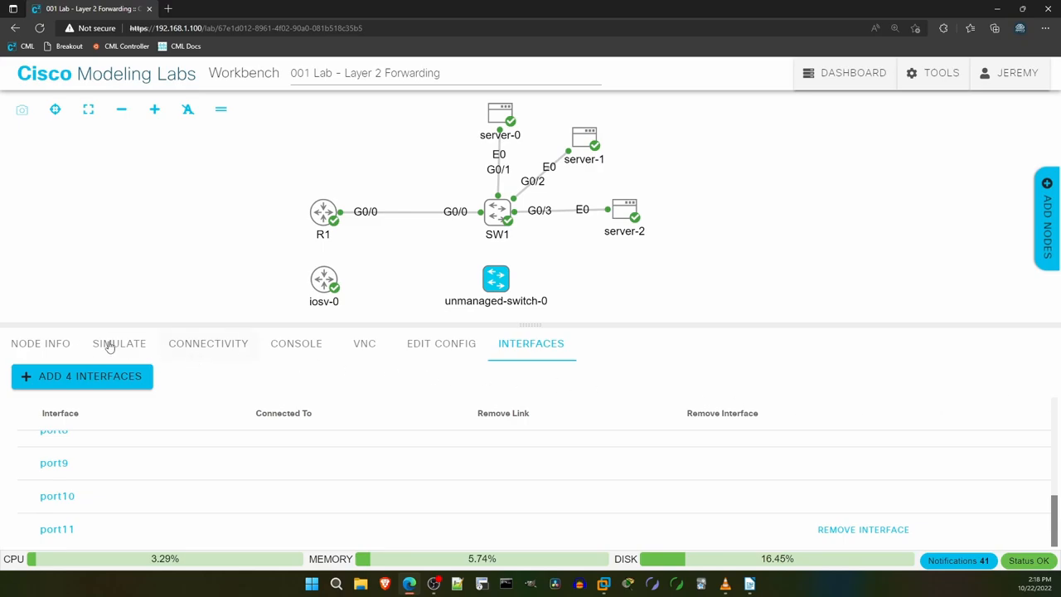
left_click(40, 343)
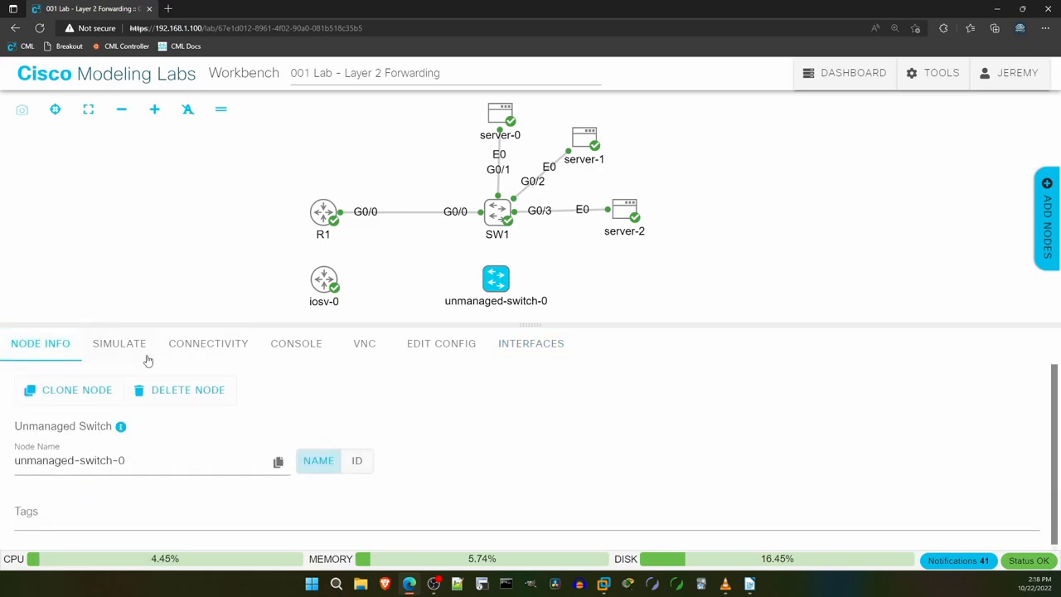
left_click(187, 390)
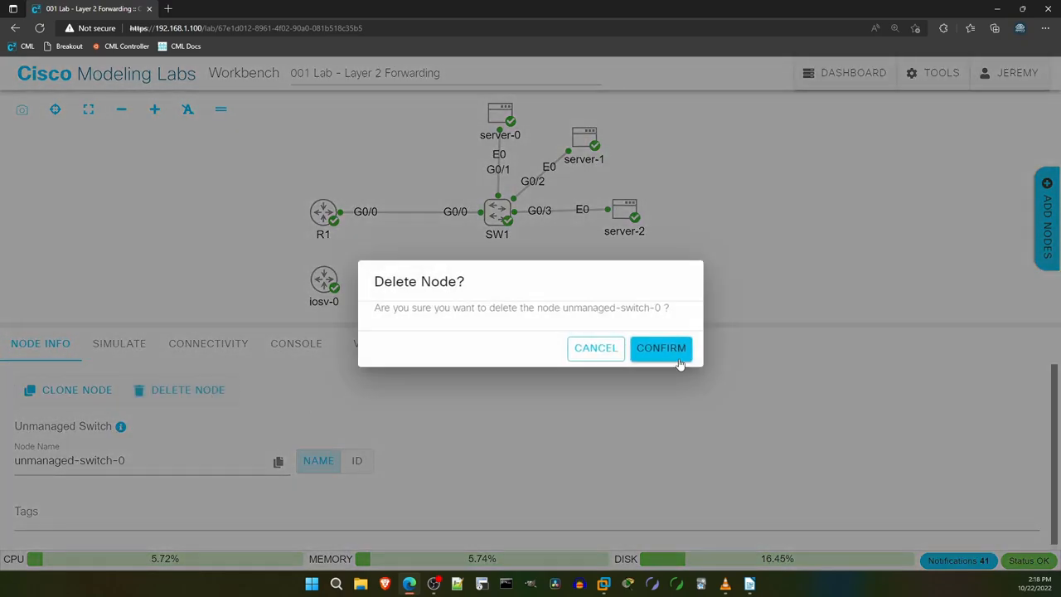
left_click(661, 347)
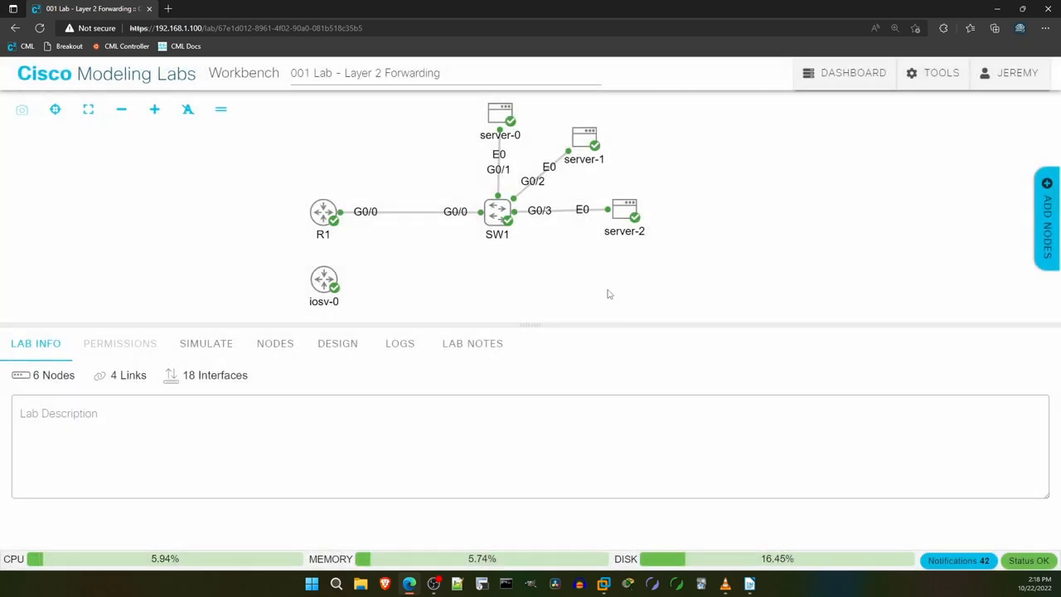
mouse_move(589, 290)
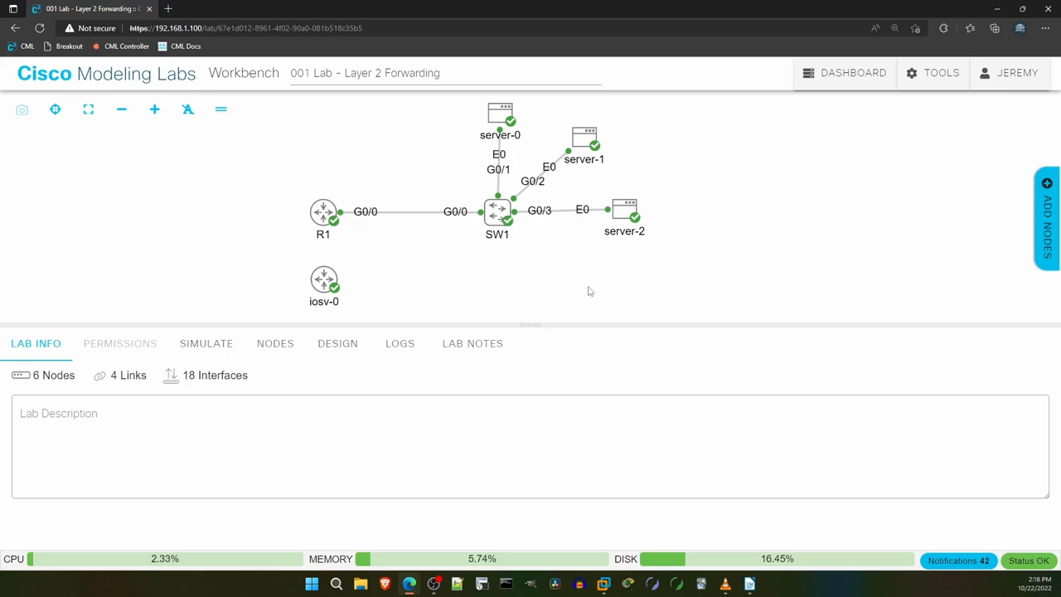
mouse_move(379, 279)
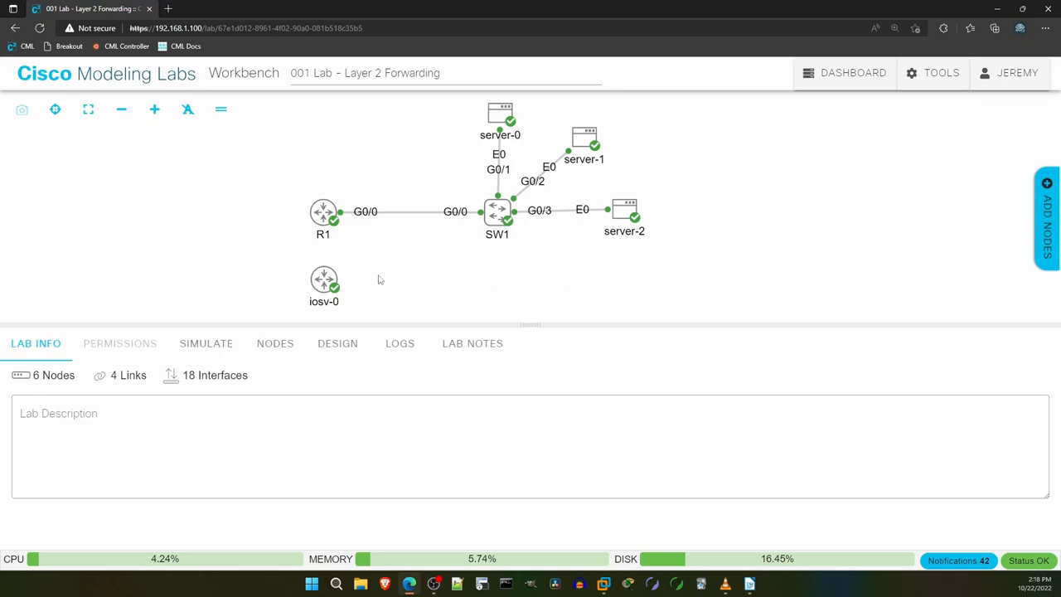
- Stop the running iosv-0 router and return to its node details
left_click(324, 280)
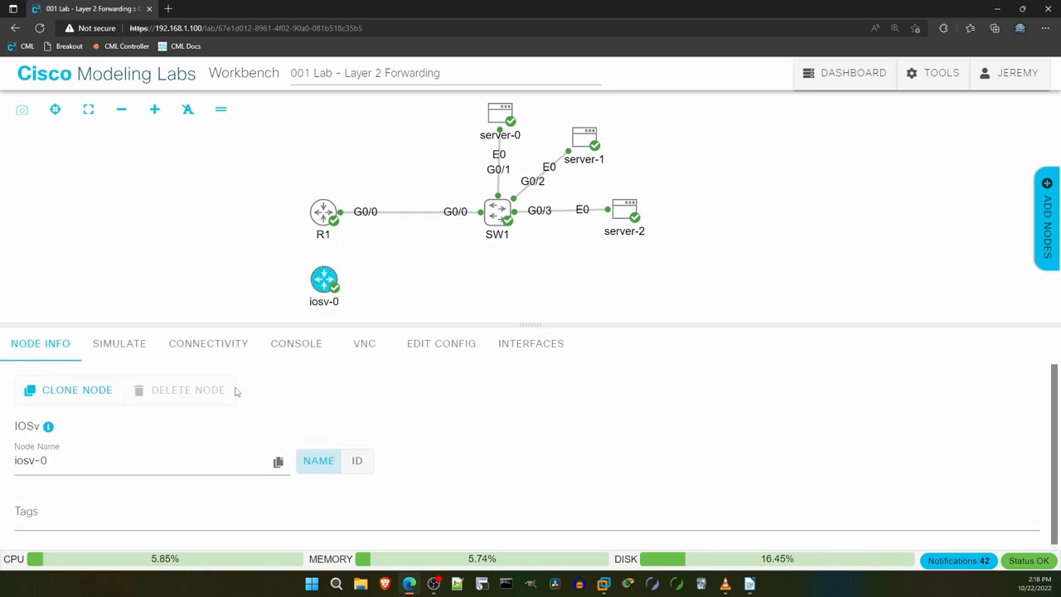
mouse_move(200, 403)
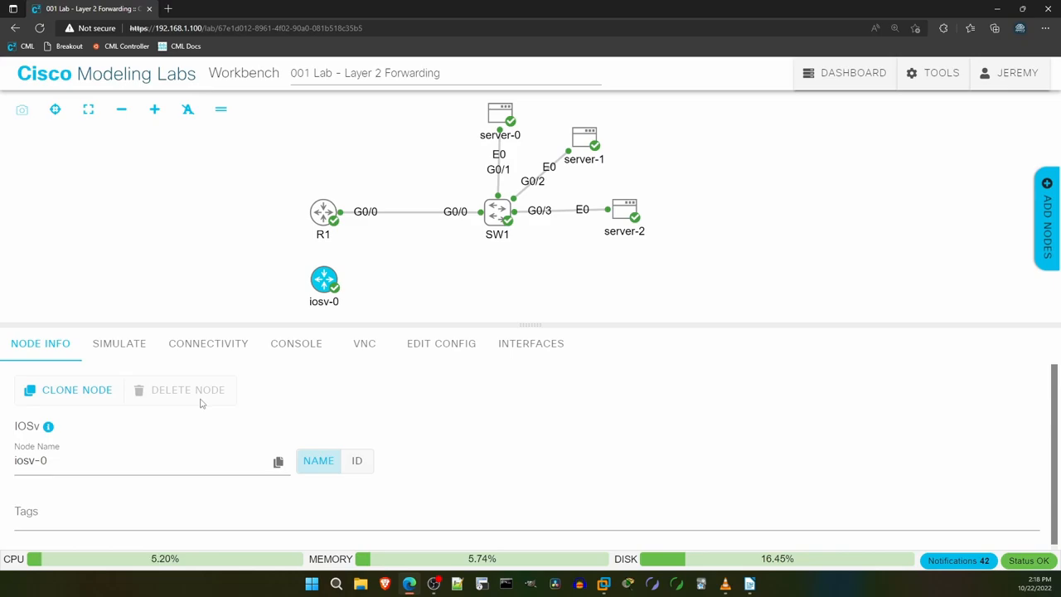
left_click(323, 280)
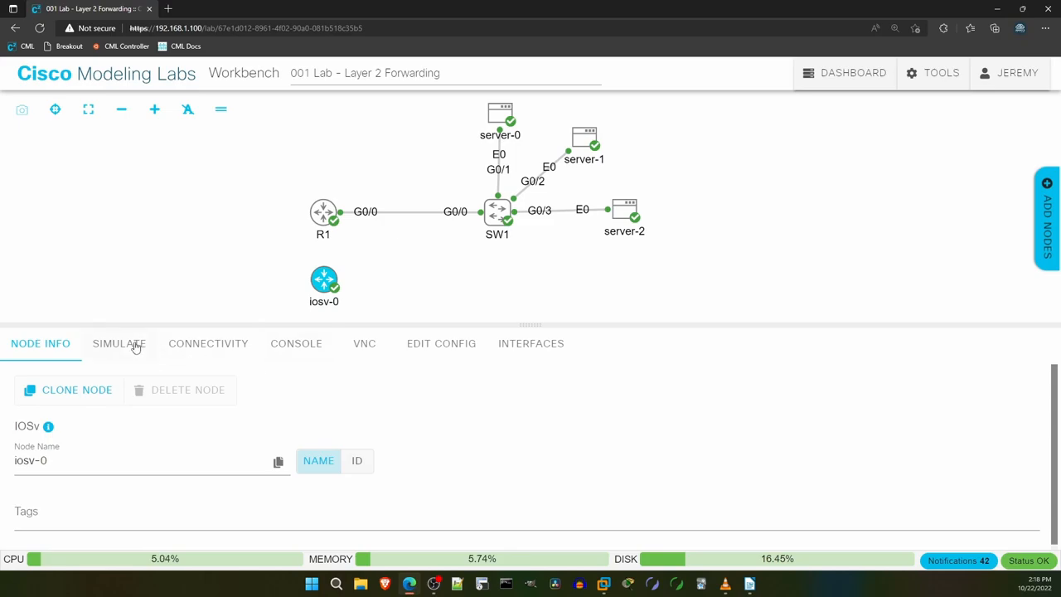
left_click(119, 343)
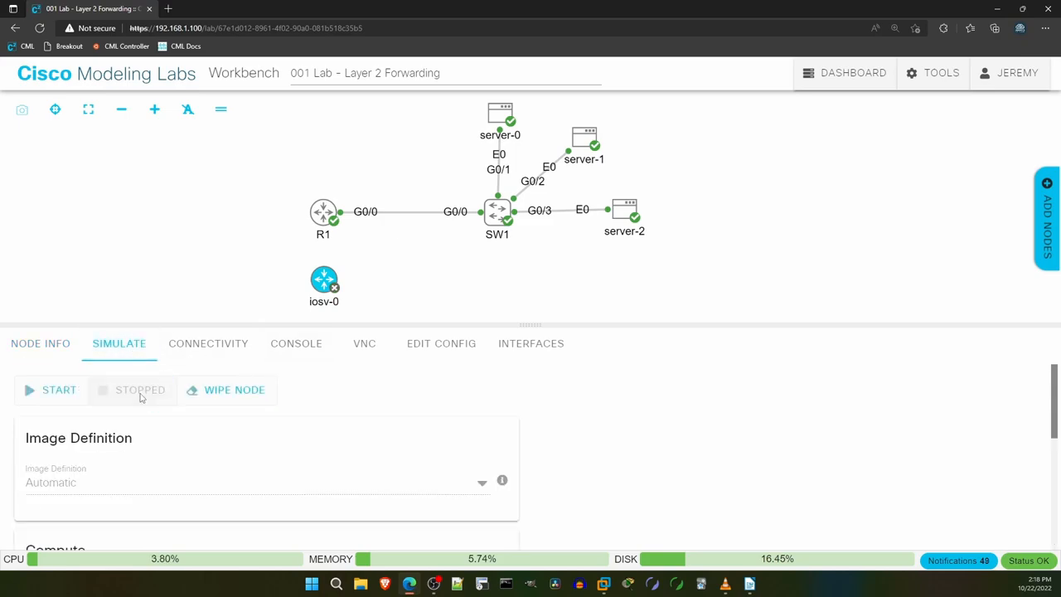
mouse_move(56, 344)
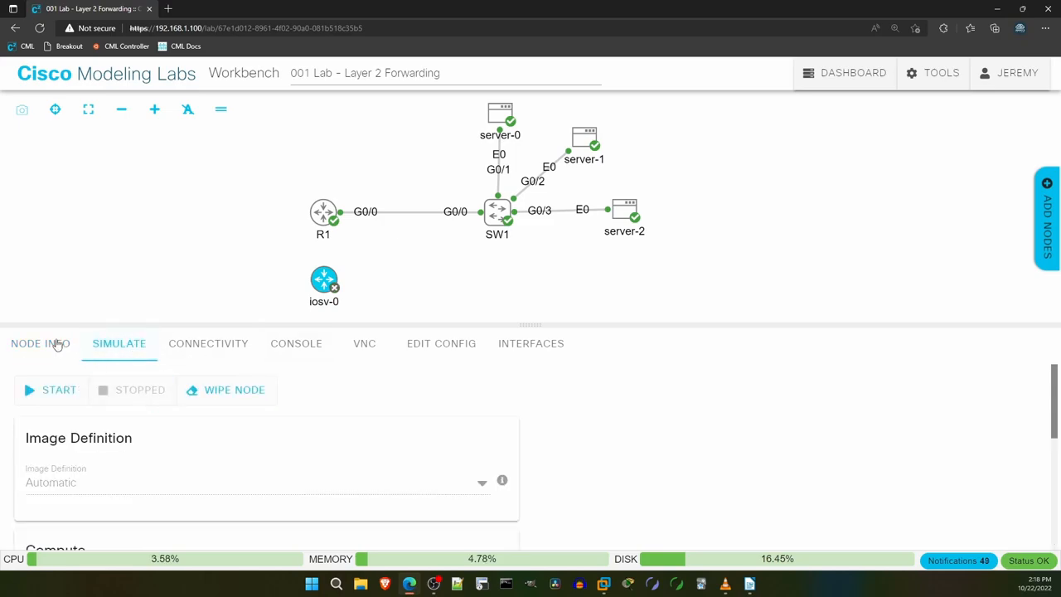
left_click(40, 343)
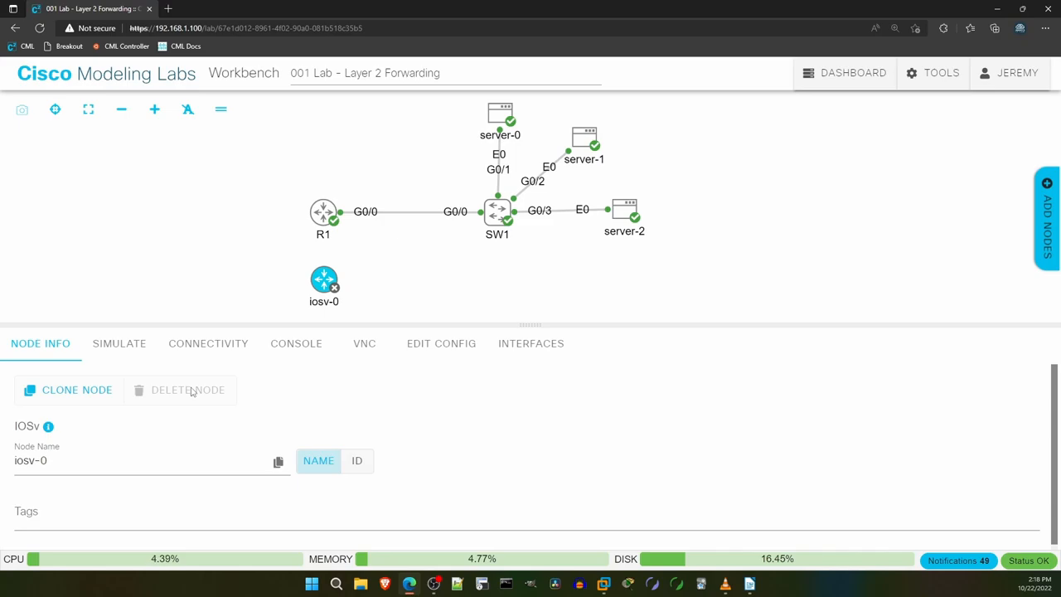
mouse_move(118, 343)
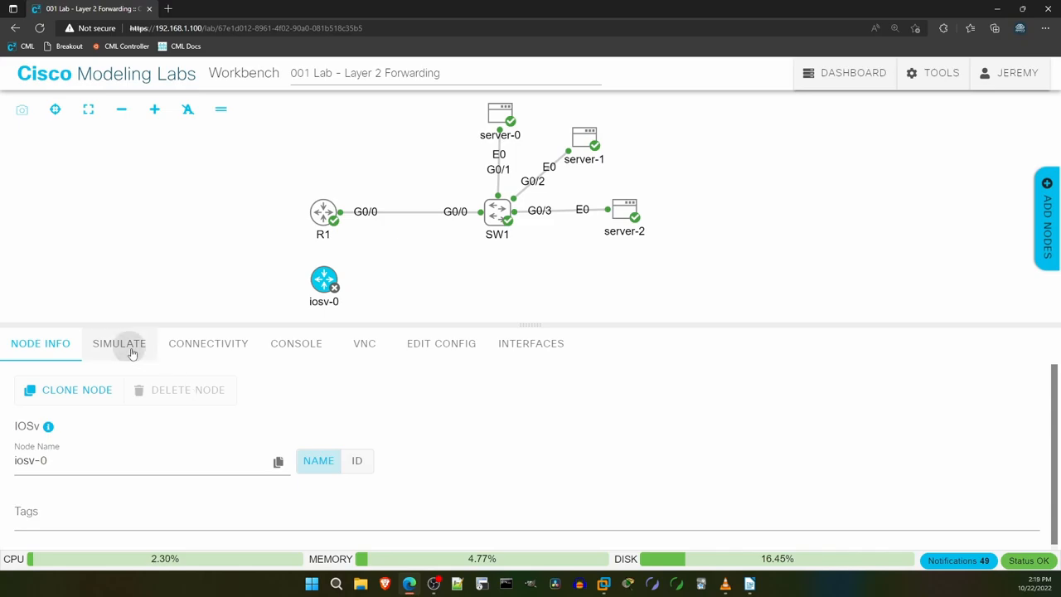
- Wipe iosv-0's virtual machine and confirm in the Wipe Node dialog
left_click(119, 344)
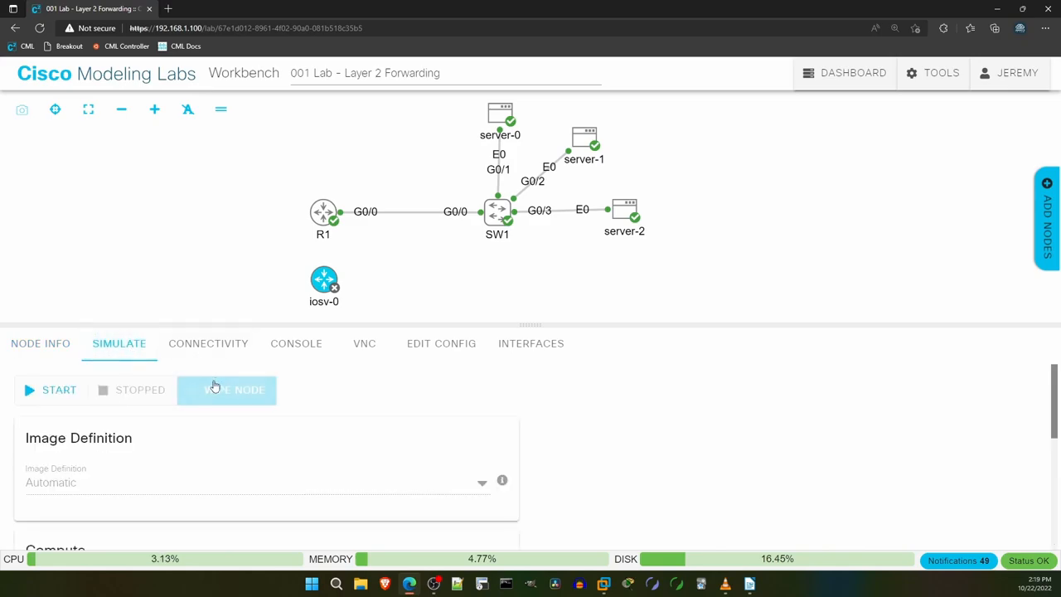
left_click(226, 390)
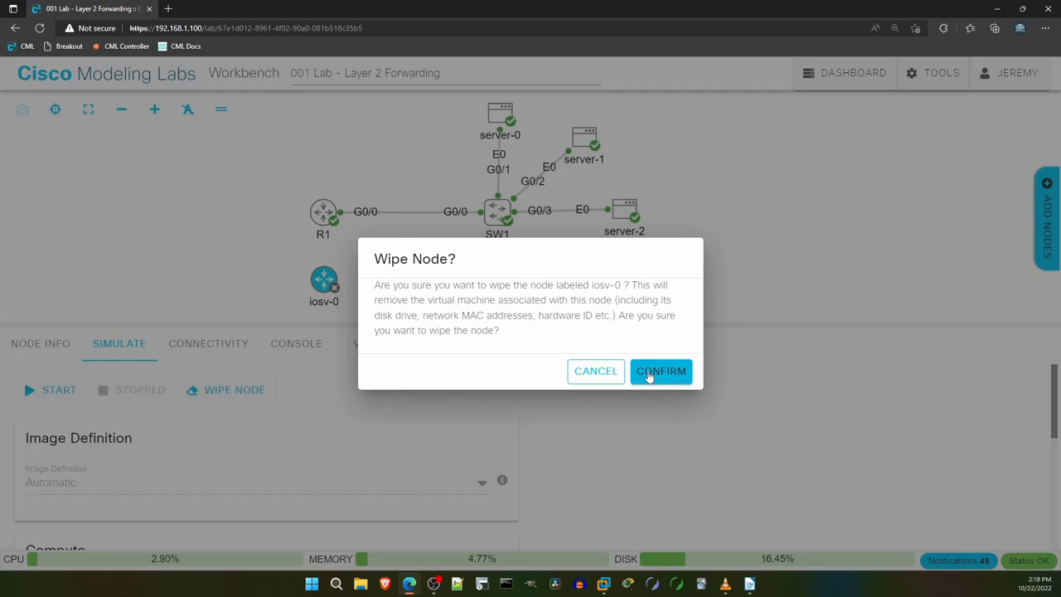
mouse_move(444, 310)
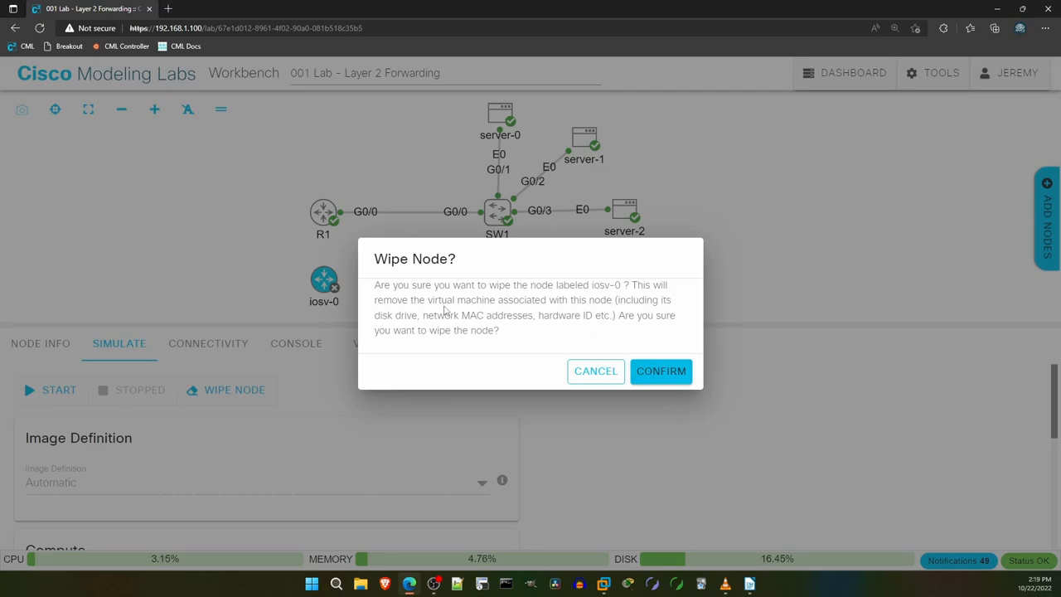
mouse_move(661, 370)
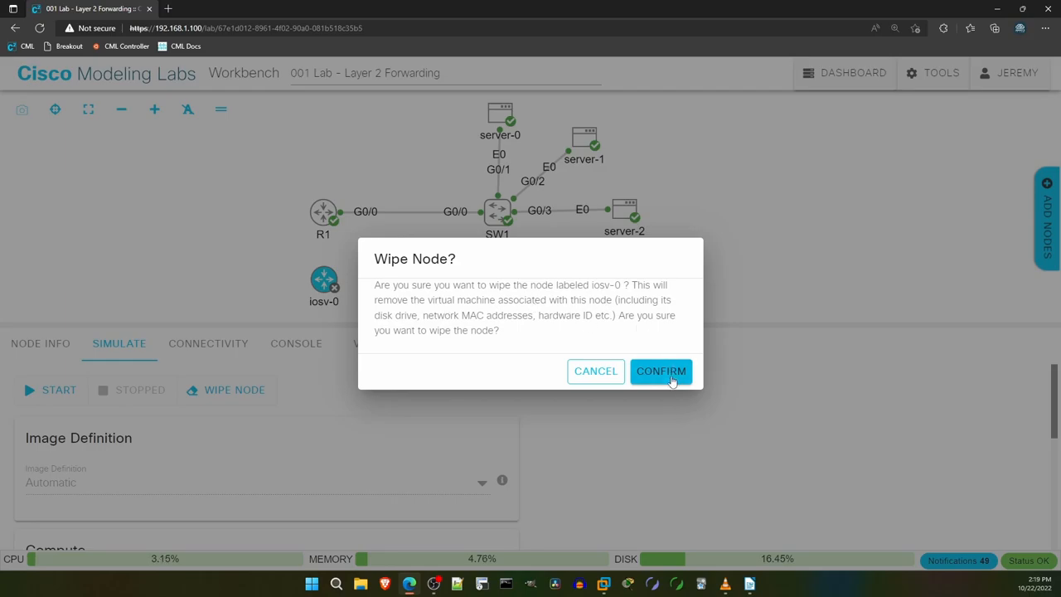
left_click(661, 370)
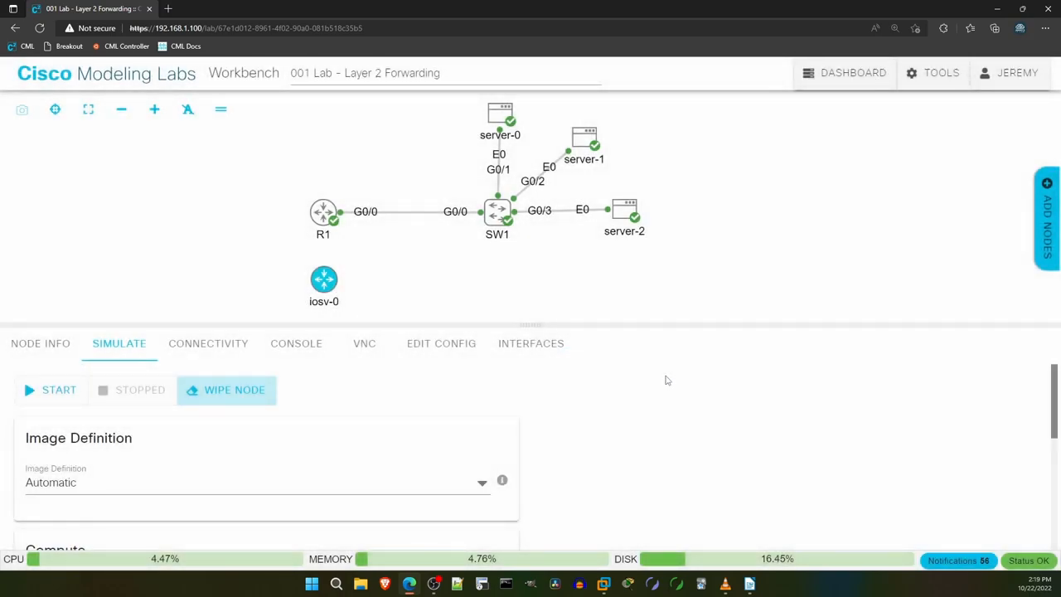
- Delete the iosv-0 node from its node info panel and confirm the deletion
left_click(39, 343)
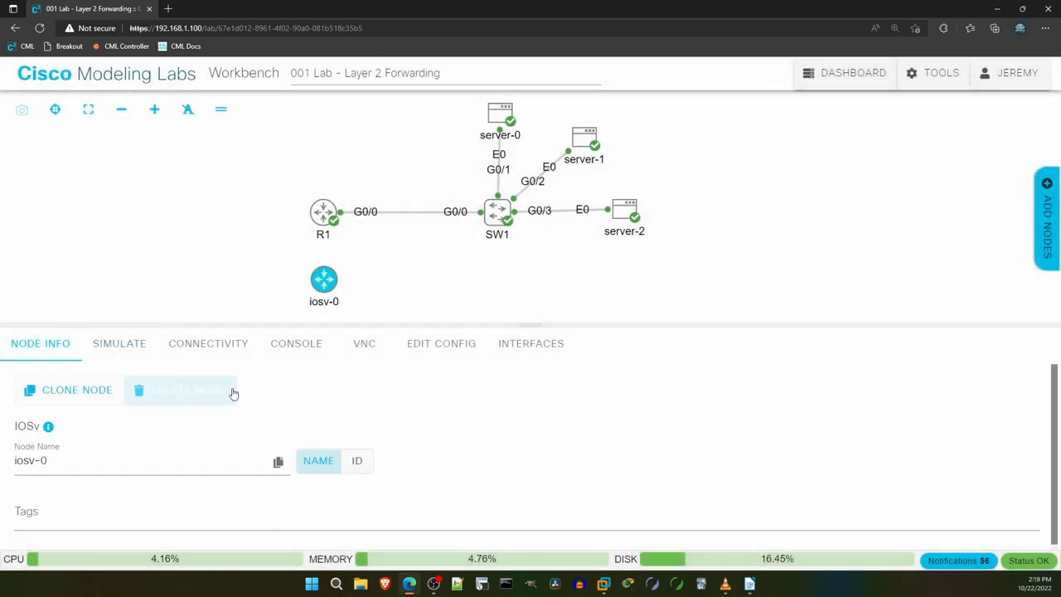
left_click(180, 389)
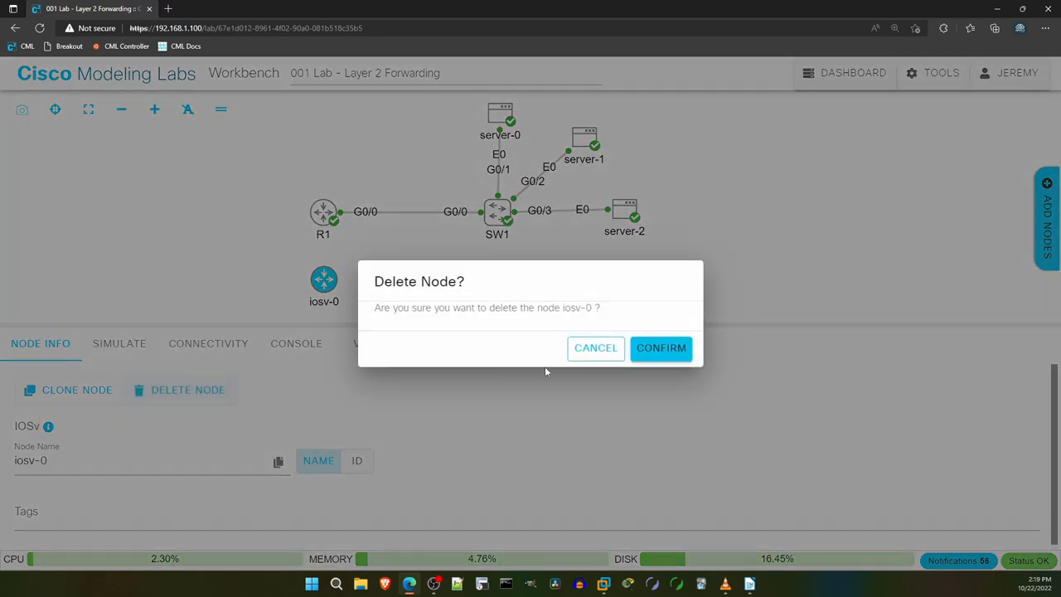
left_click(661, 347)
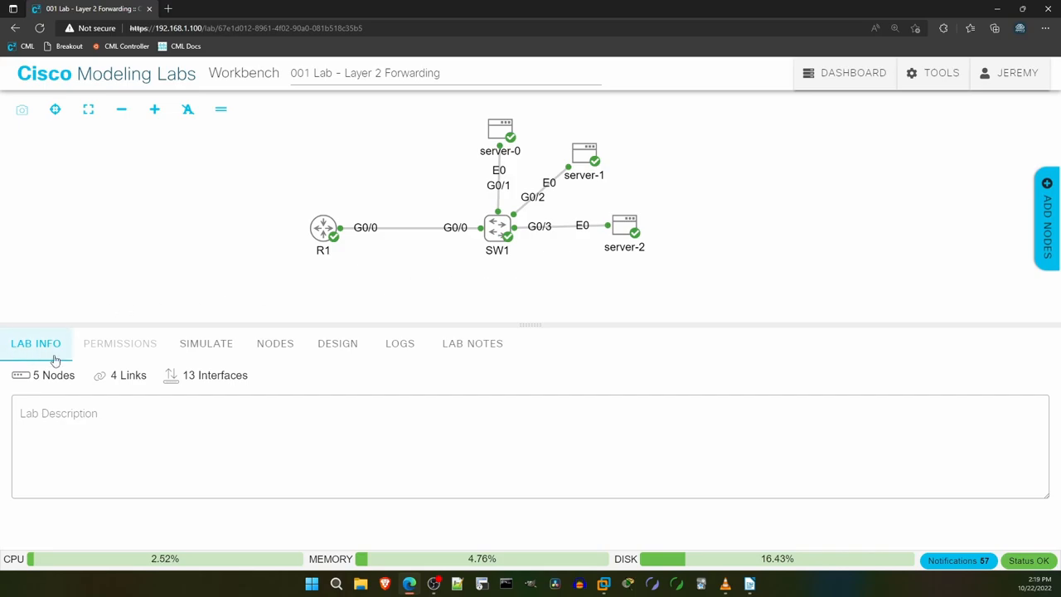
mouse_move(483, 367)
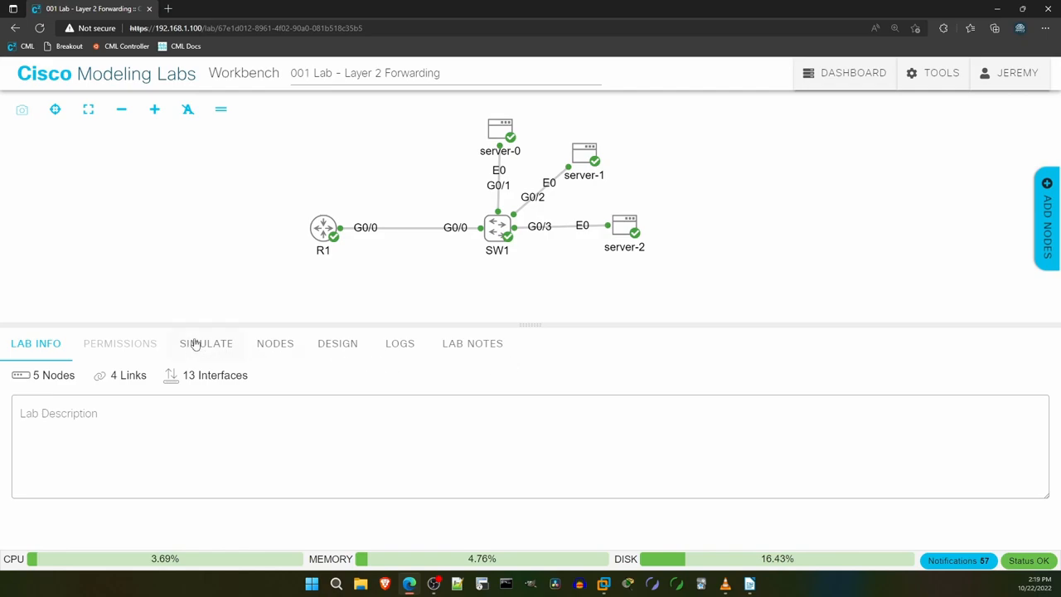
- Show the lab-wide SIMULATE controls for starting, stopping, downloading or wiping the lab
left_click(205, 343)
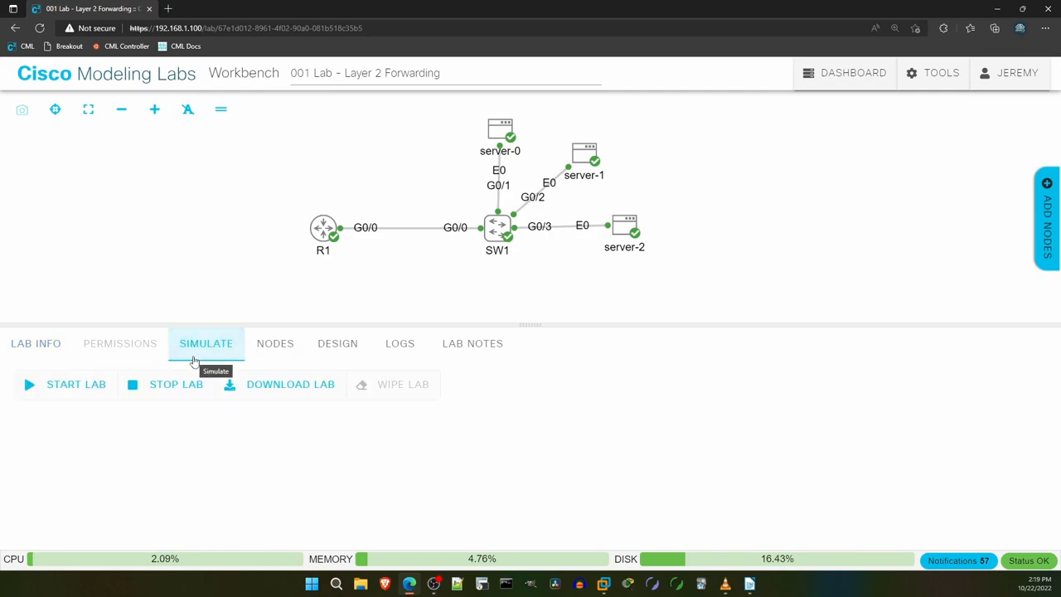
left_click(176, 384)
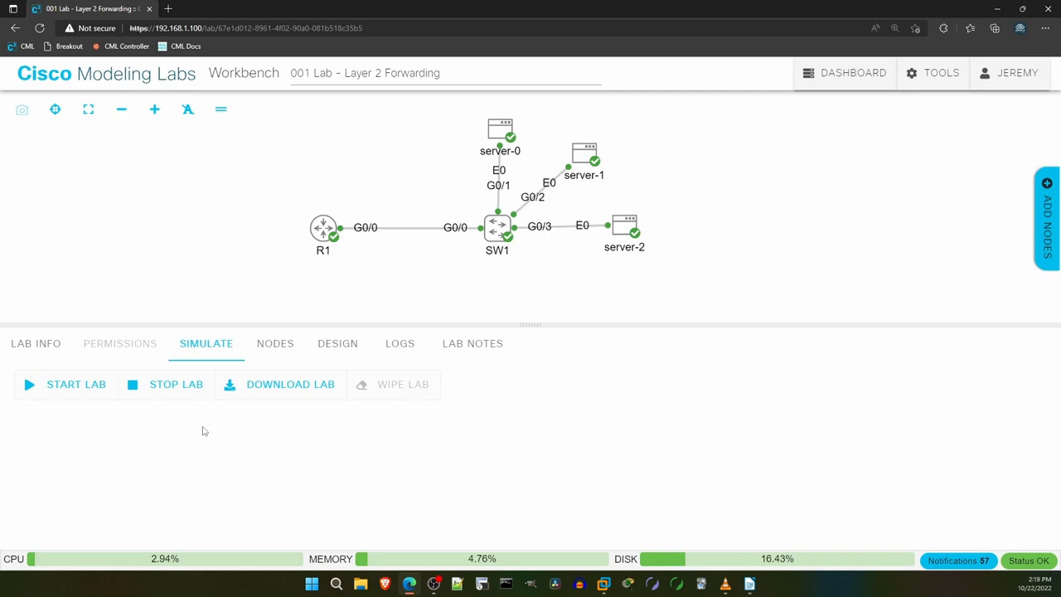
mouse_move(273, 390)
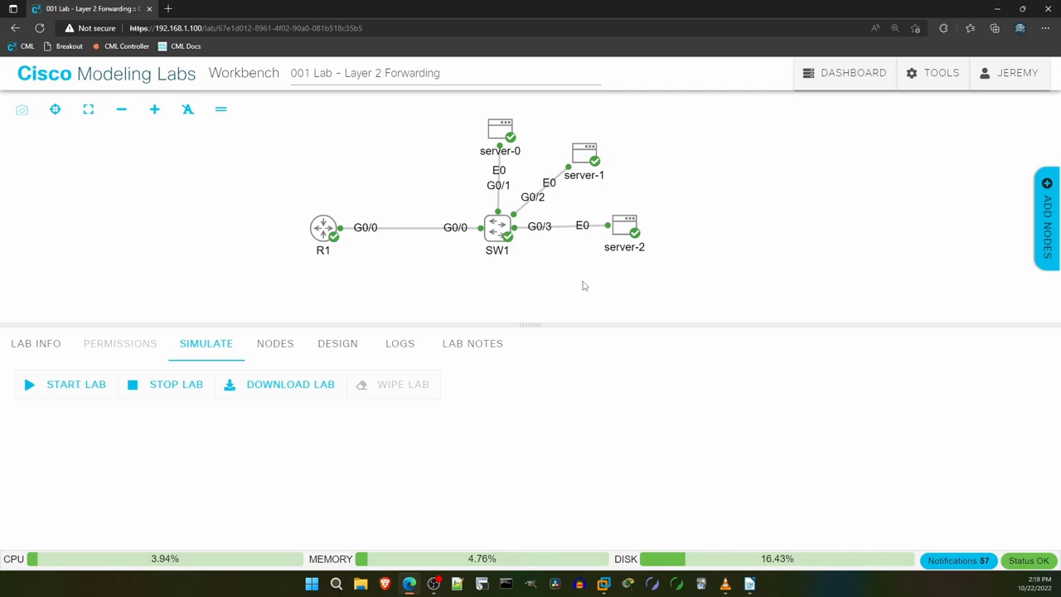
- Change the switch's node name from SW1 to SW2 and confirm
left_click(497, 226)
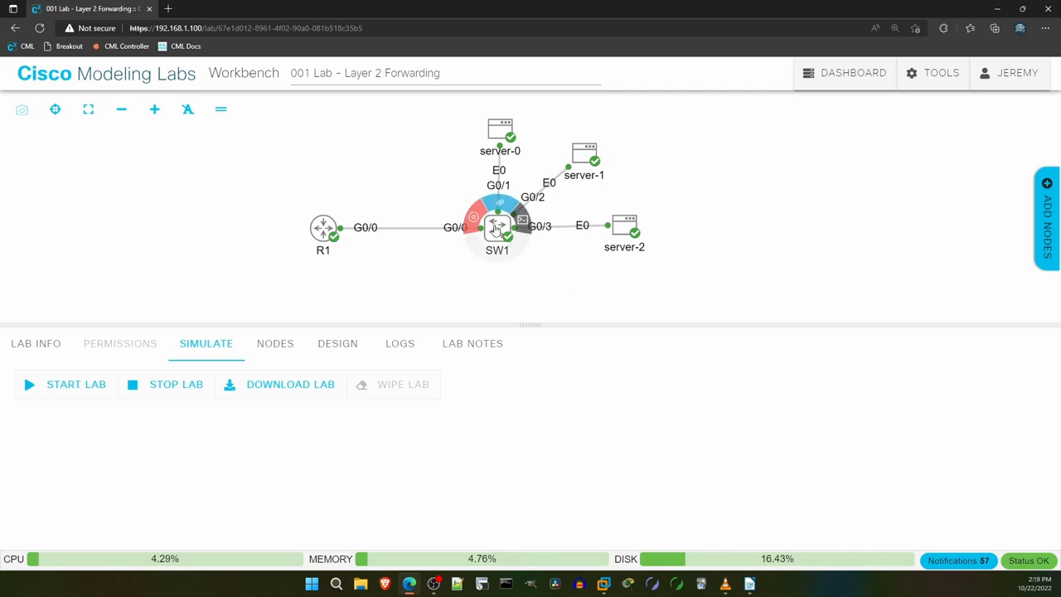
left_click(497, 228)
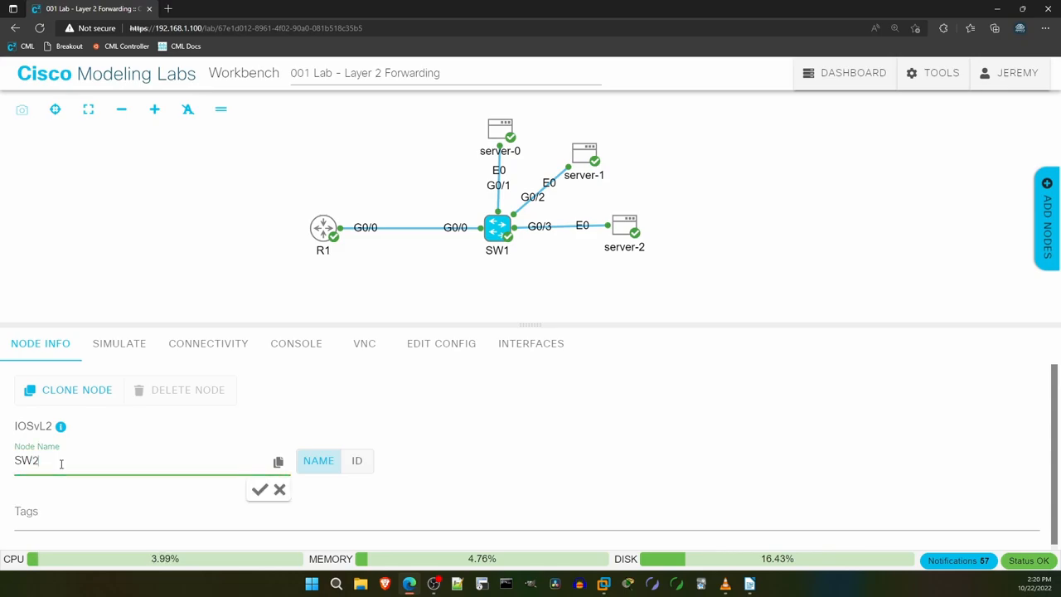
left_click(259, 489)
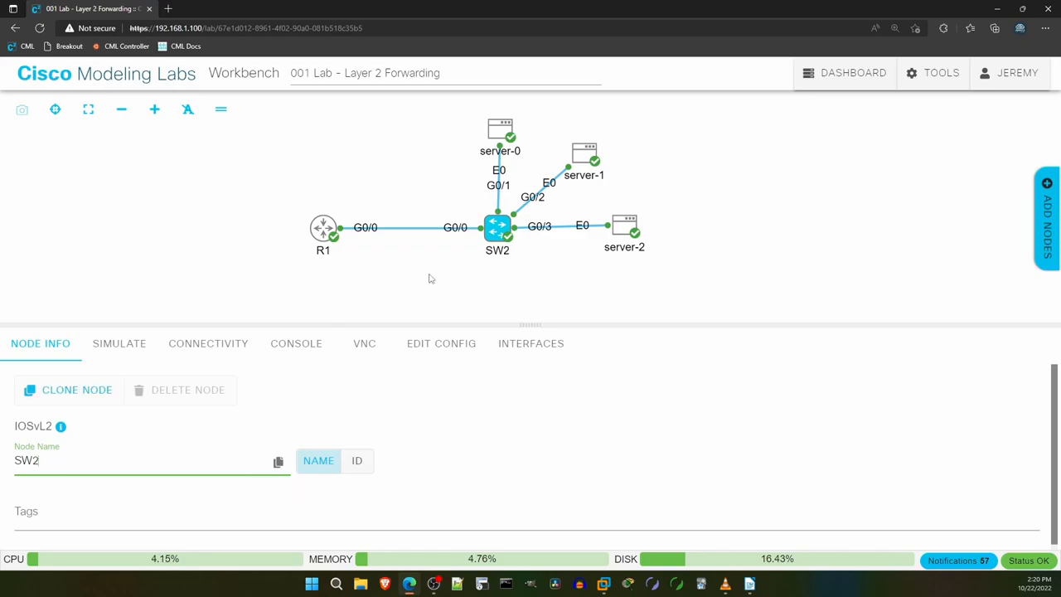
mouse_move(516, 261)
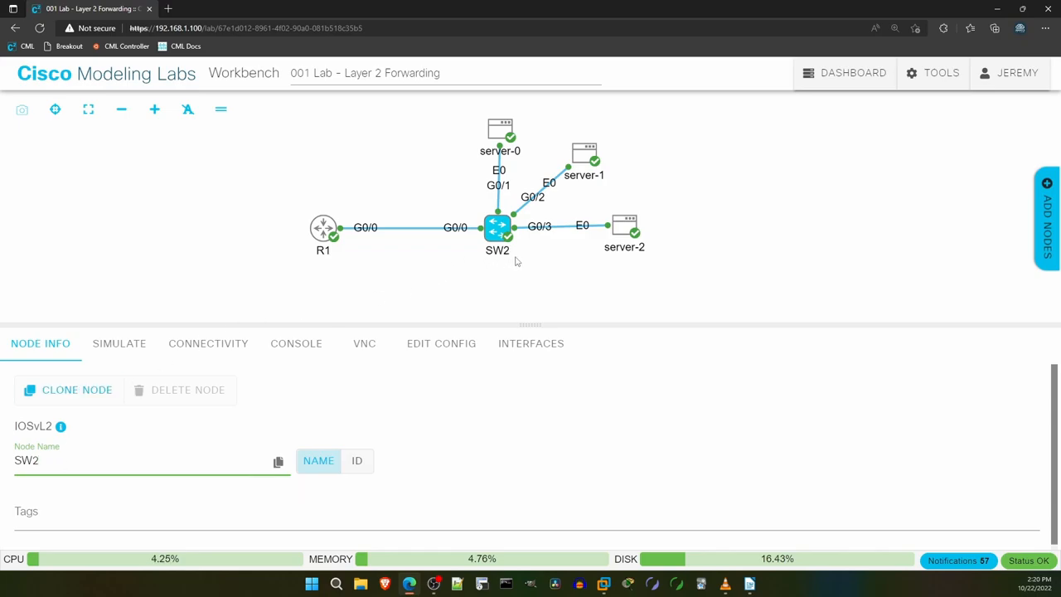
- View SW2's links to R1, server-0, server-1 and server-2
left_click(119, 343)
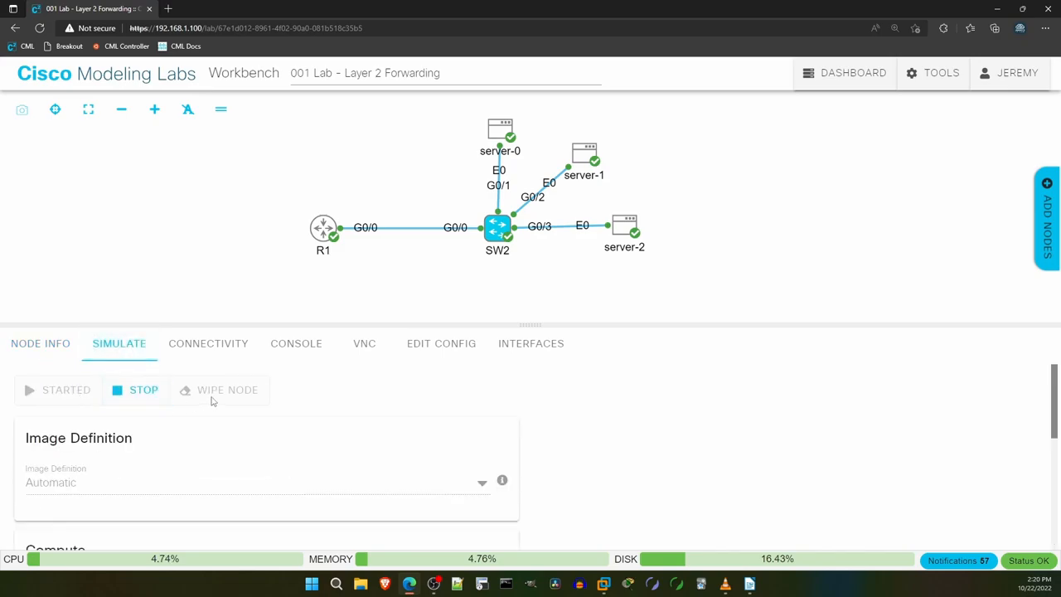
mouse_move(222, 354)
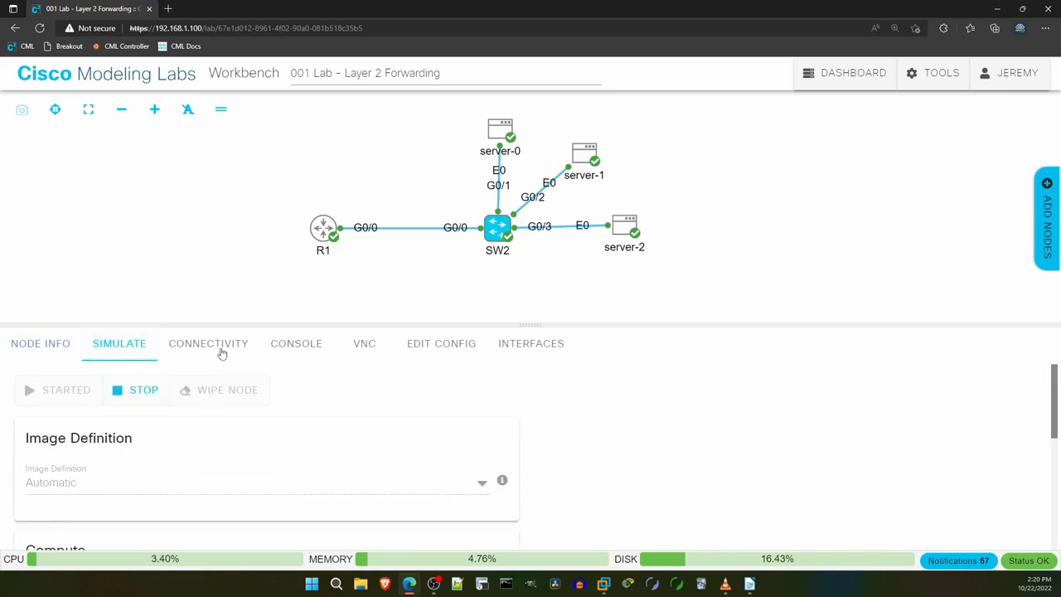
left_click(208, 343)
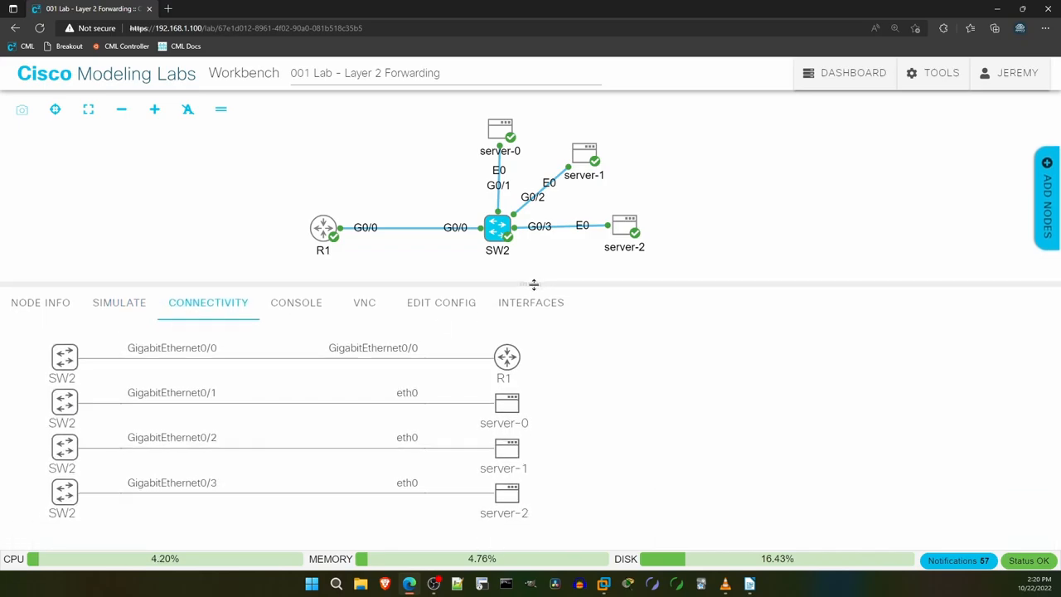
mouse_move(142, 443)
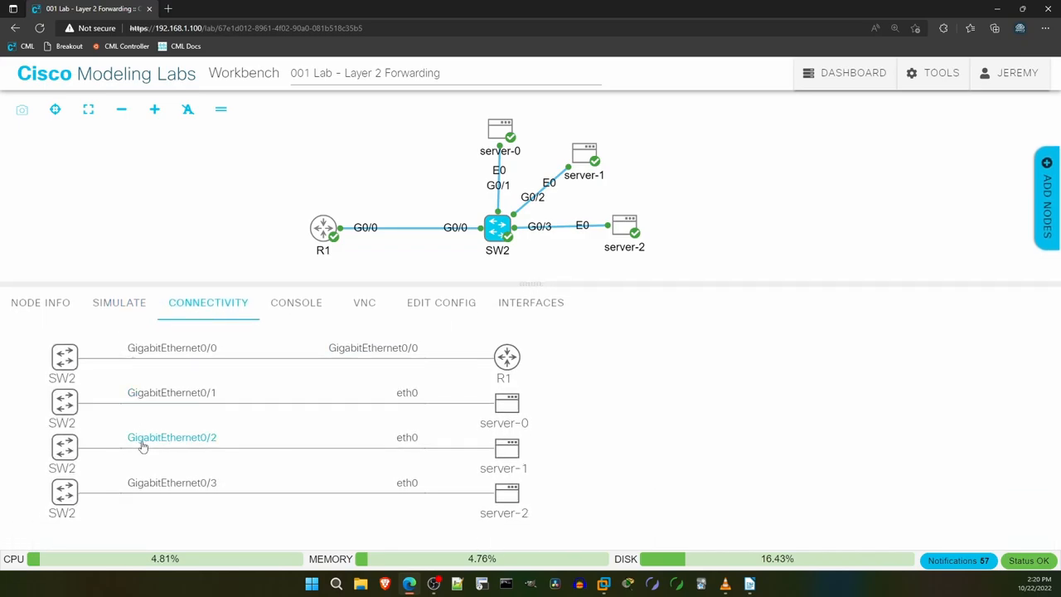
mouse_move(296, 302)
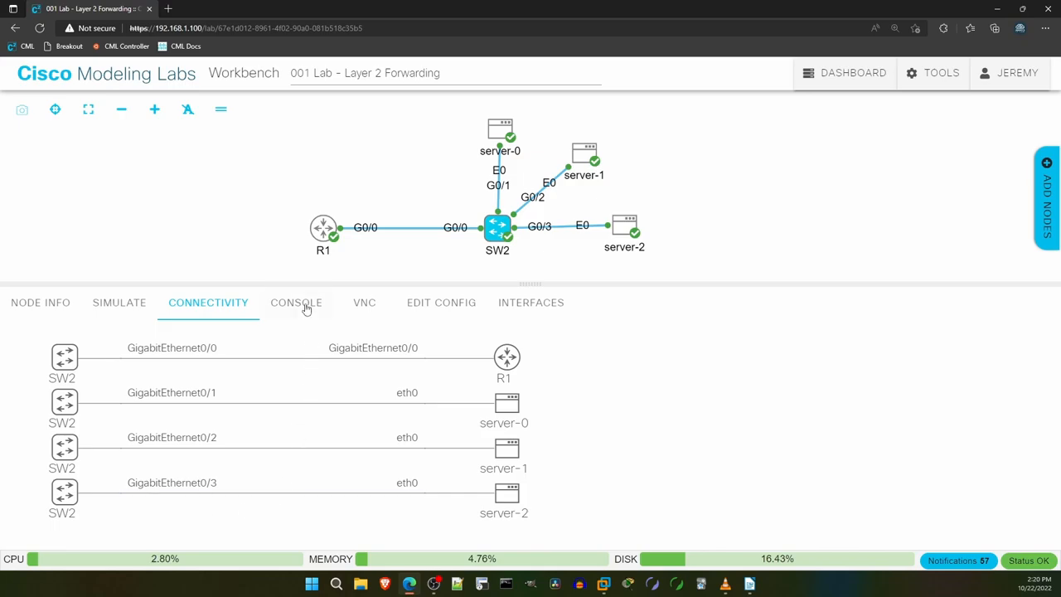
- Enter privileged mode on SW2's console and run 'show interfaces status'
left_click(296, 302)
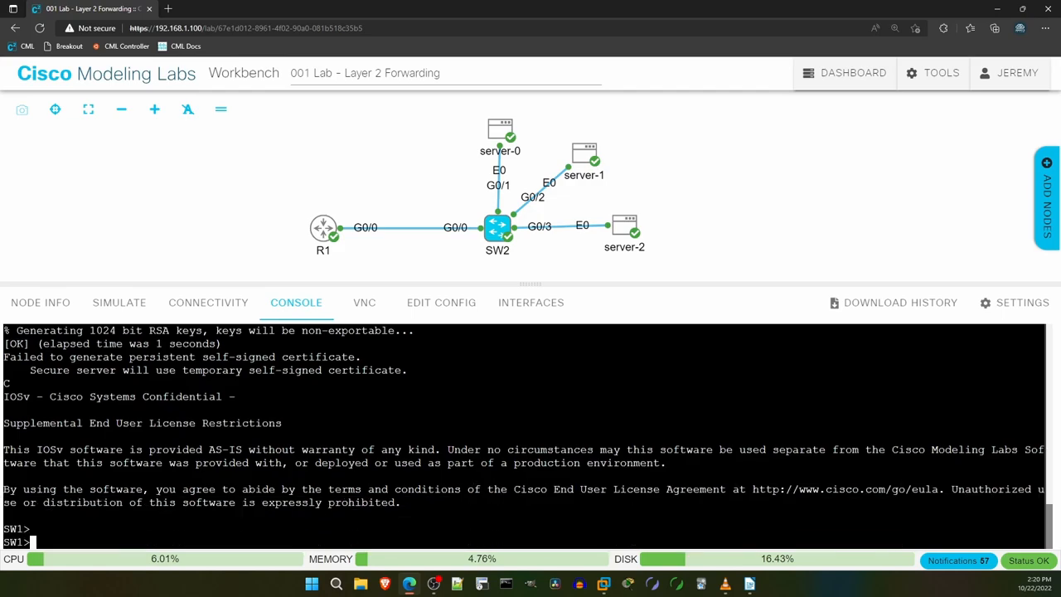
type("en")
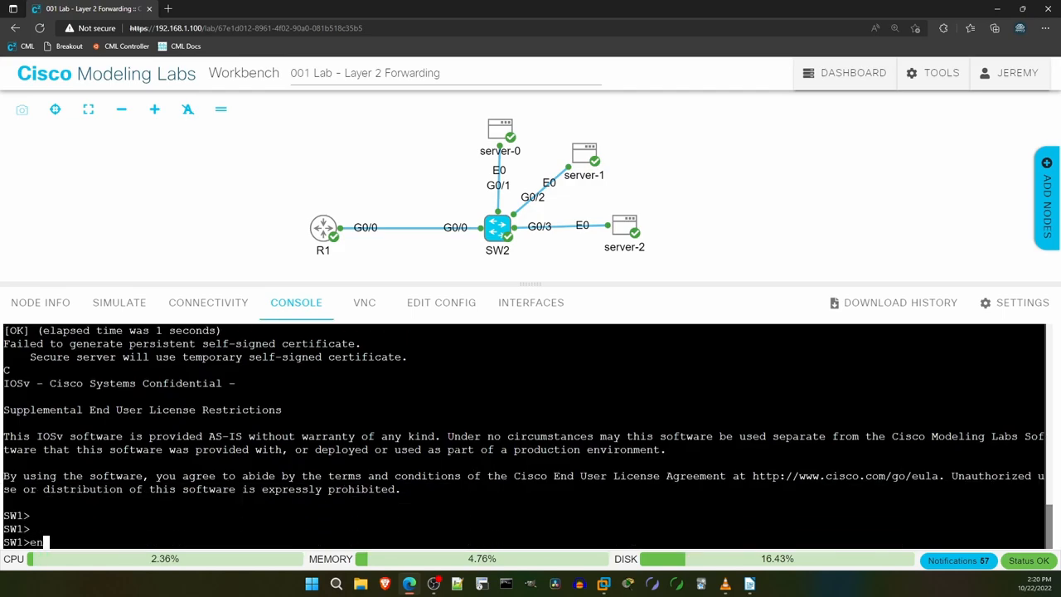
key("Return")
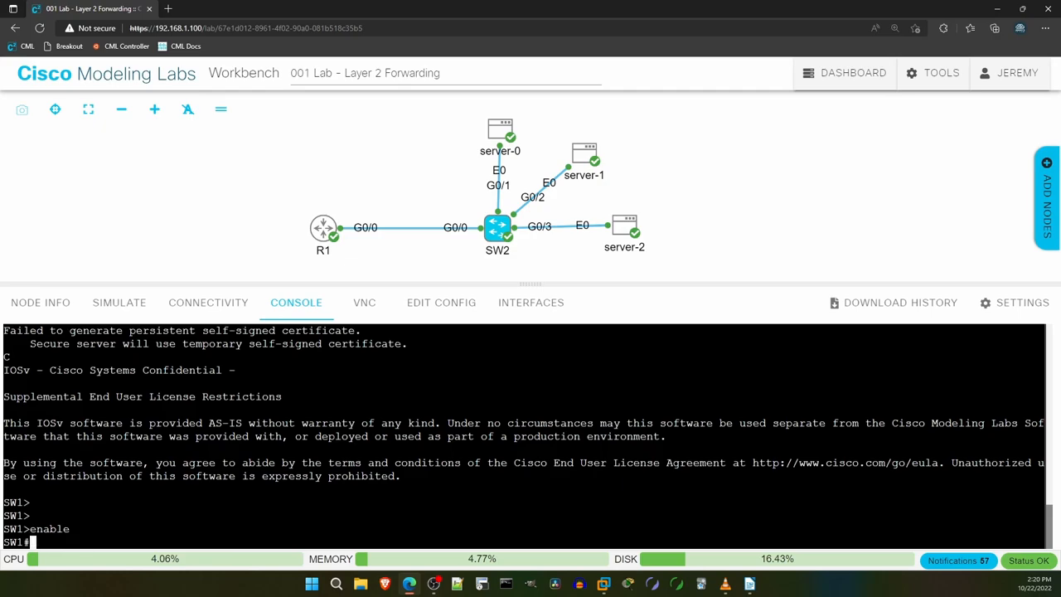
type("show interfaces")
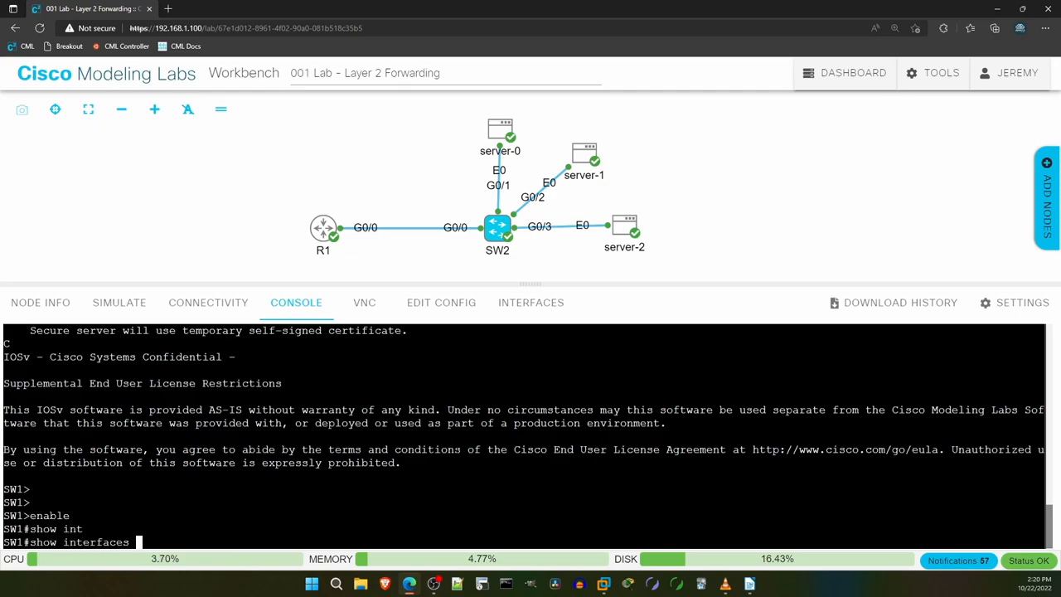
type("status")
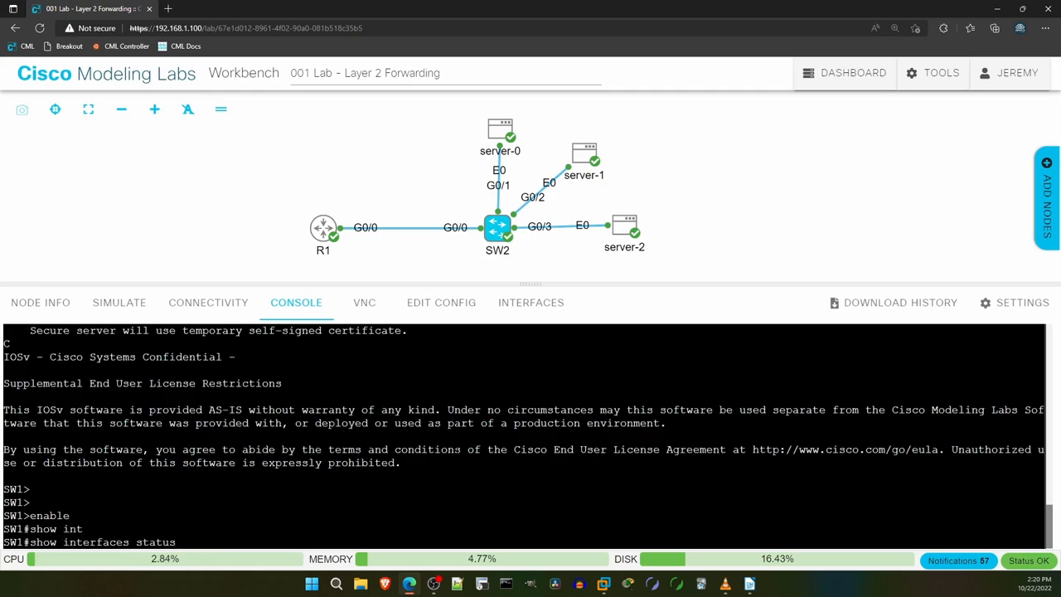
key("Return")
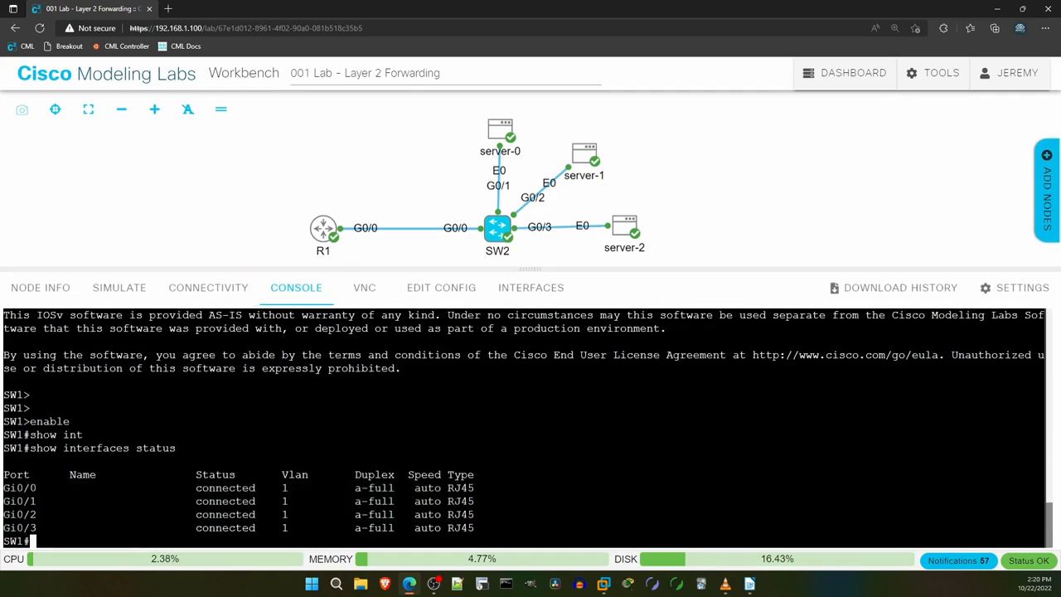
- Set the console Theme to Cisco Blue and Font Size to 20, and save
left_click(1021, 288)
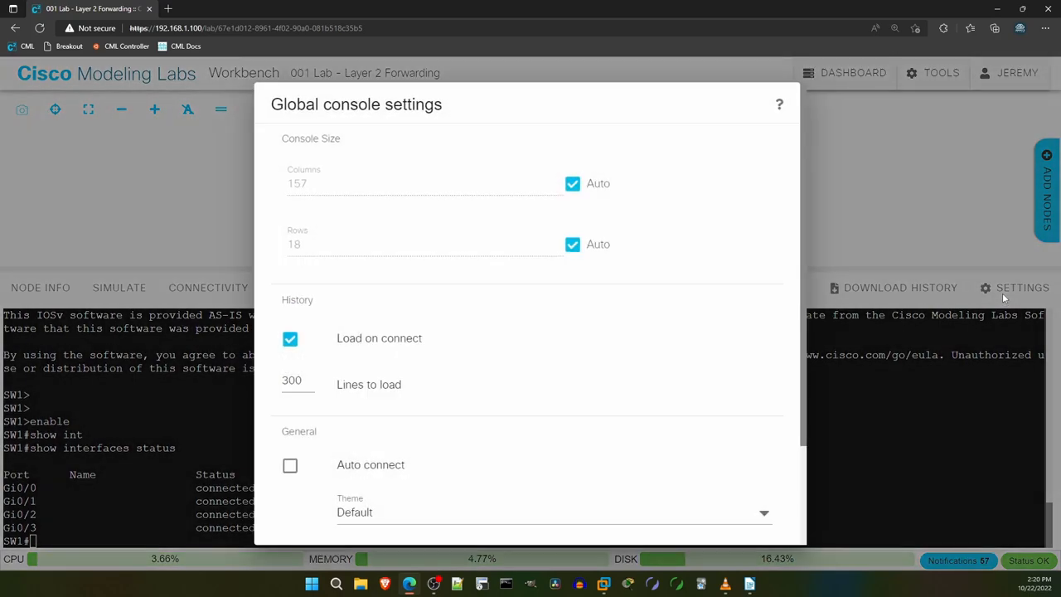
scroll("down", 3)
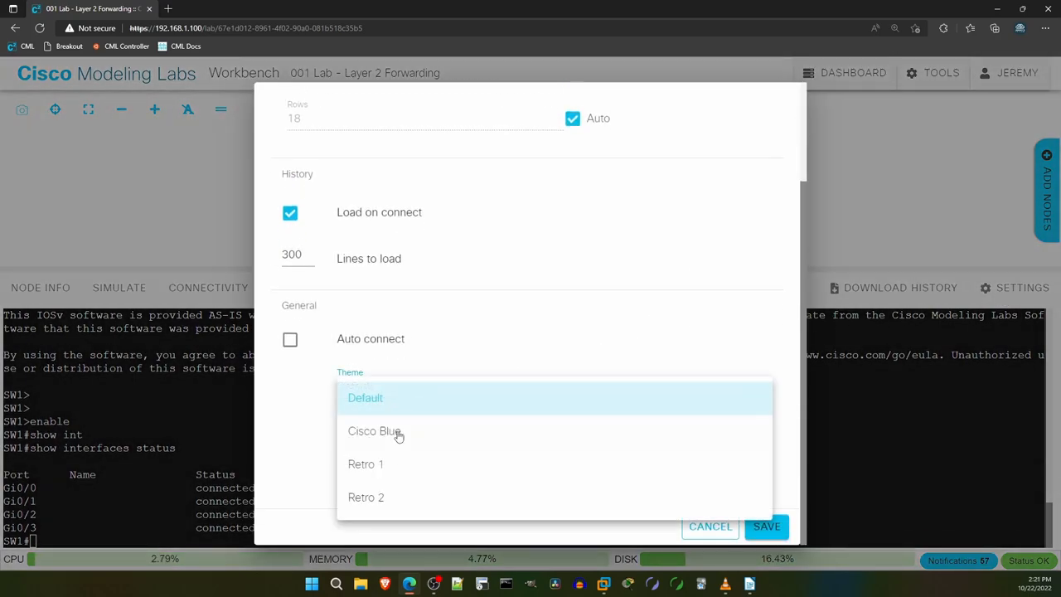
left_click(374, 430)
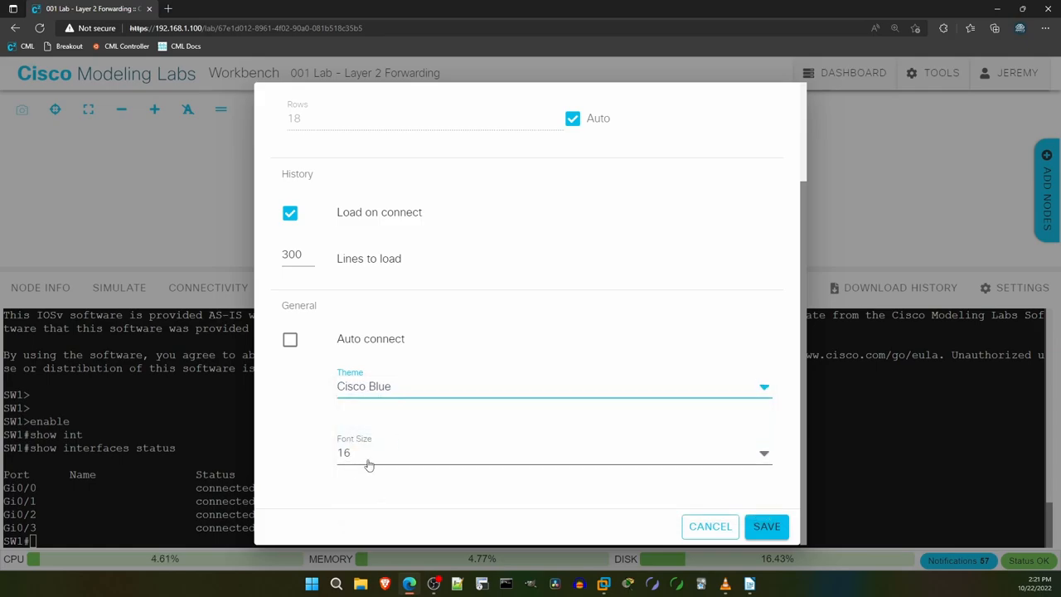
left_click(554, 452)
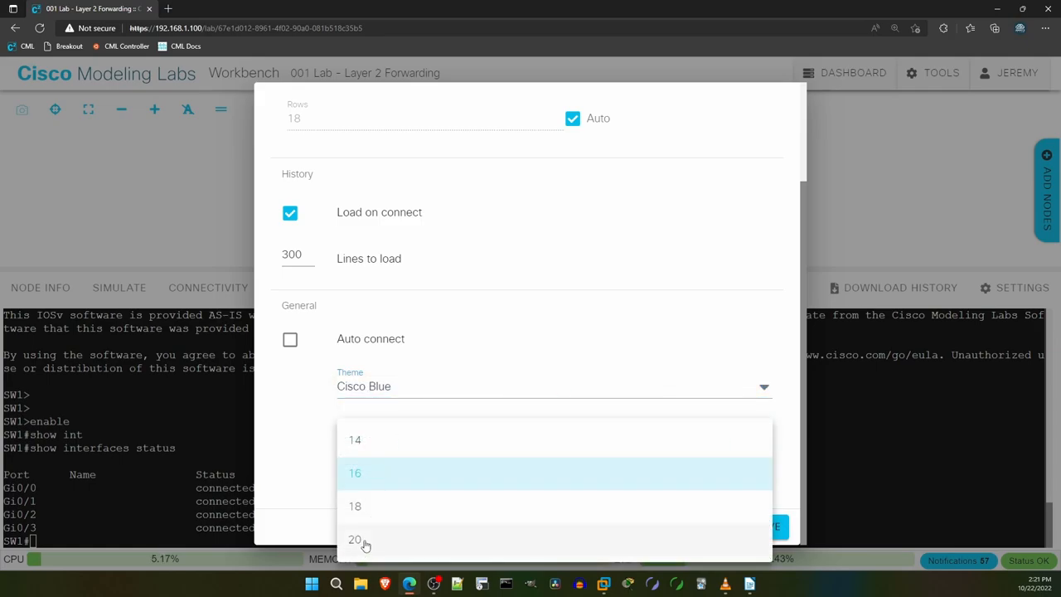
left_click(354, 540)
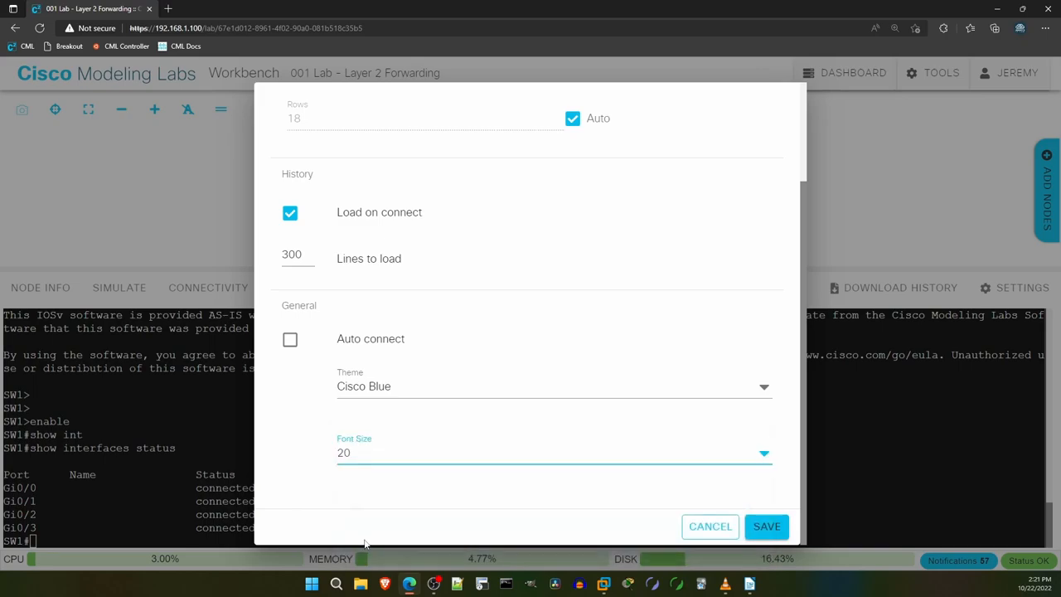
mouse_move(498, 515)
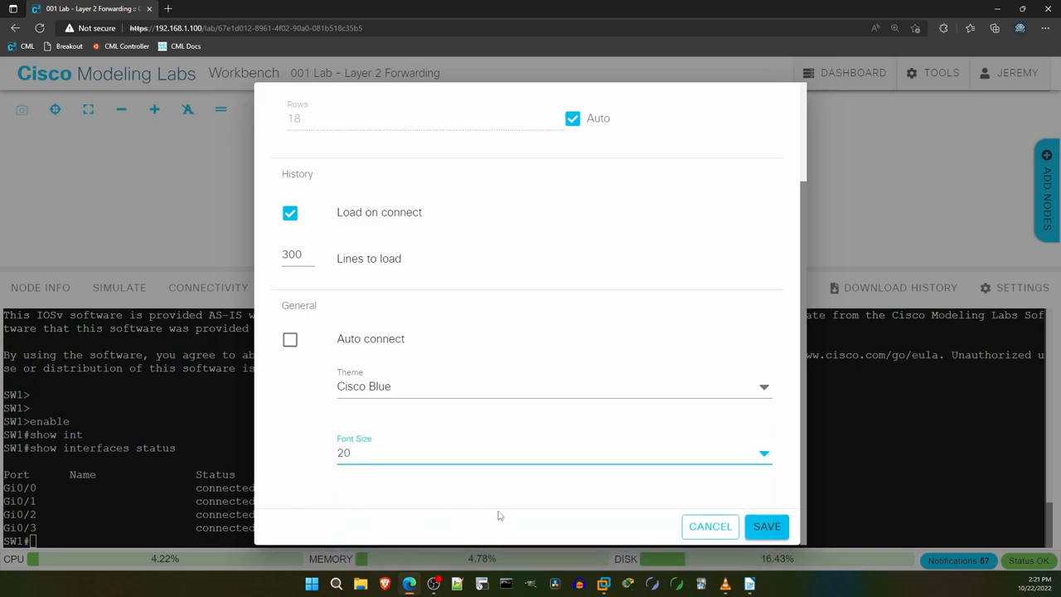
left_click(766, 526)
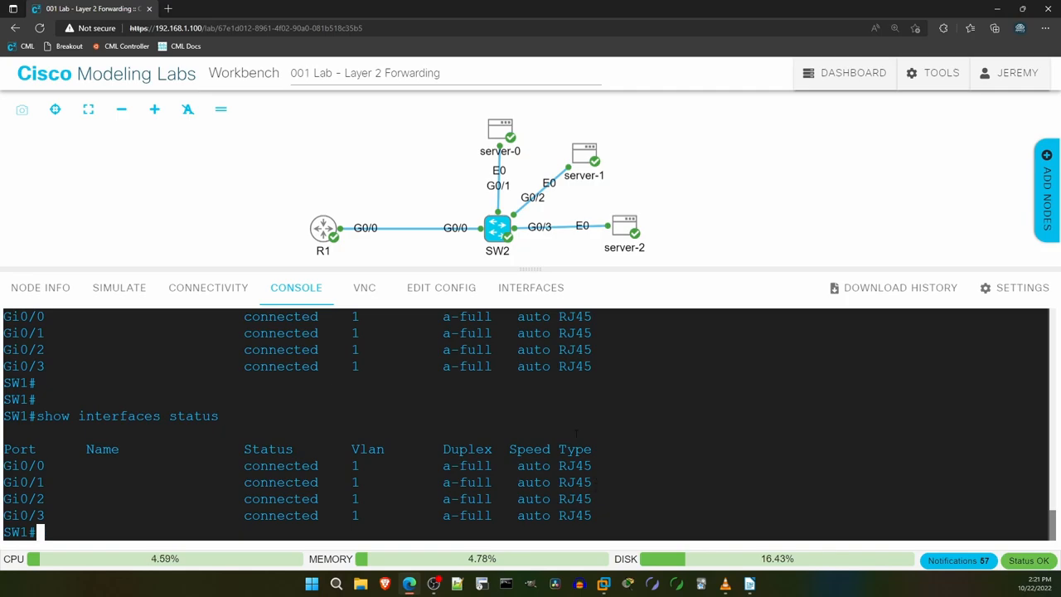
- Fetch SW2's running configuration from the device into the config tab
left_click(441, 288)
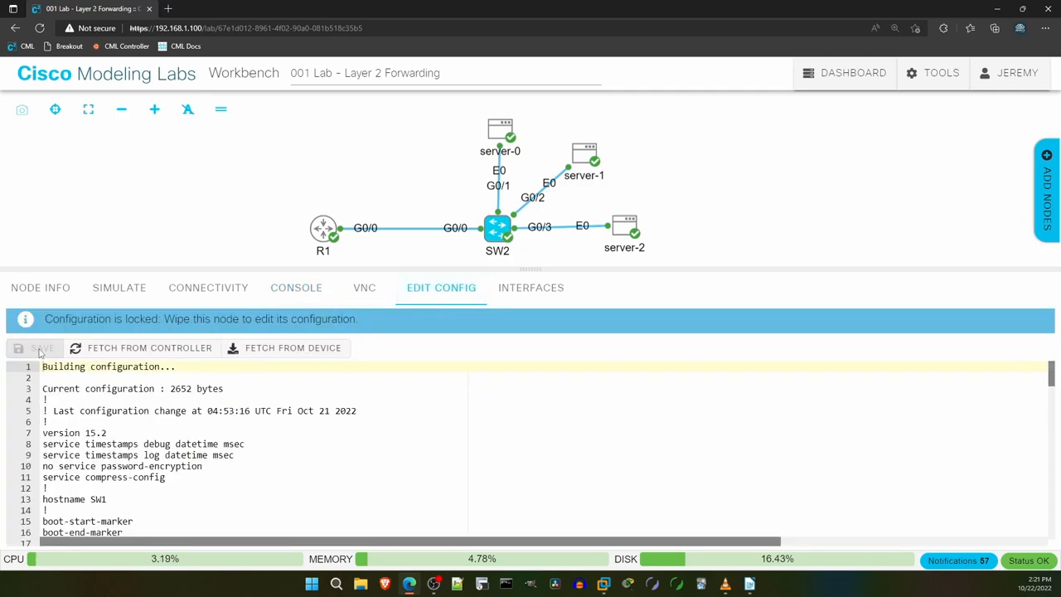
mouse_move(292, 348)
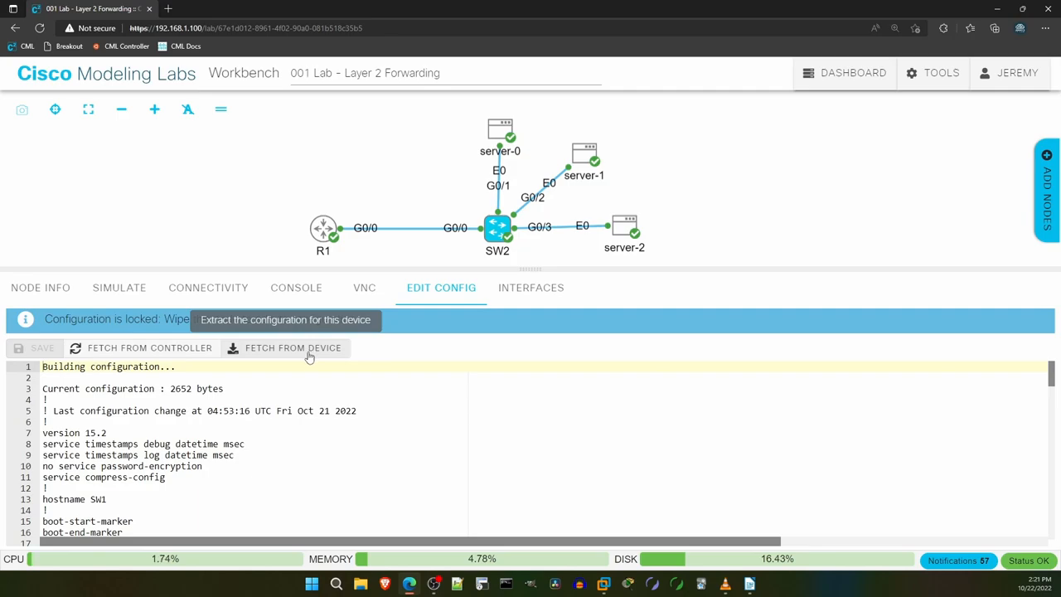
left_click(292, 348)
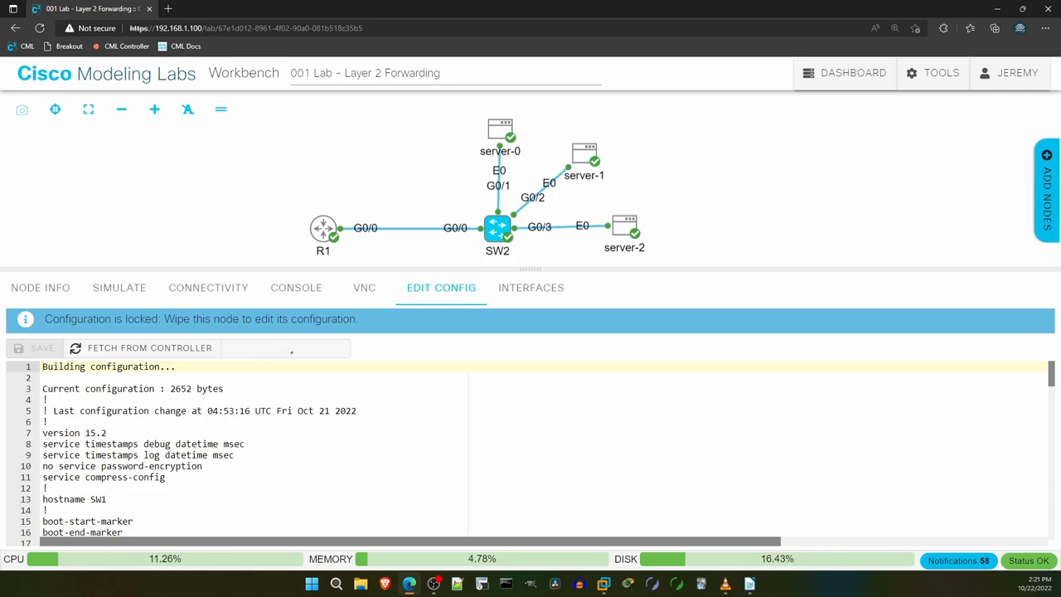
left_click(150, 347)
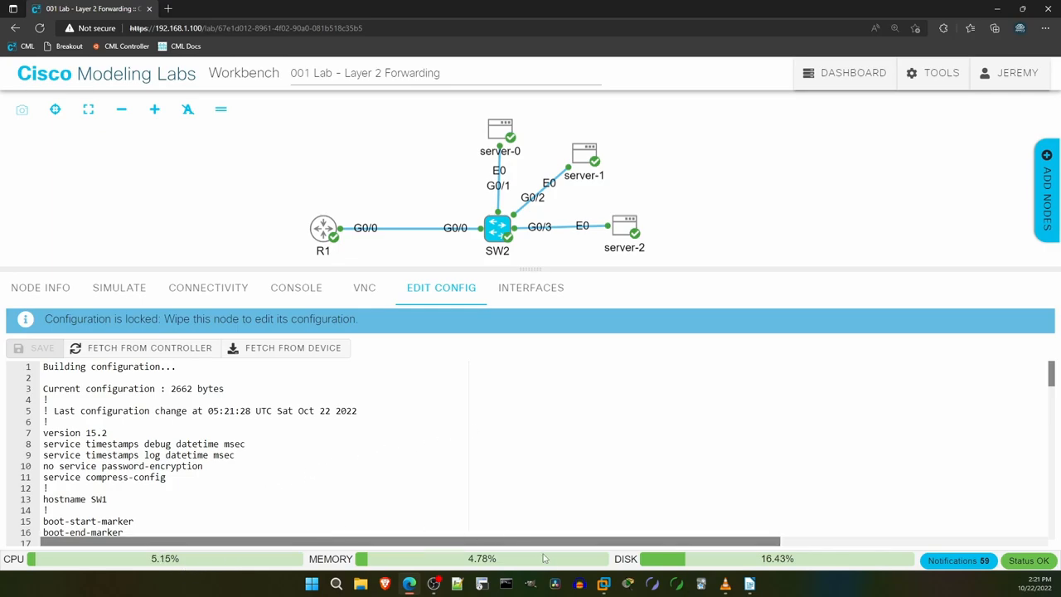
mouse_move(817, 566)
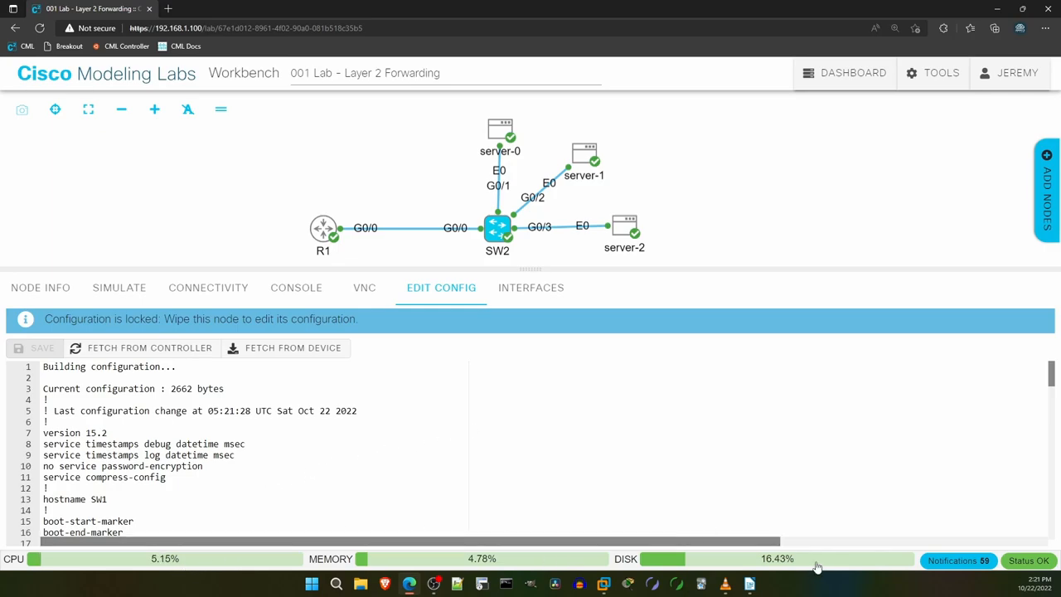
mouse_move(718, 288)
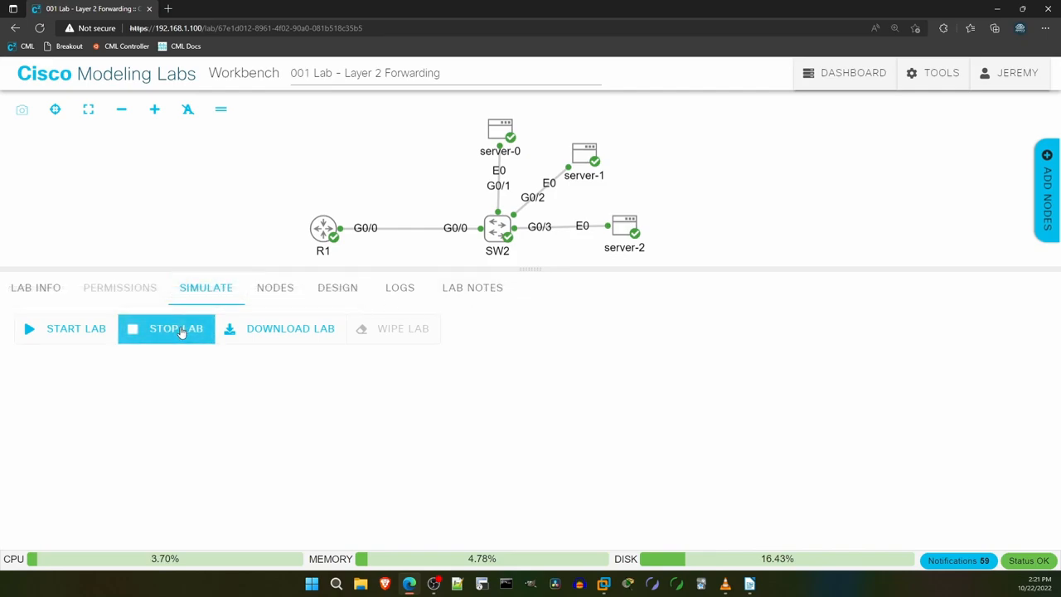
- Stop the whole lab and view the centered, enlarged topology with all nodes stopped
left_click(176, 328)
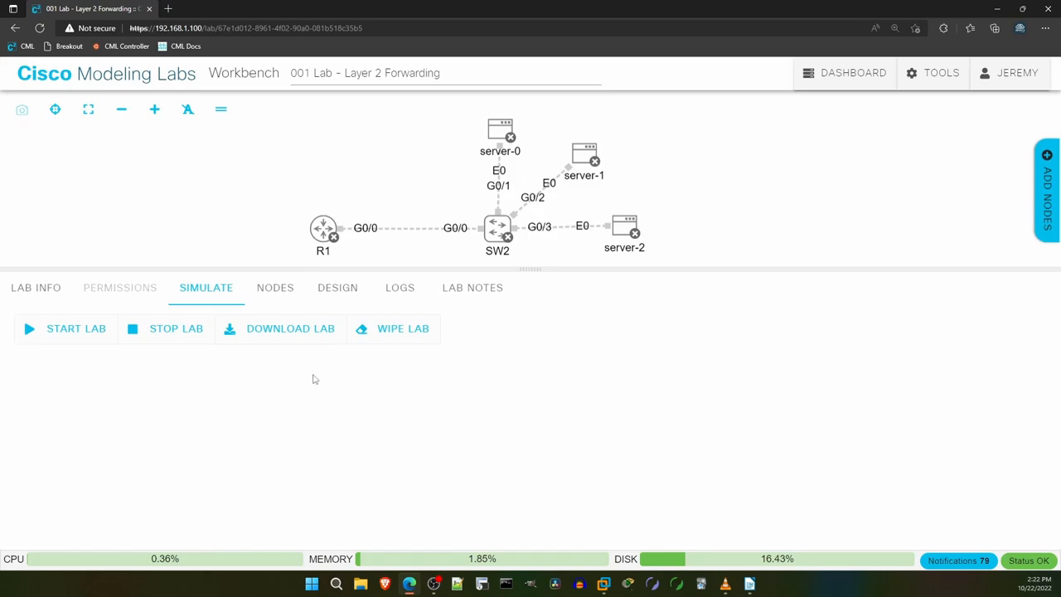
left_click_drag(530, 270, 529, 396)
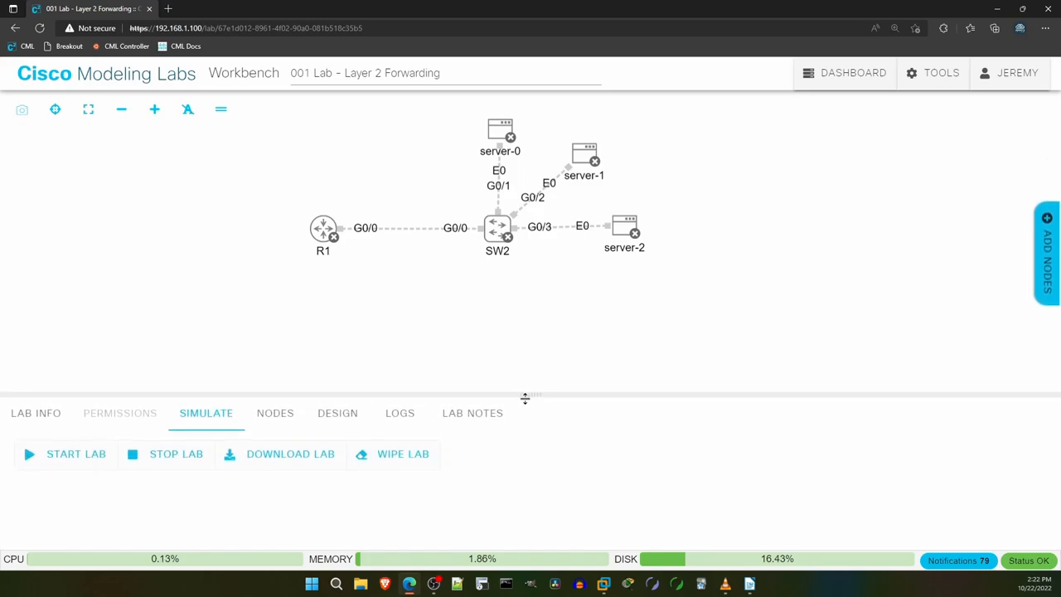
mouse_move(55, 109)
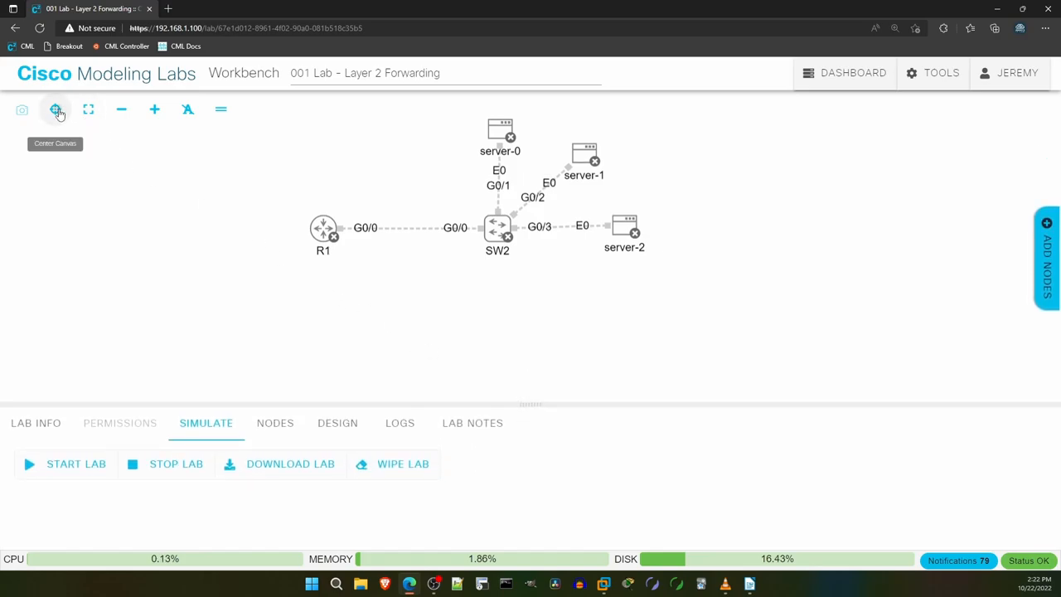
left_click(56, 110)
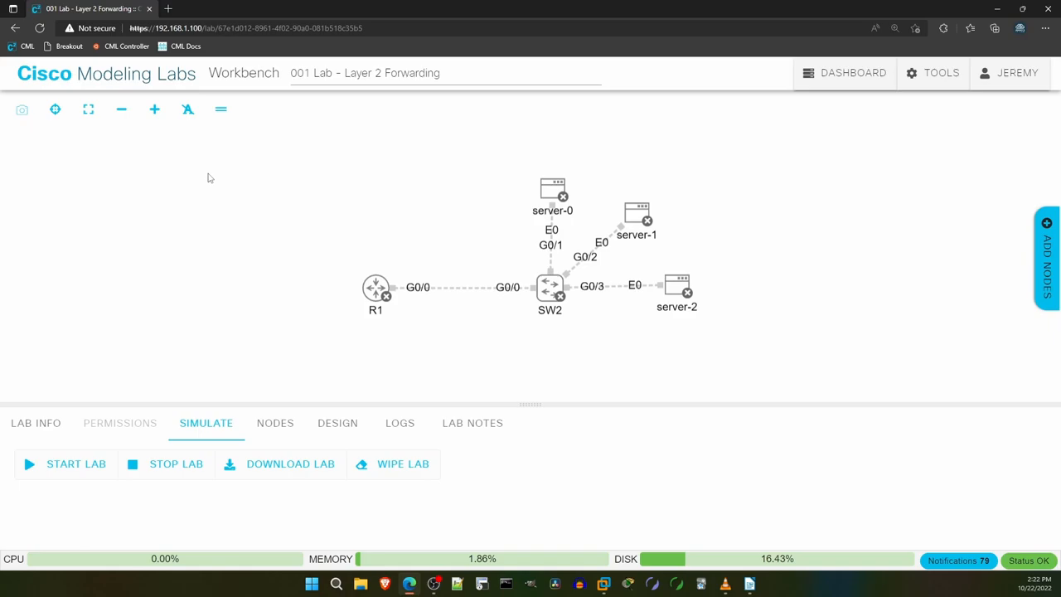
left_click(155, 108)
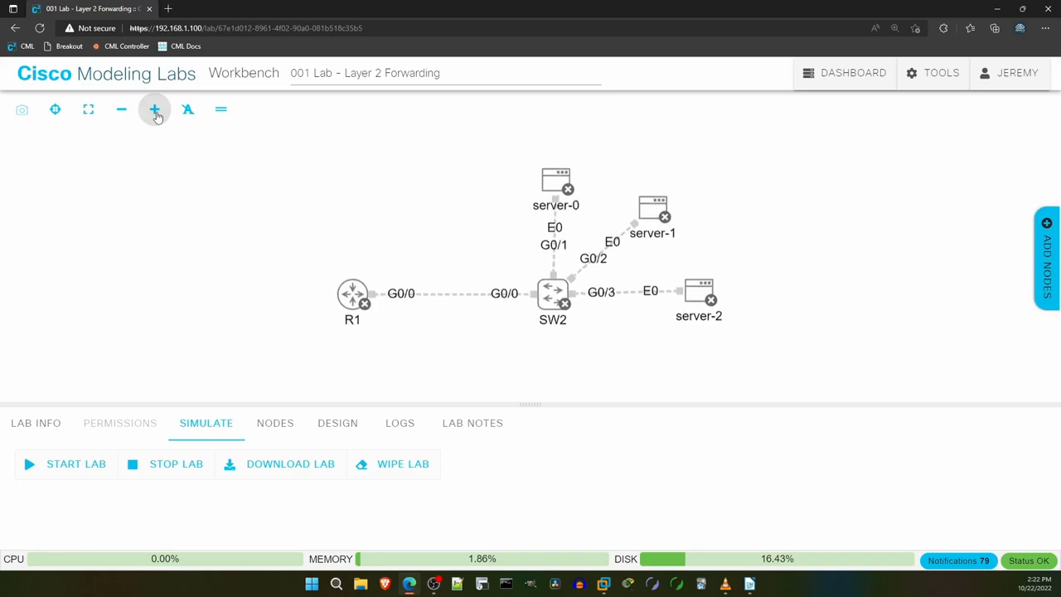
left_click(155, 108)
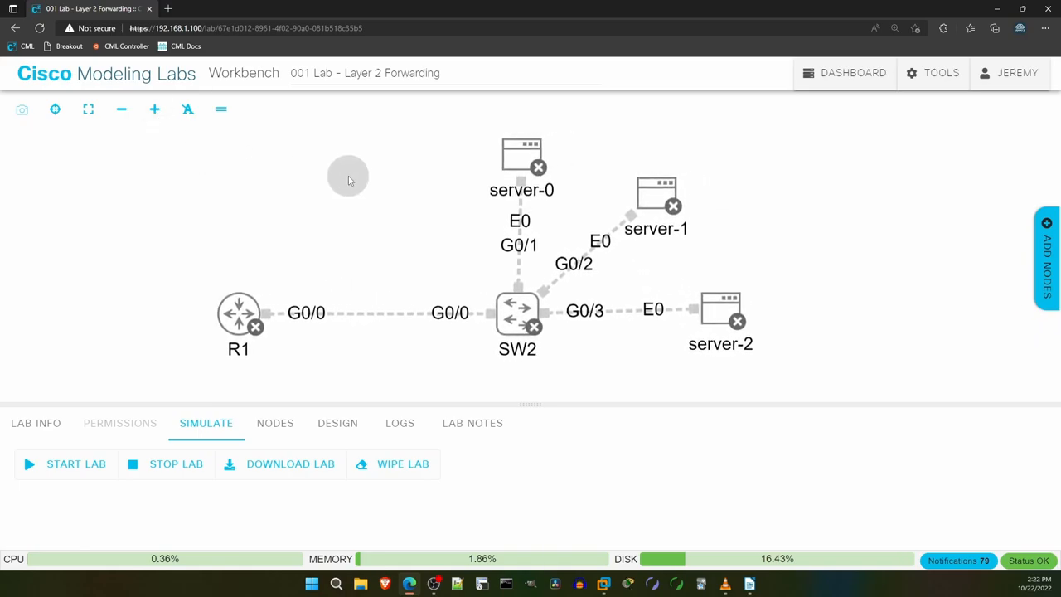